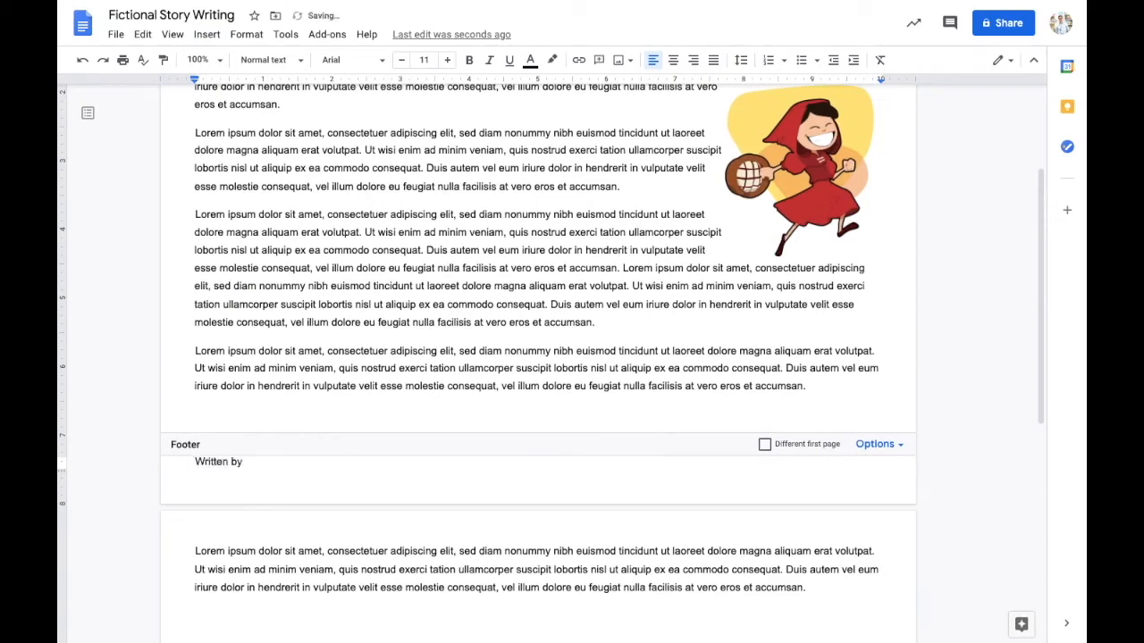
Complete the footer 'Written by' line with the author name 'Mr Sidney'
{"action": "type", "text": "Mr Sidney"}
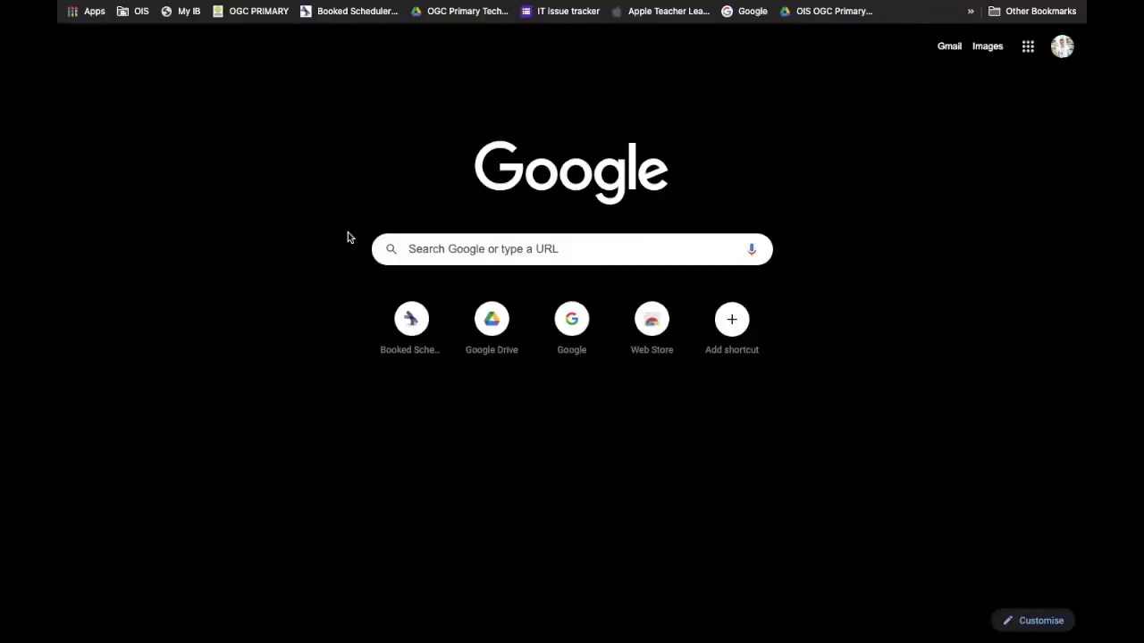
{"action": "mouse_move", "coordinate": [381, 221]}
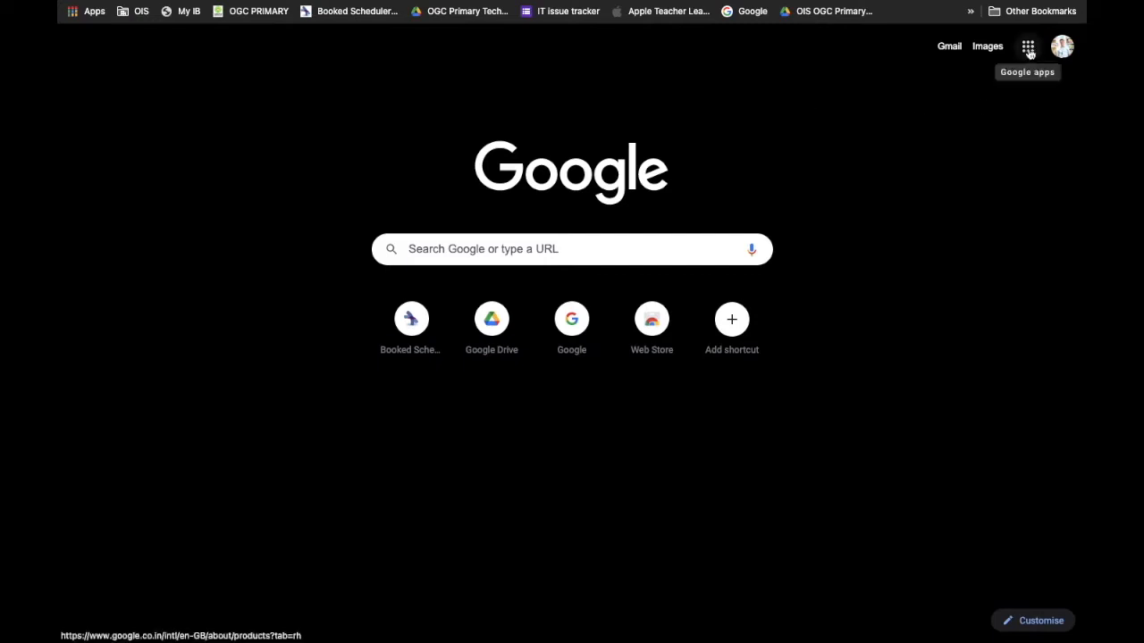
Go from the Google homepage to the Google Docs home via the apps grid
{"action": "left_click", "coordinate": [1026, 47]}
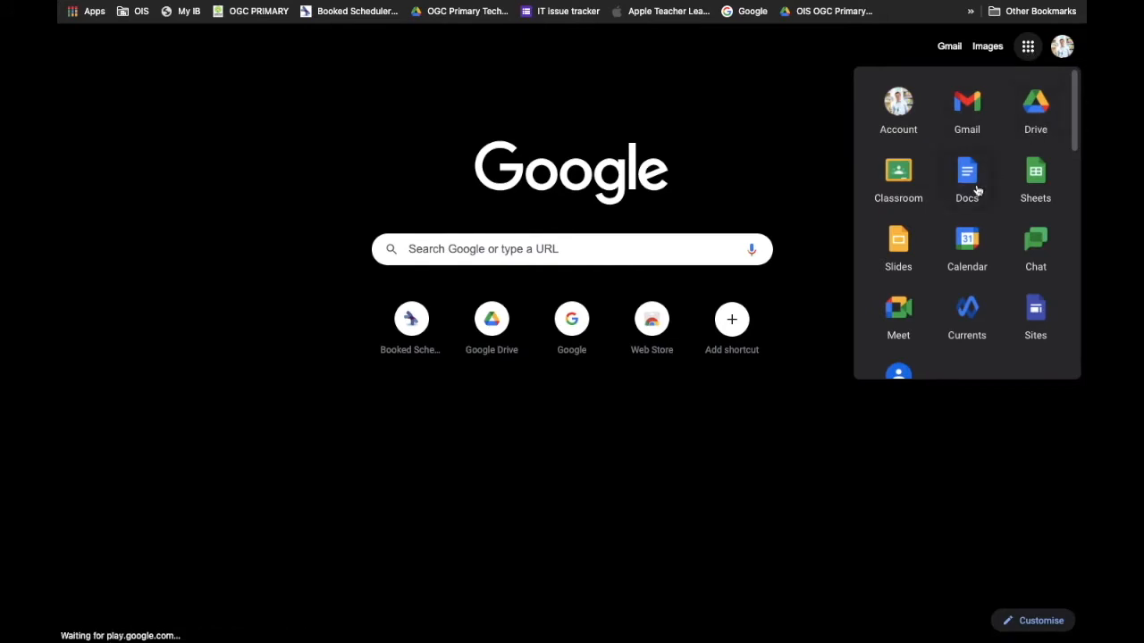
{"action": "left_click", "coordinate": [965, 171]}
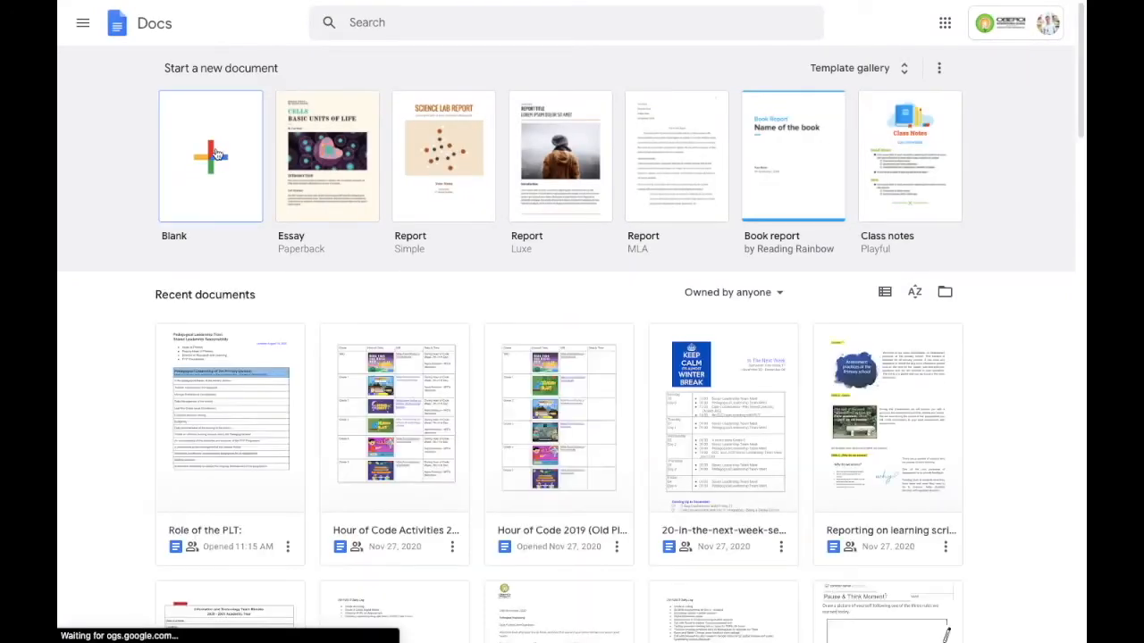
Start a new blank Google Docs document from the Blank template
{"action": "left_click", "coordinate": [211, 157]}
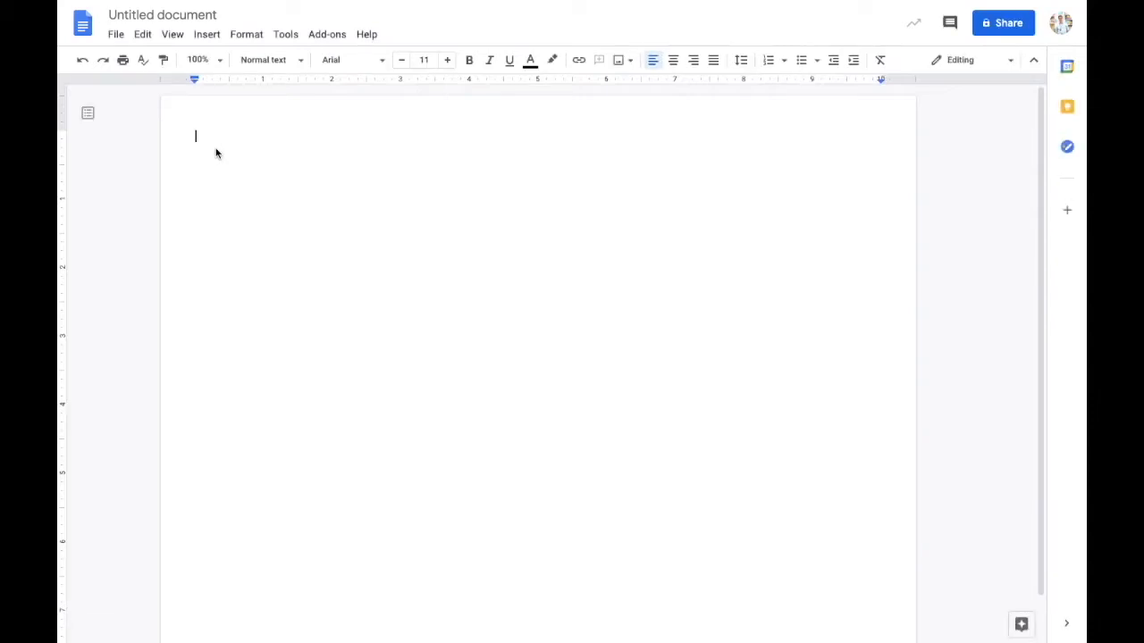
Enter the lines 'Fictional Story Writing' and 'The Adventures of Little Red Riding Hood'
{"action": "type", "text": "F"}
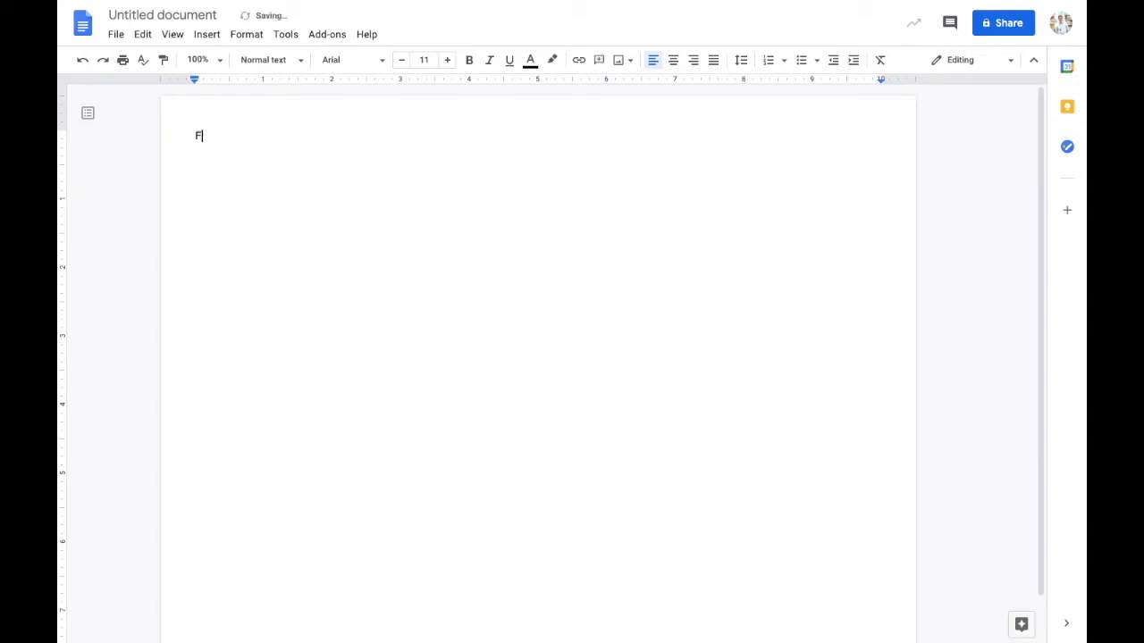
{"action": "type", "text": "ictional Story Writing"}
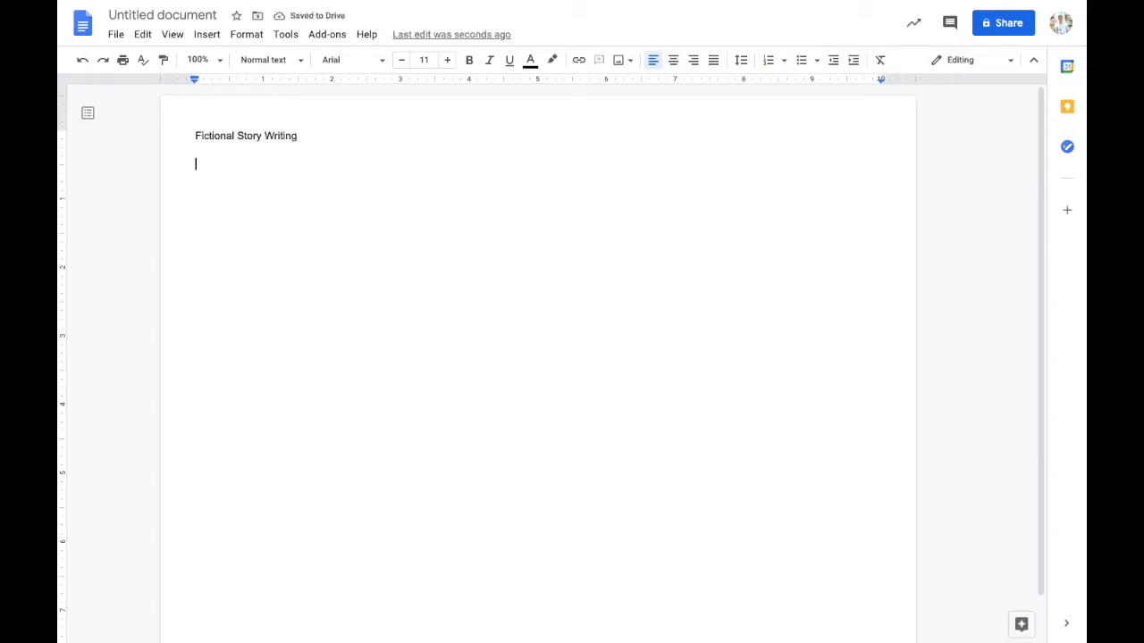
{"action": "type", "text": "The"}
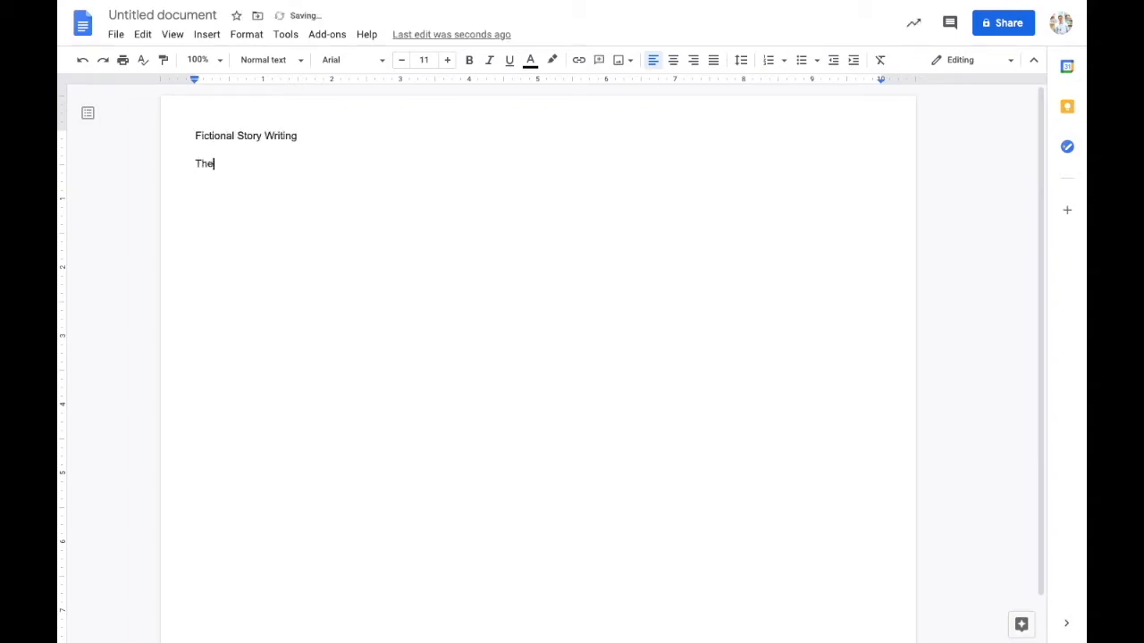
{"action": "type", "text": "Adventures of Little Red Riding Hood"}
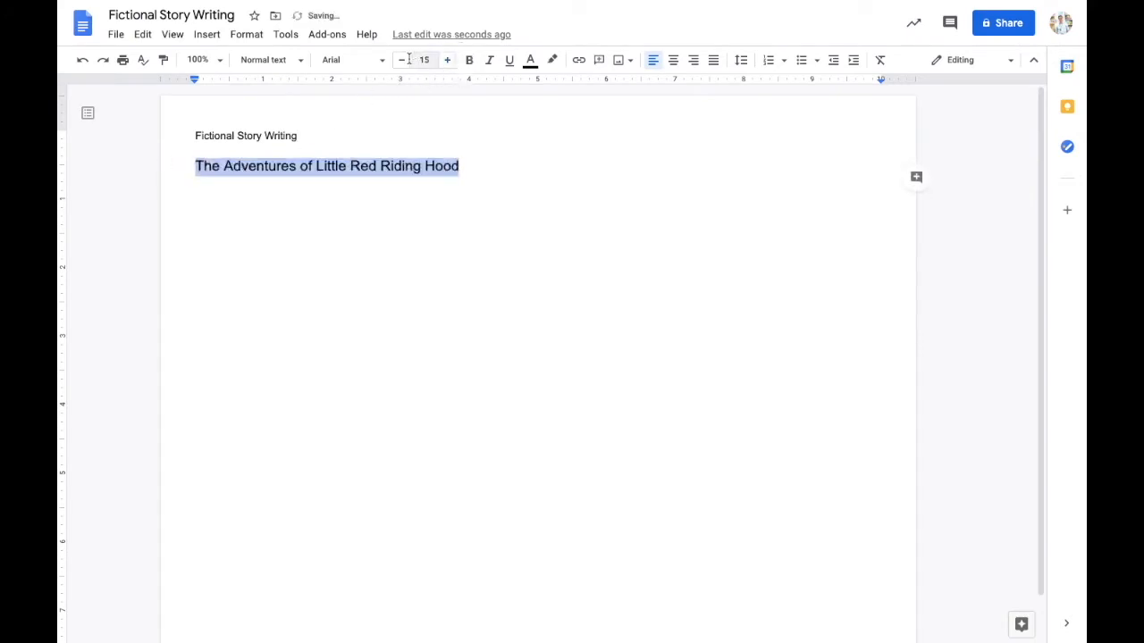
Style the story name as a smaller Title heading and make 'Fictional Story Writing' bold
{"action": "left_click", "coordinate": [400, 61]}
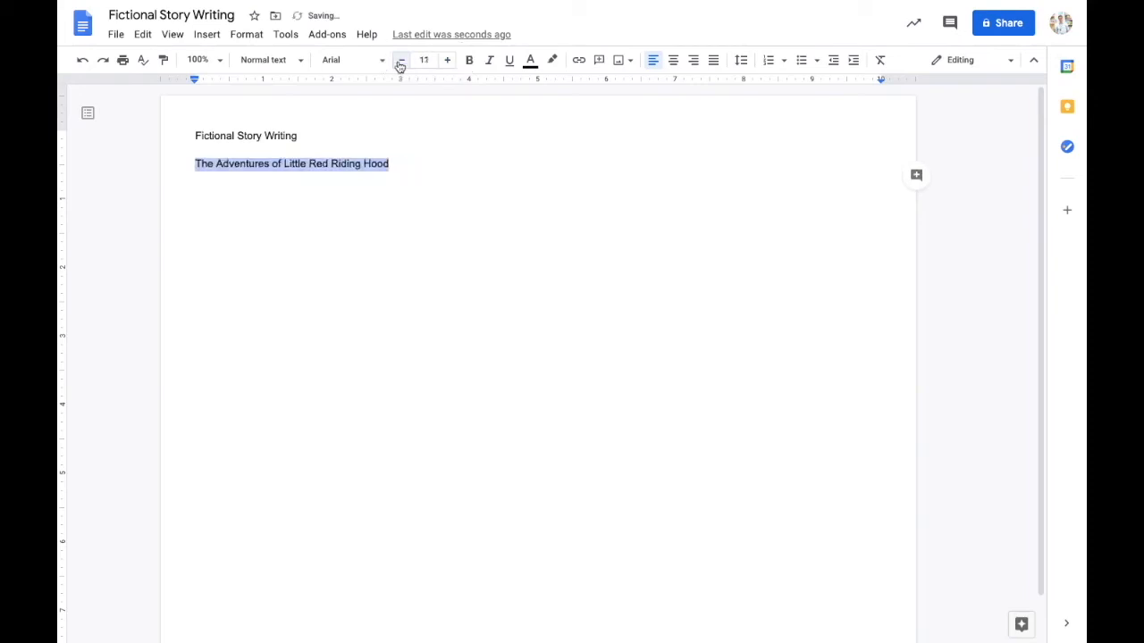
{"action": "left_click", "coordinate": [268, 59]}
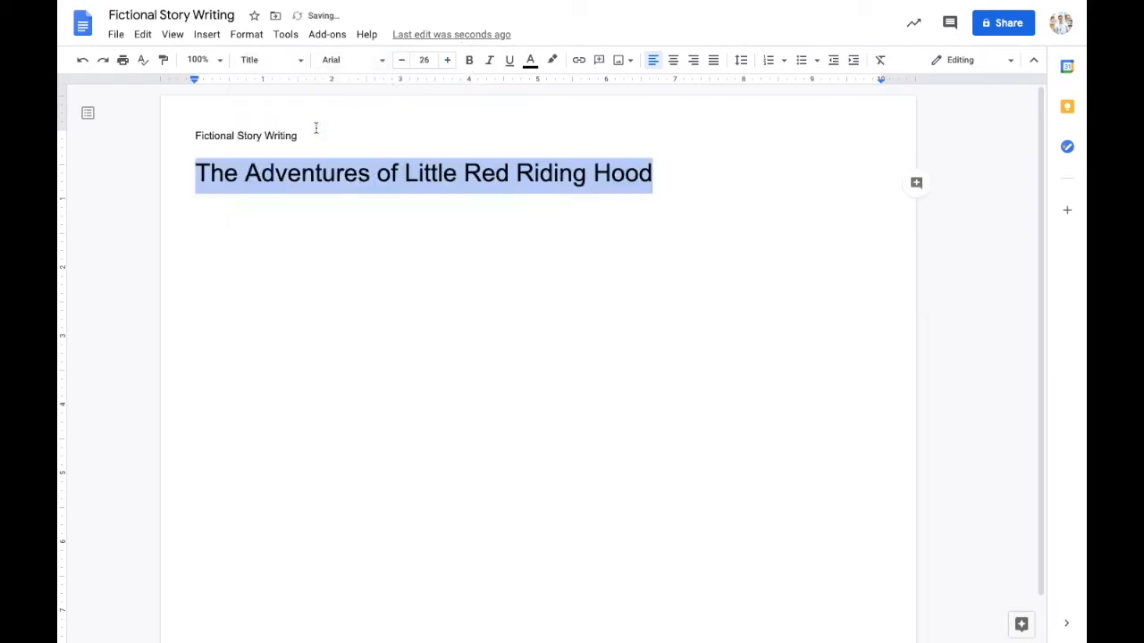
{"action": "left_click", "coordinate": [268, 61]}
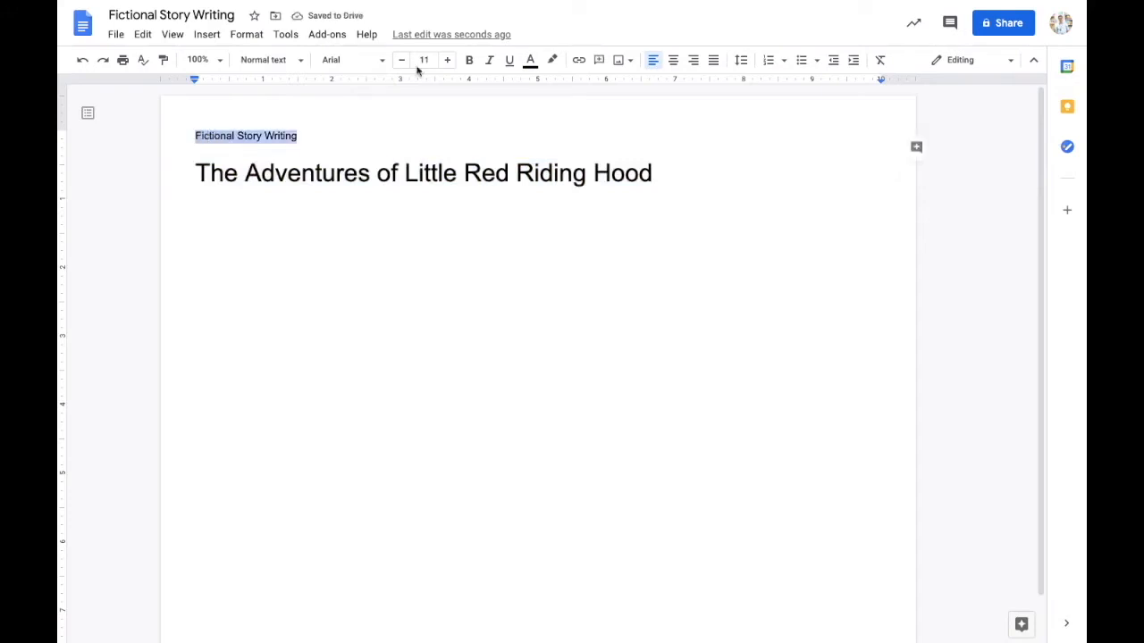
{"action": "left_click", "coordinate": [468, 60]}
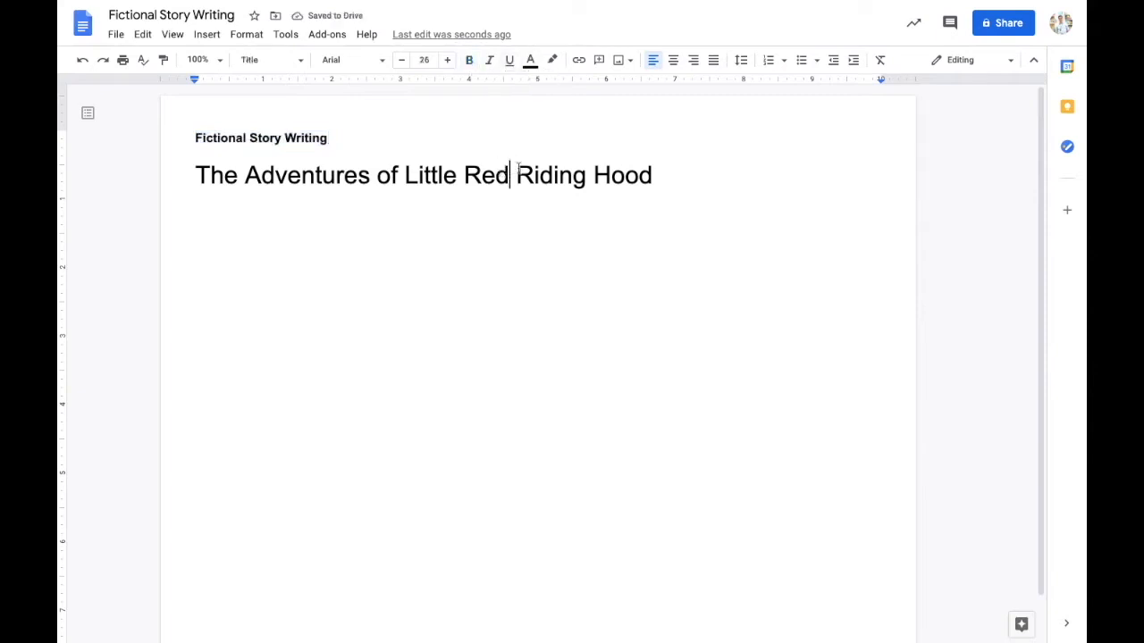
Centre and underline the story title, then start a new line below it
{"action": "triple_click", "coordinate": [423, 175]}
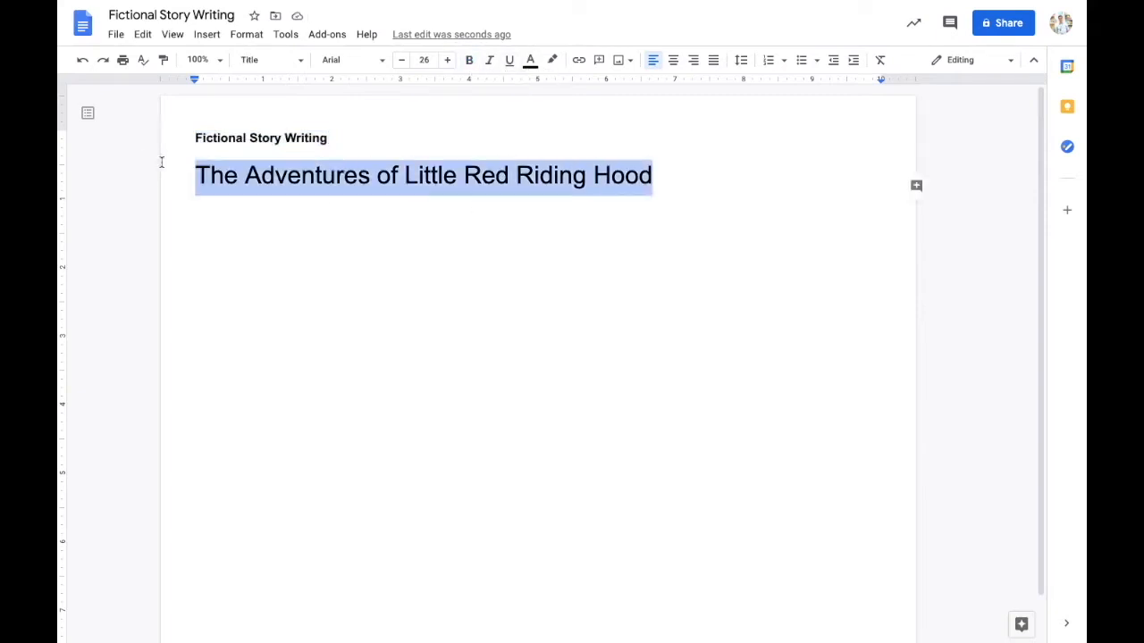
{"action": "left_click", "coordinate": [529, 61]}
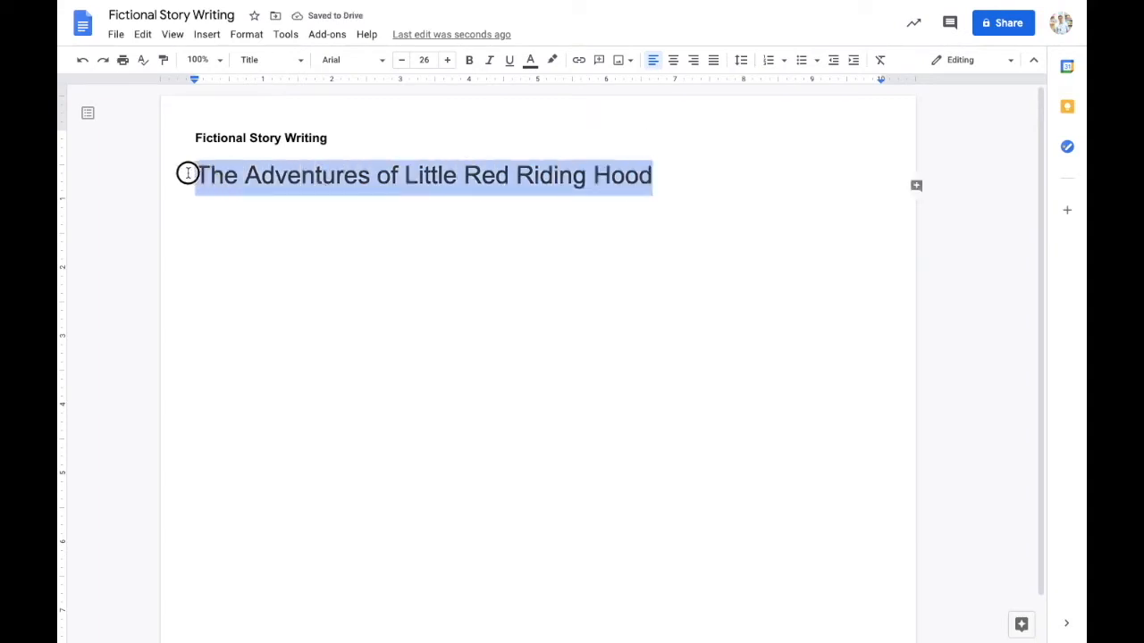
{"action": "left_click", "coordinate": [672, 61]}
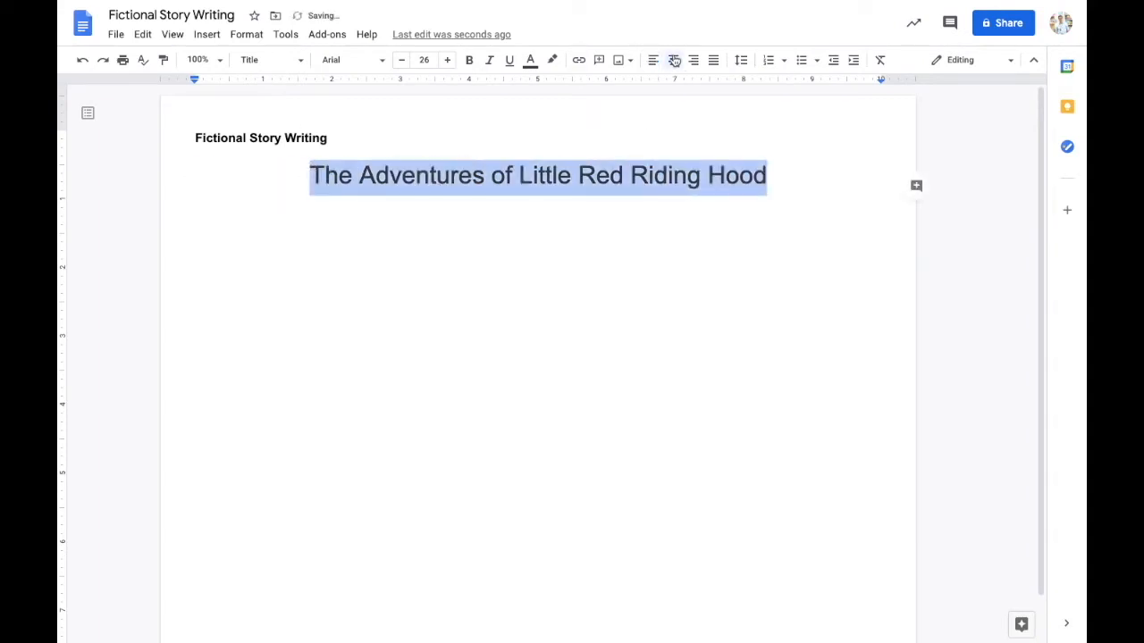
{"action": "left_click", "coordinate": [507, 61]}
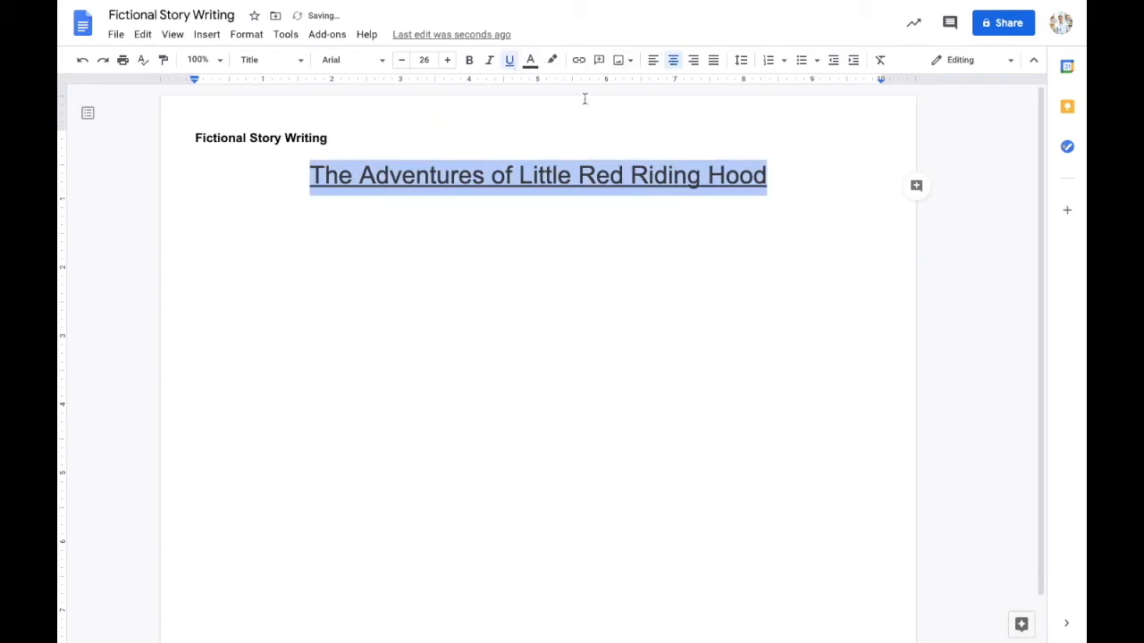
{"action": "left_click", "coordinate": [782, 175]}
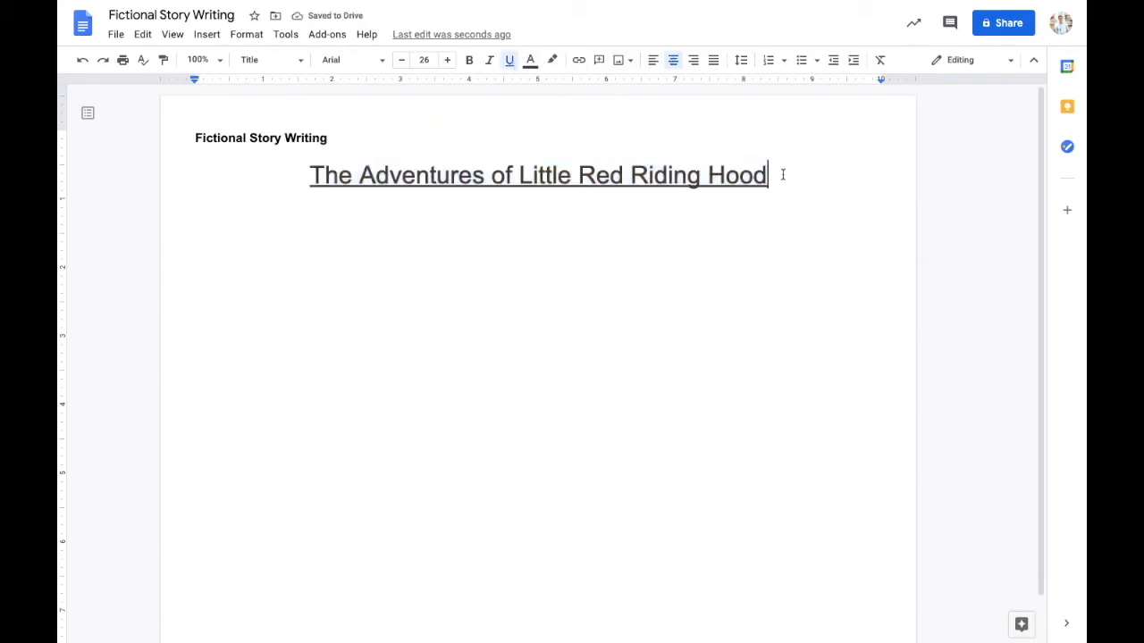
{"action": "key", "text": "enter"}
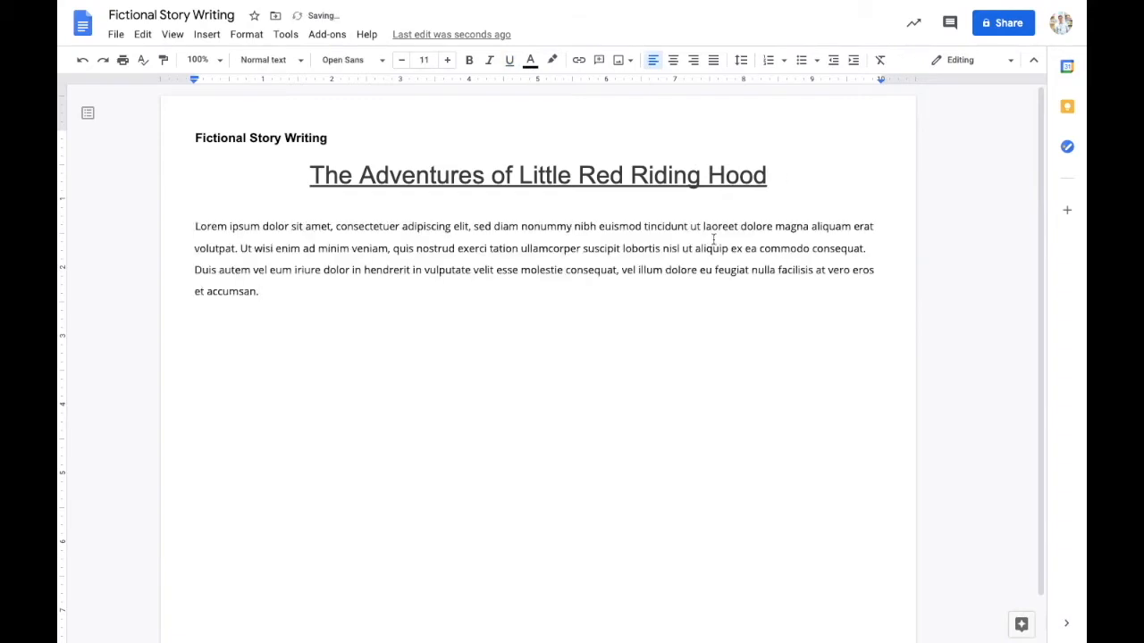
{"action": "mouse_move", "coordinate": [397, 236]}
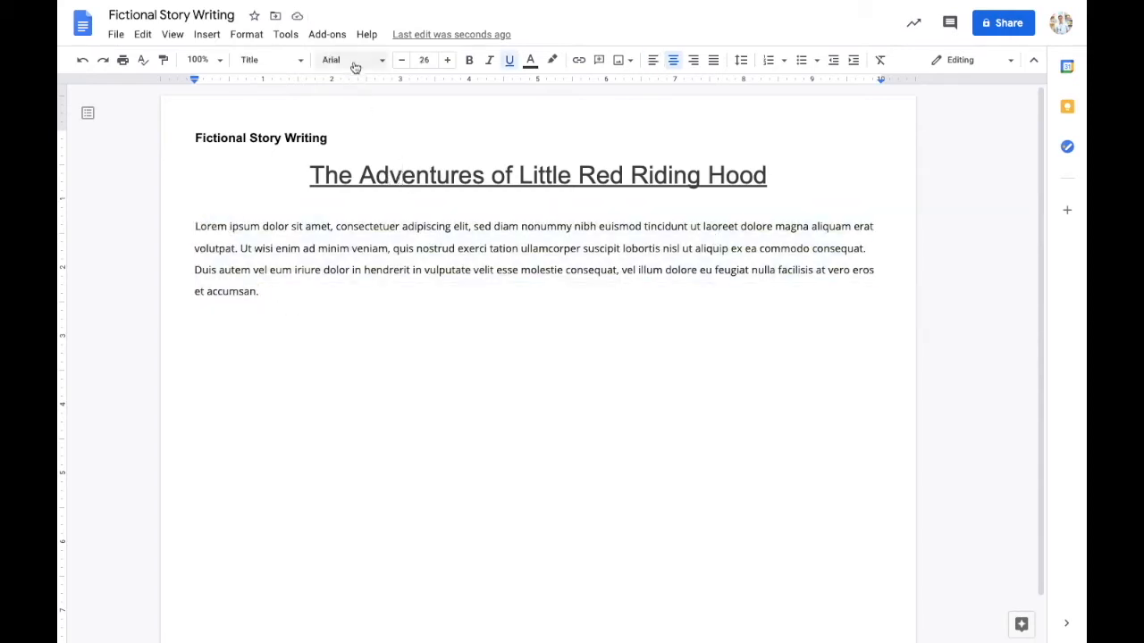
Set the placeholder body paragraph in Arial and extend it with more lorem ipsum text
{"action": "left_click", "coordinate": [259, 291]}
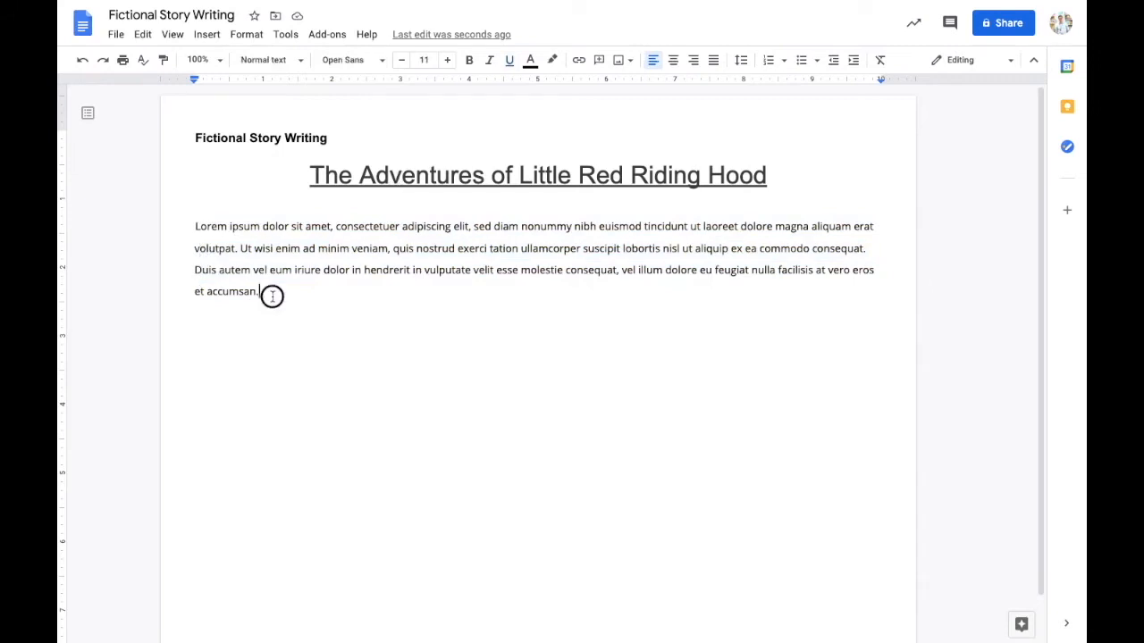
{"action": "left_click", "coordinate": [349, 61]}
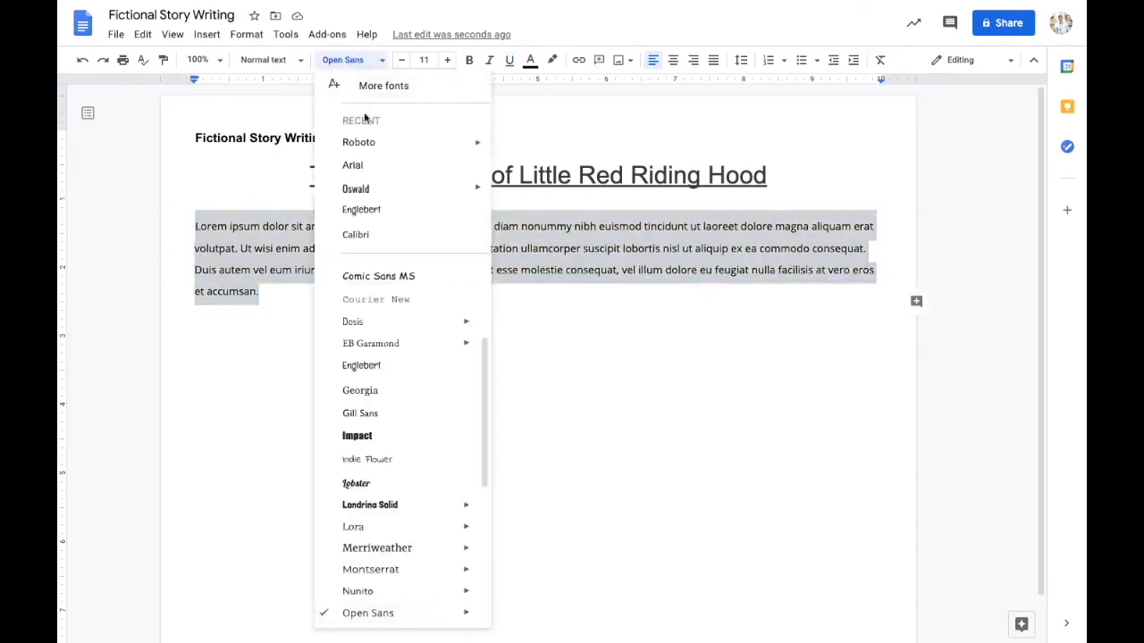
{"action": "left_click", "coordinate": [352, 164]}
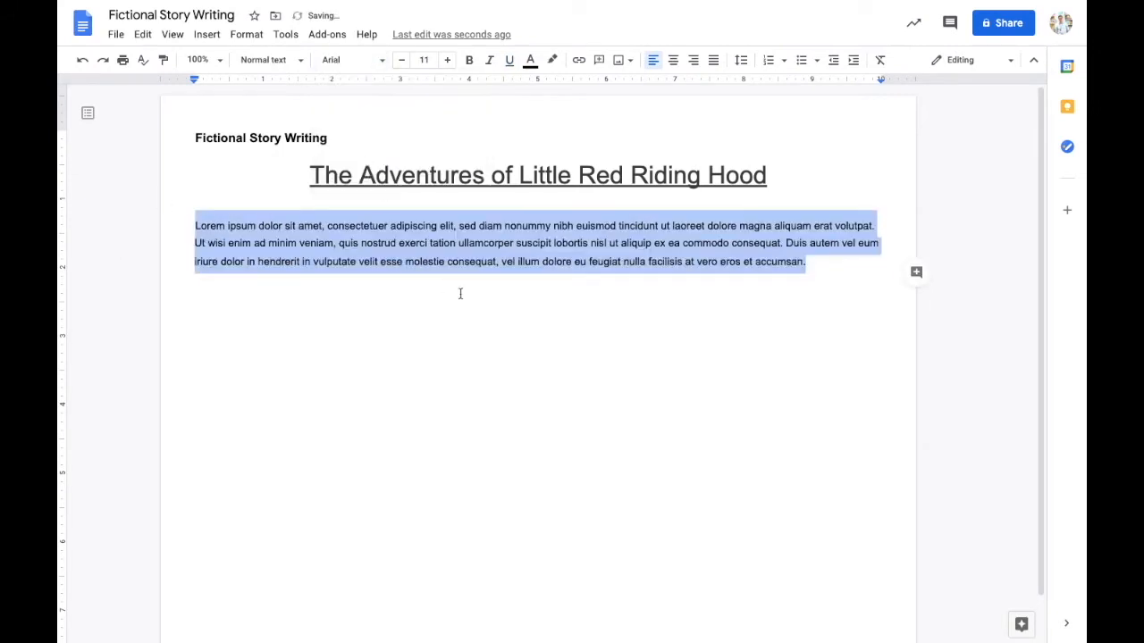
{"action": "left_click", "coordinate": [806, 261]}
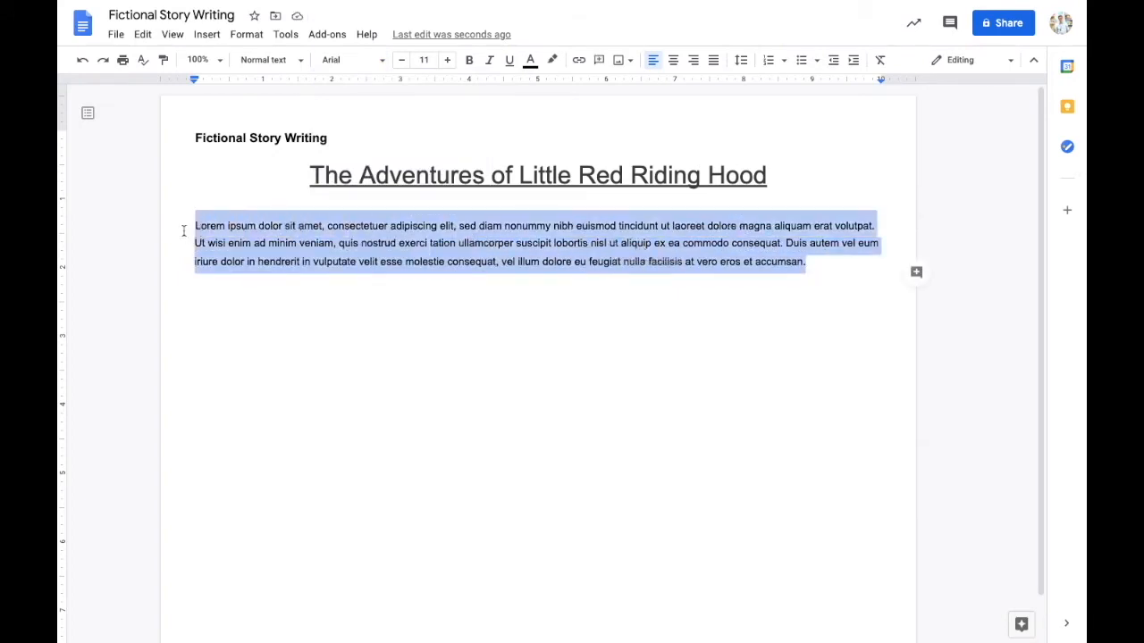
{"action": "left_click", "coordinate": [804, 261]}
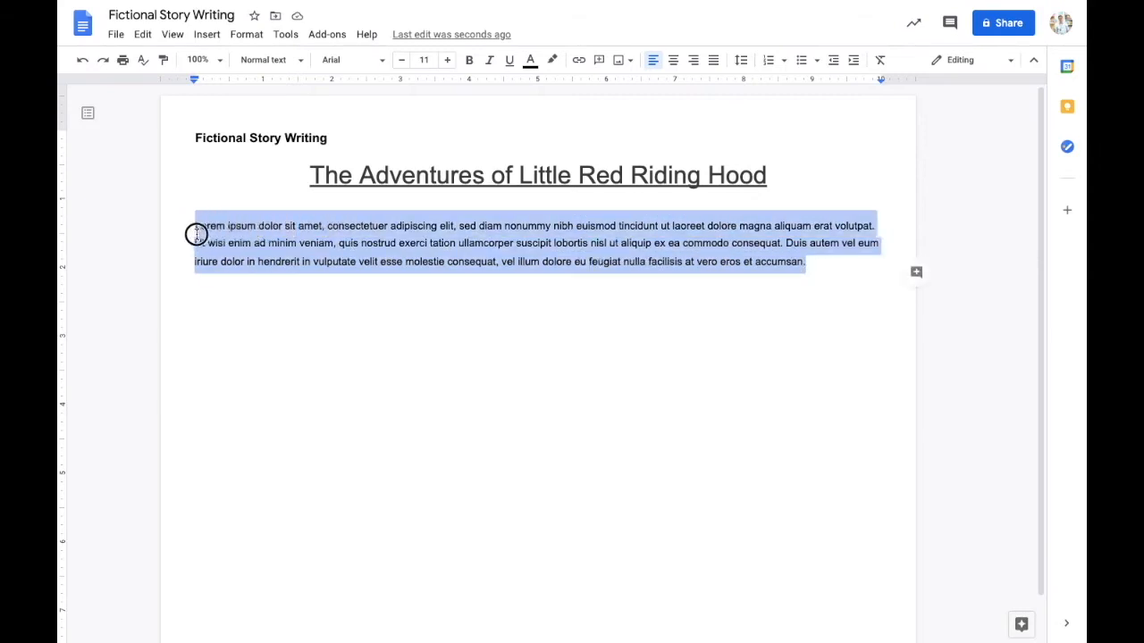
{"action": "left_click", "coordinate": [804, 261]}
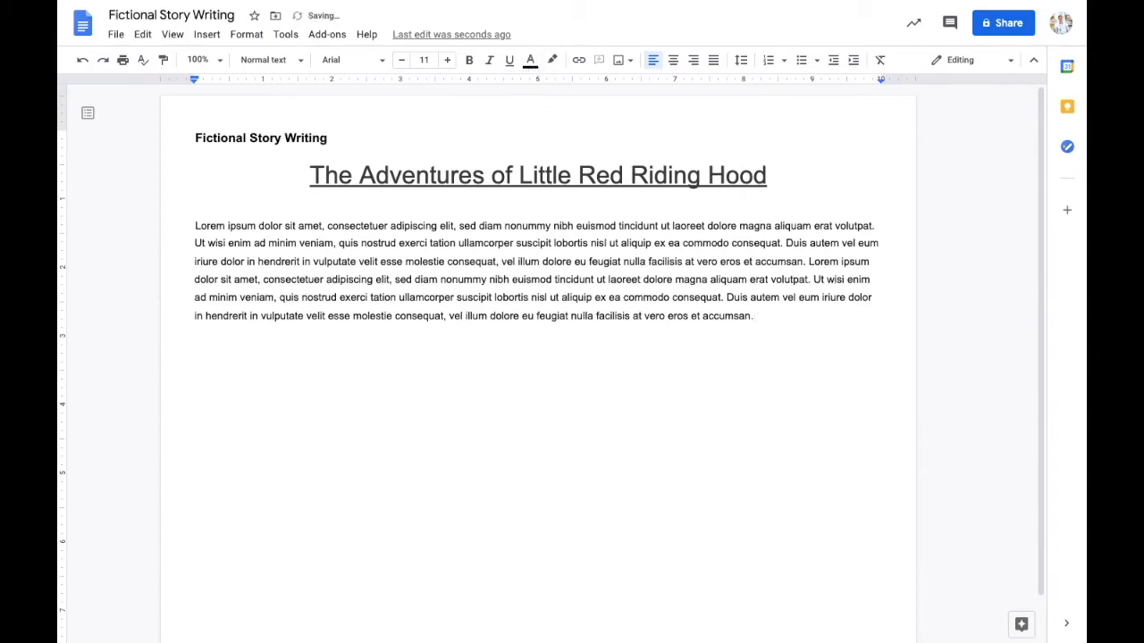
Search the web for 'red rid' and insert the cartoon Red Riding Hood with basket clipart
{"action": "left_click", "coordinate": [207, 34]}
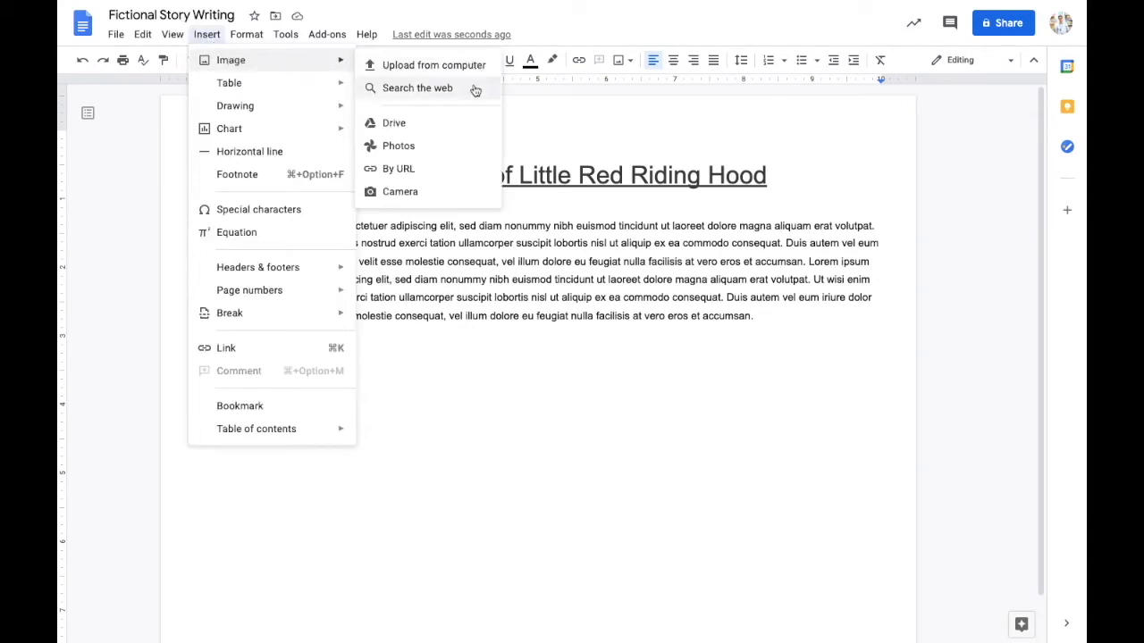
{"action": "left_click", "coordinate": [418, 87]}
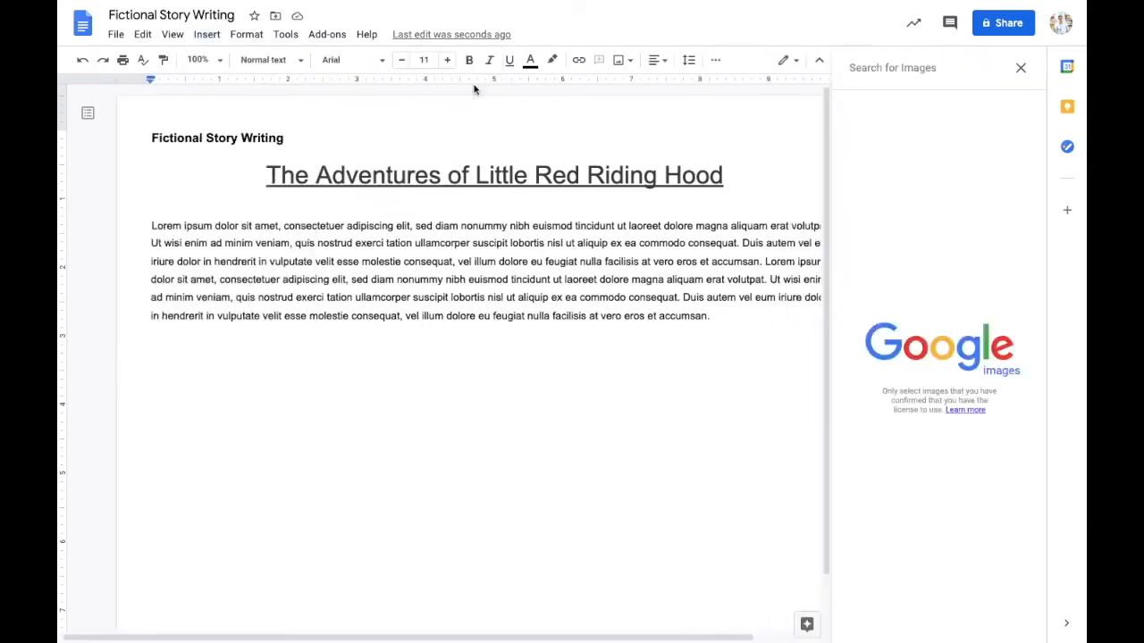
{"action": "type", "text": "red riding hood clipart"}
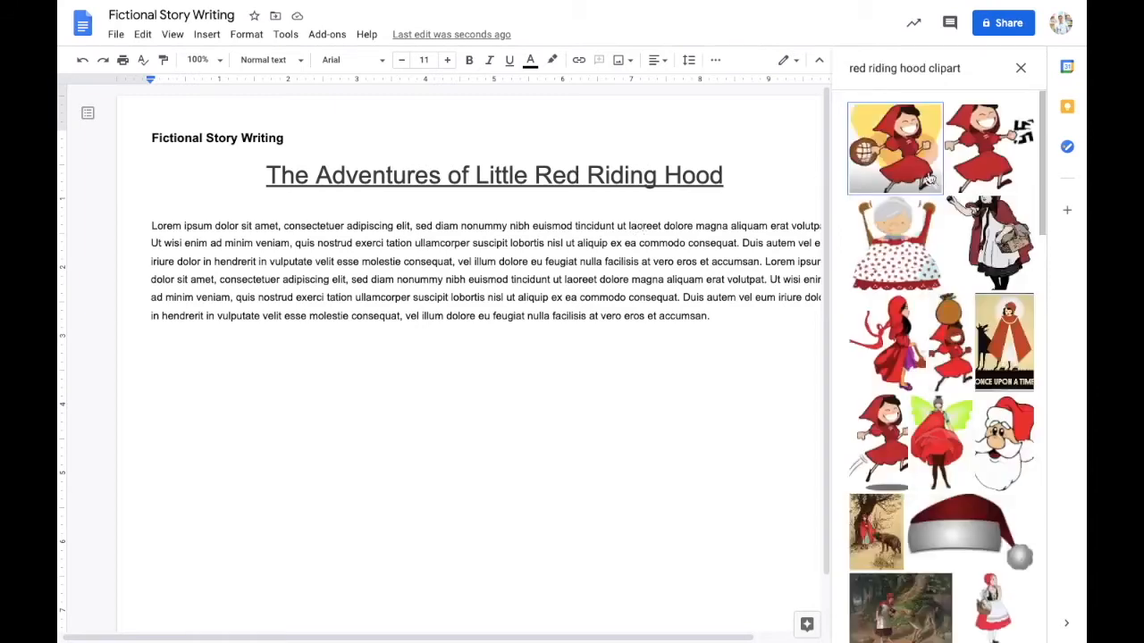
{"action": "left_click", "coordinate": [893, 147]}
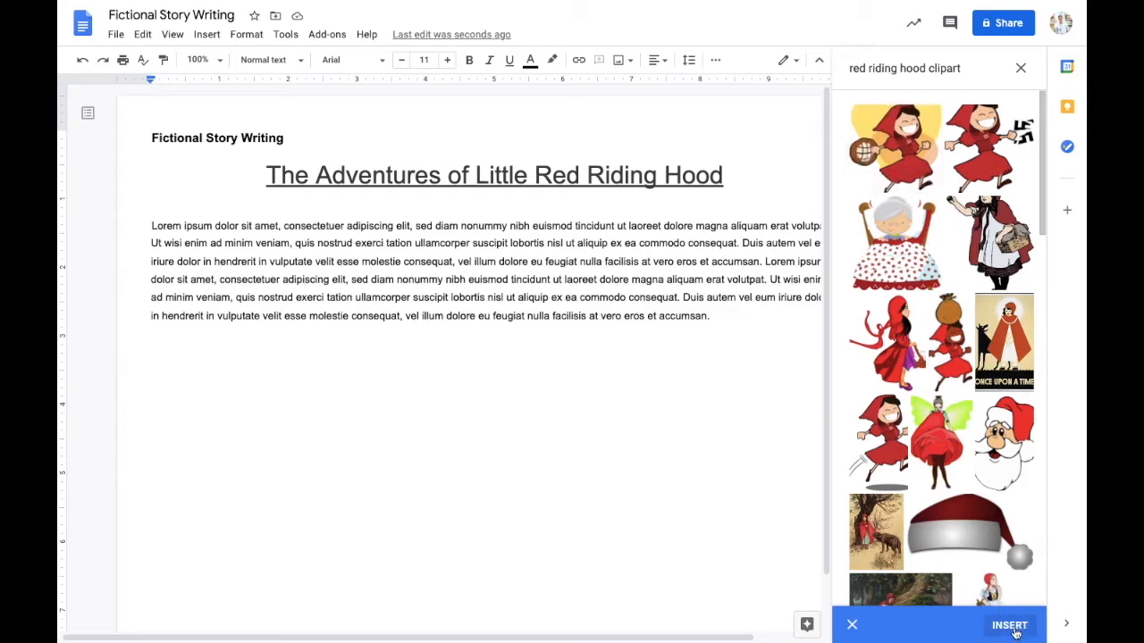
{"action": "left_click", "coordinate": [1008, 625]}
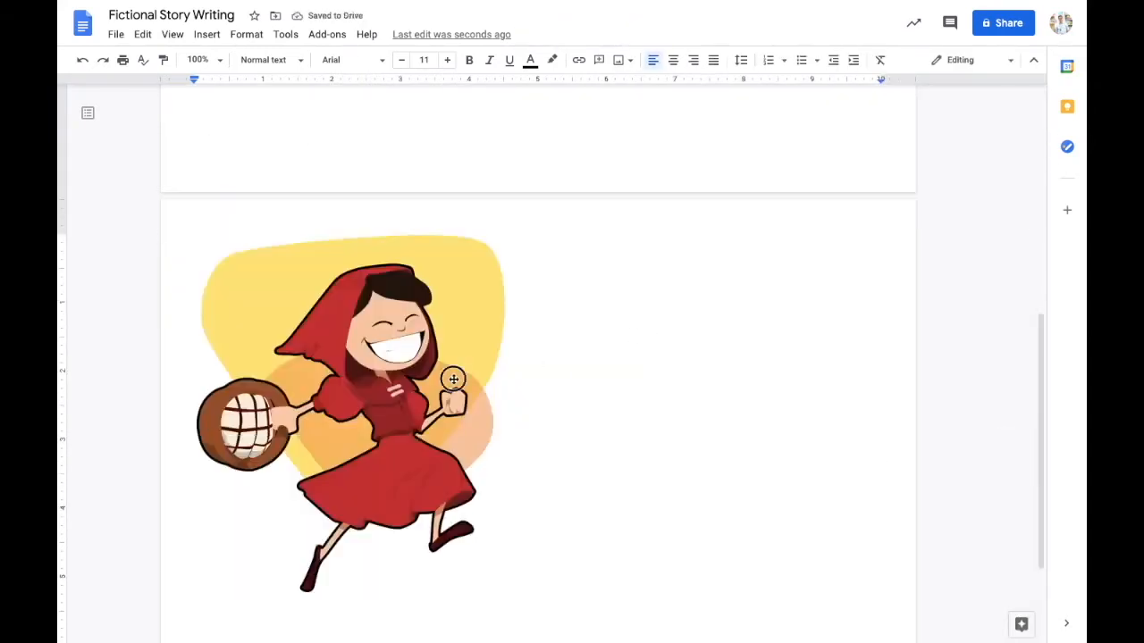
Shrink the inserted Red Riding Hood picture to about half its size
{"action": "left_click", "coordinate": [454, 379]}
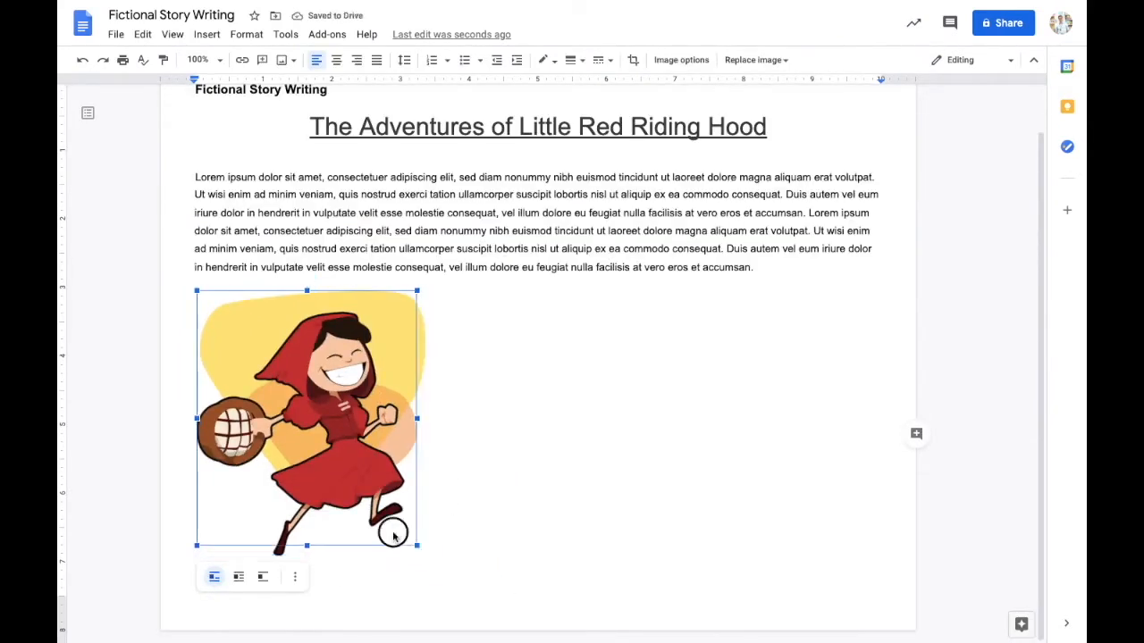
{"action": "left_click_drag", "start_coordinate": [418, 545], "coordinate": [358, 476]}
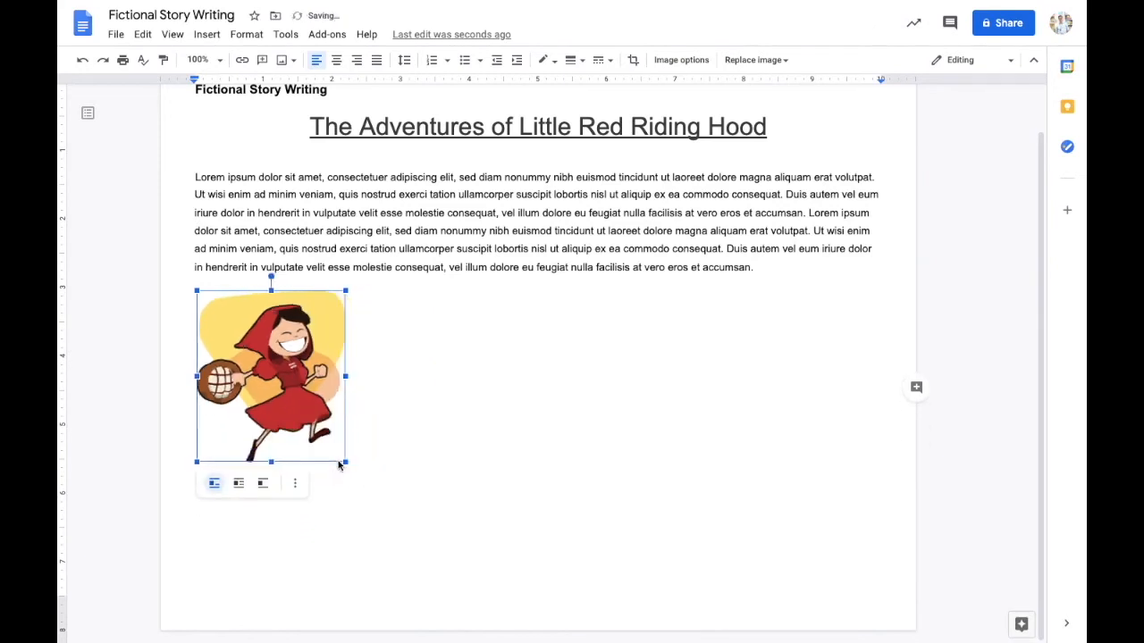
{"action": "mouse_move", "coordinate": [215, 483]}
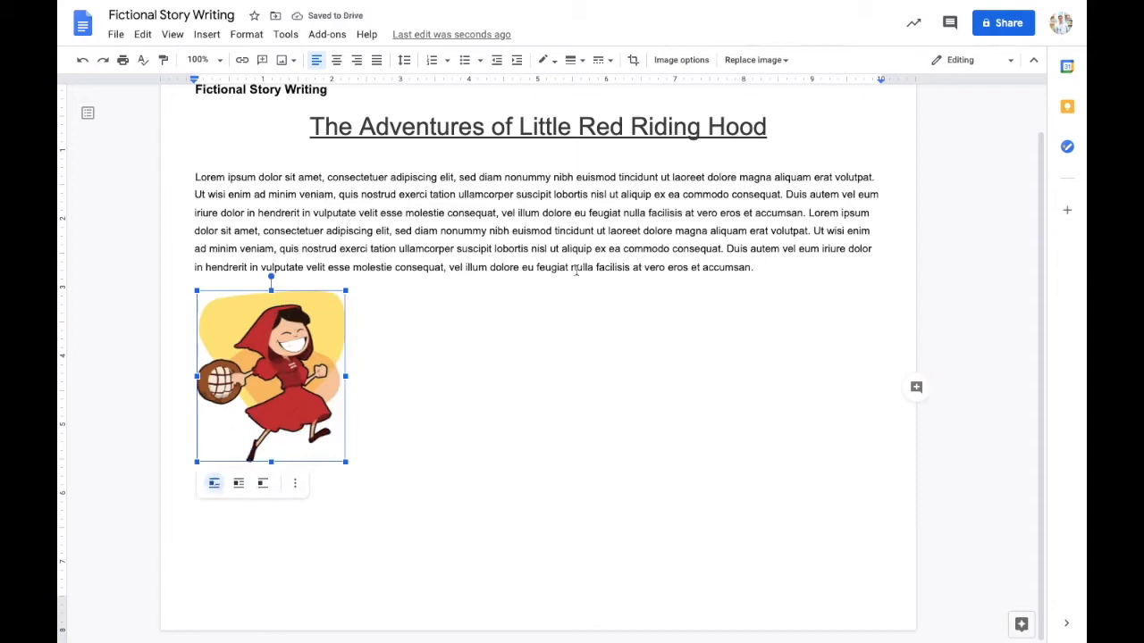
{"action": "mouse_move", "coordinate": [239, 483]}
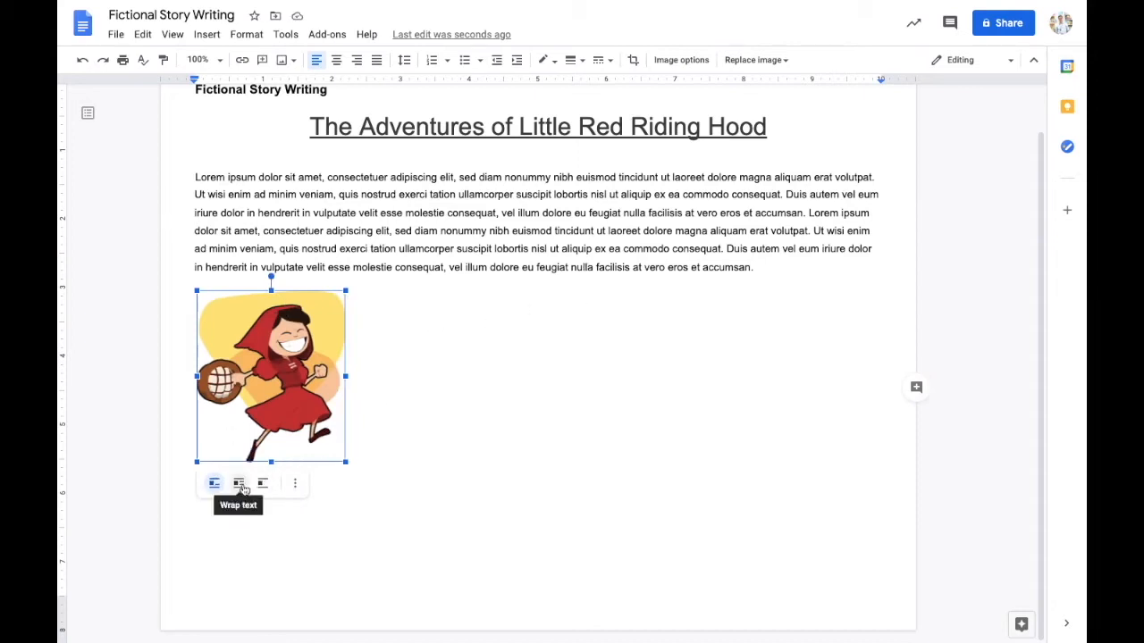
Wrap the story text around the picture and move it to the right of the paragraph
{"action": "left_click", "coordinate": [240, 483]}
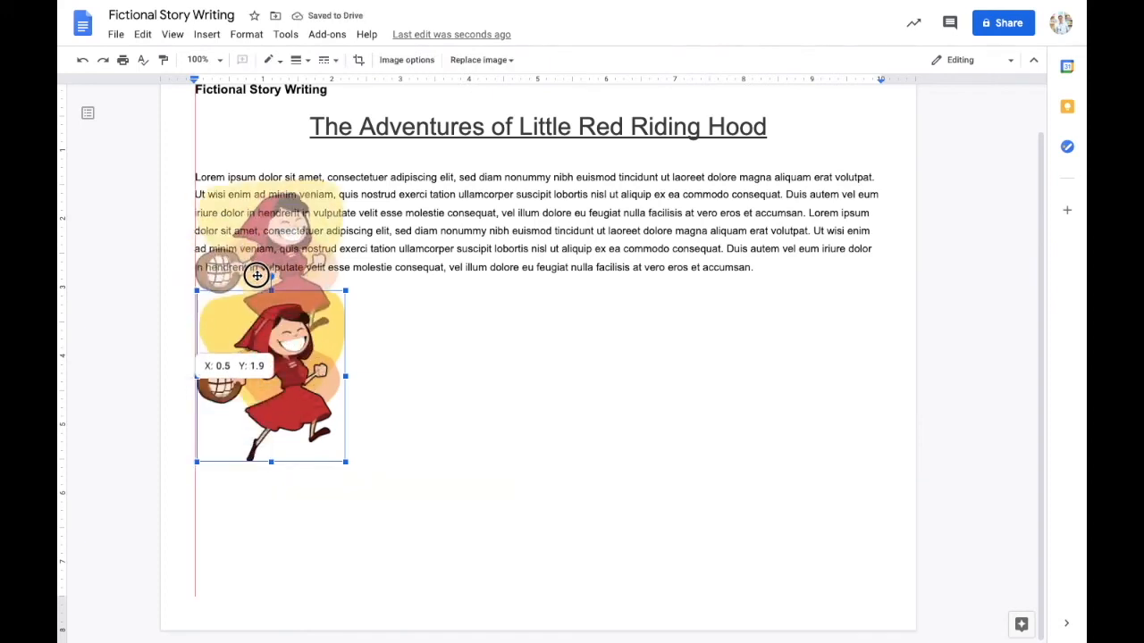
{"action": "left_click_drag", "start_coordinate": [257, 275], "coordinate": [287, 277]}
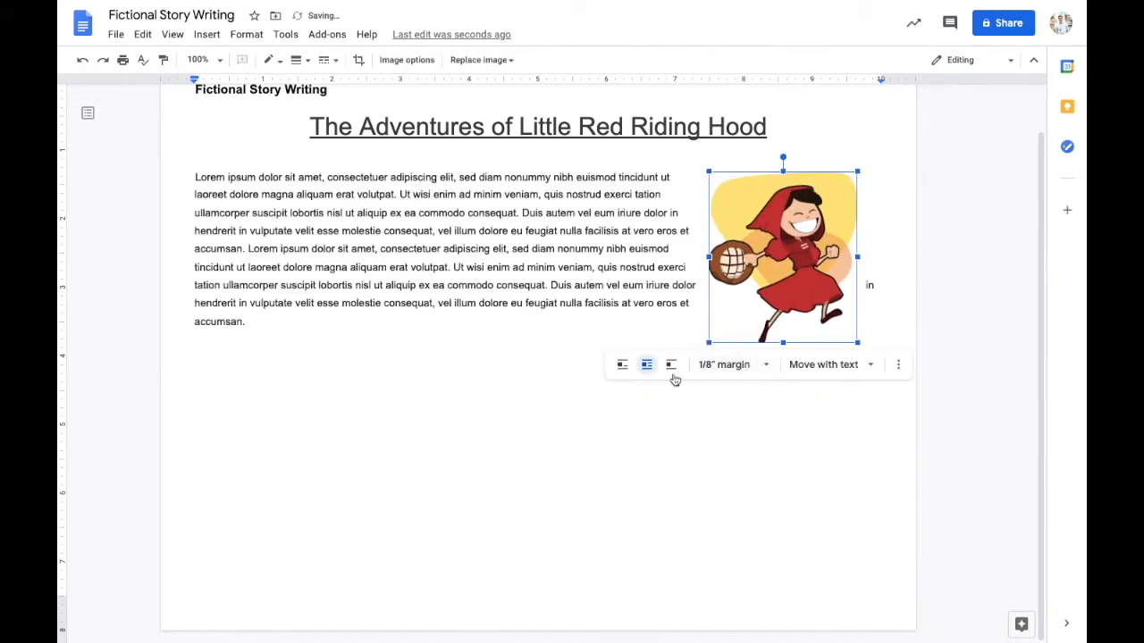
{"action": "left_click", "coordinate": [670, 365]}
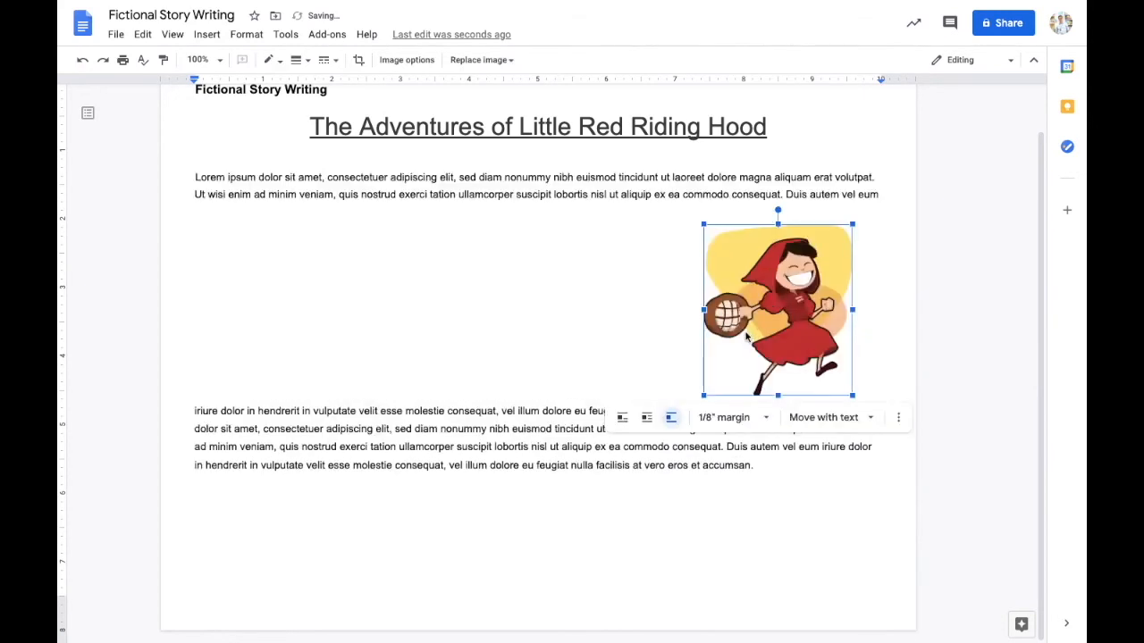
{"action": "left_click", "coordinate": [647, 418]}
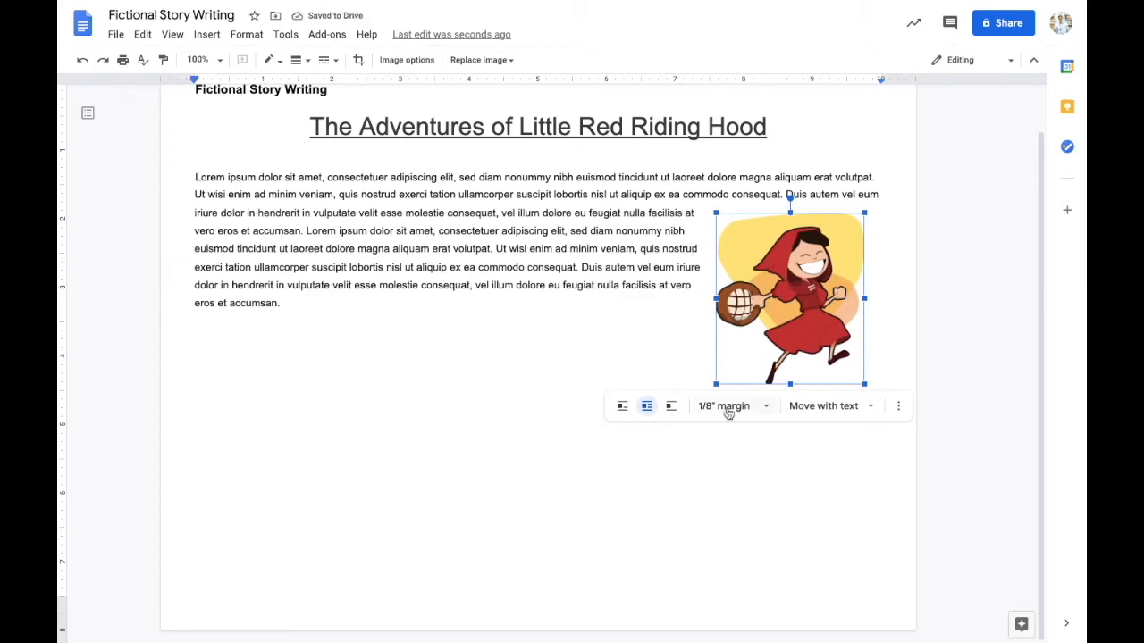
Set the picture's text margin to 0" and fix its position on the page
{"action": "left_click", "coordinate": [733, 406]}
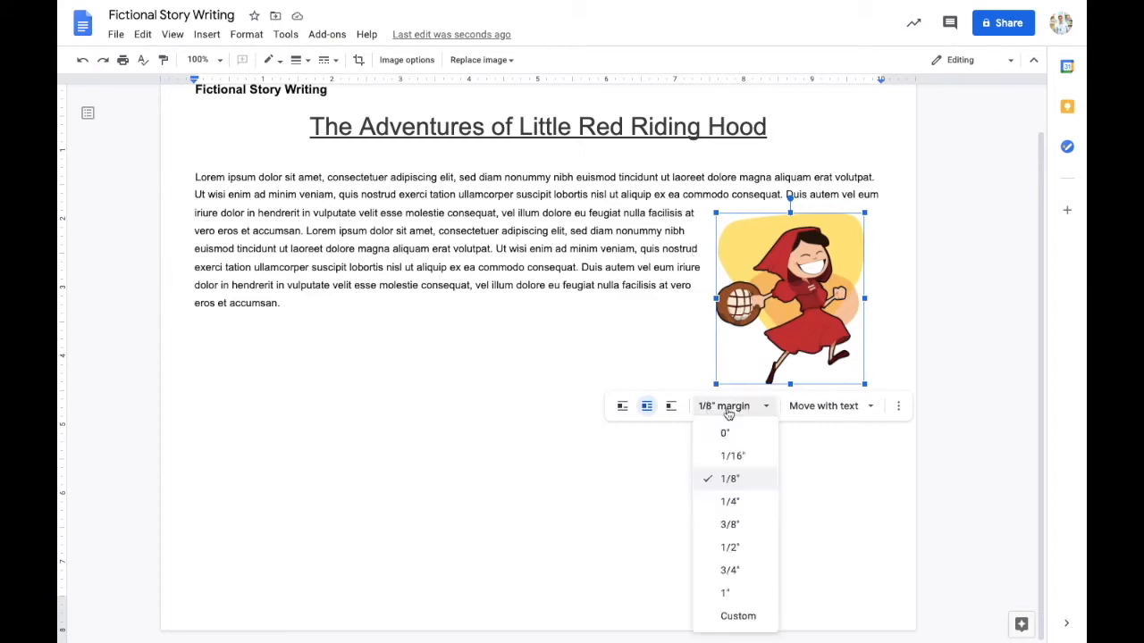
{"action": "left_click", "coordinate": [726, 433]}
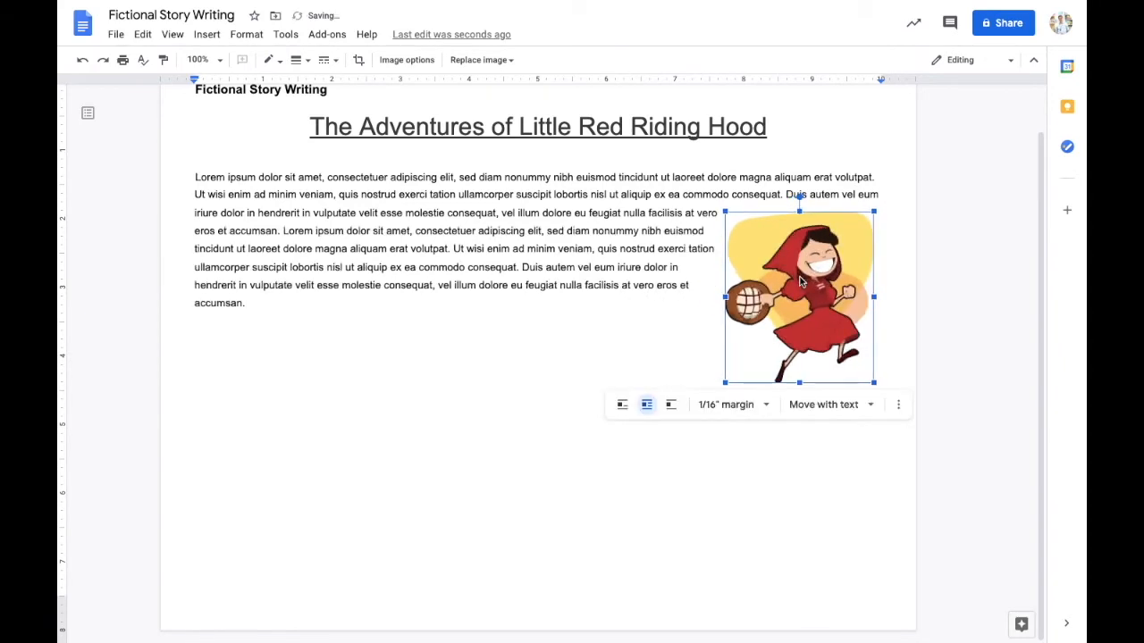
{"action": "left_click", "coordinate": [731, 404]}
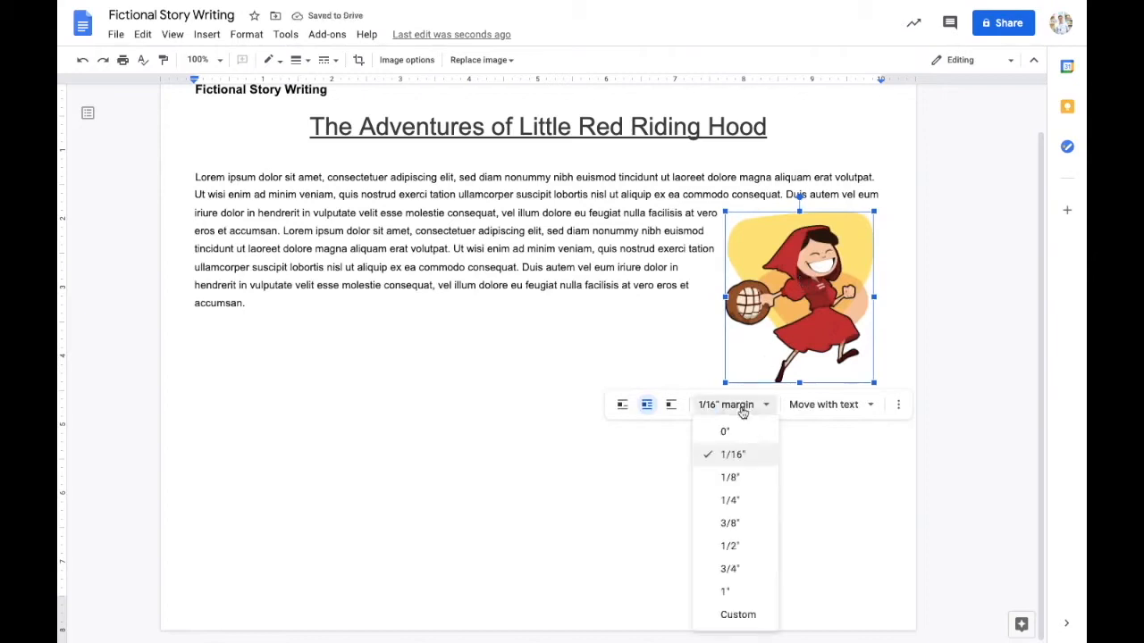
{"action": "left_click", "coordinate": [724, 430]}
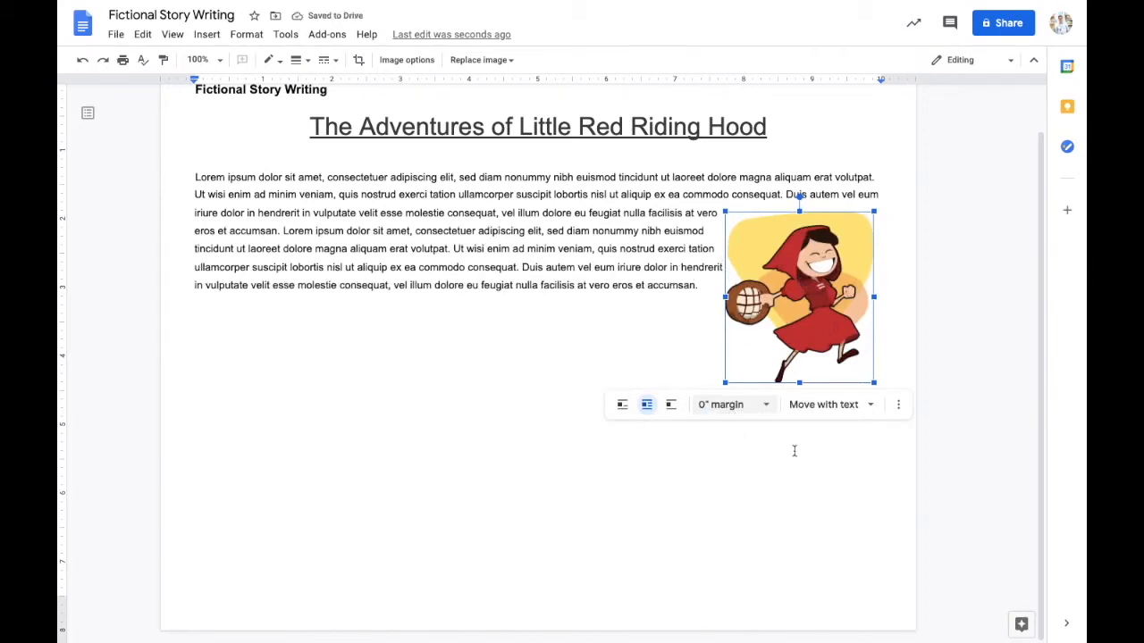
{"action": "left_click", "coordinate": [829, 404]}
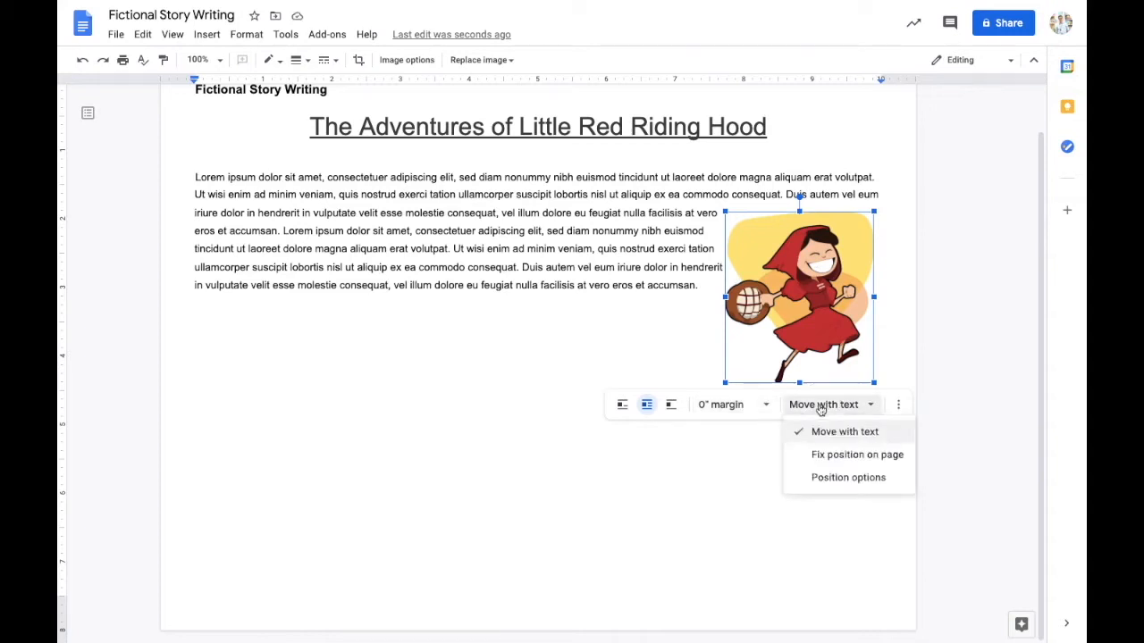
{"action": "mouse_move", "coordinate": [822, 420]}
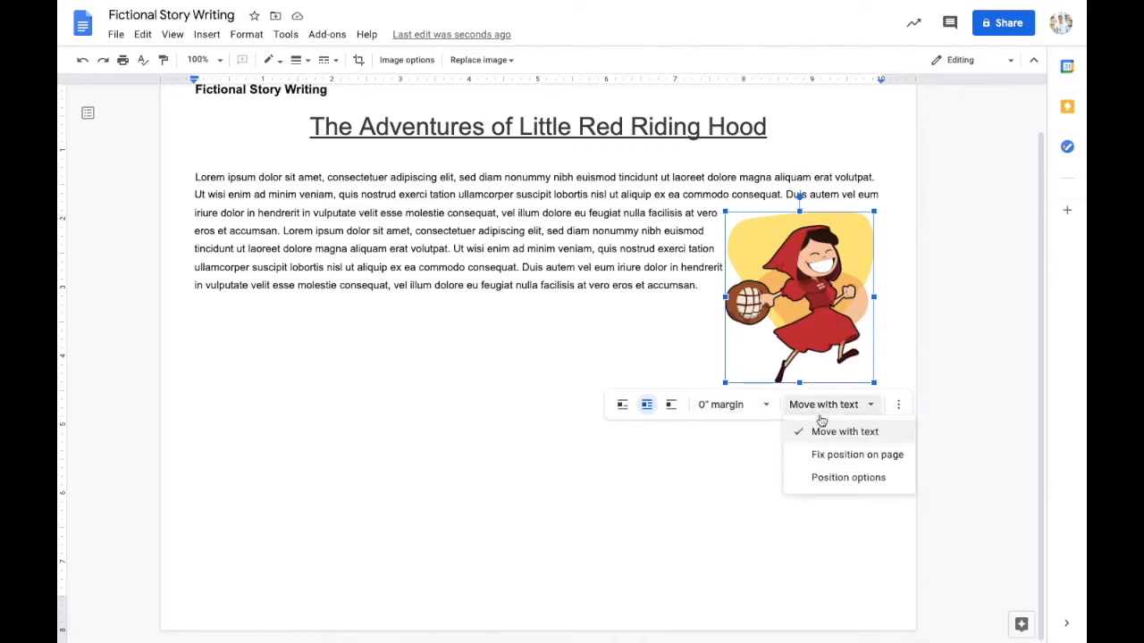
{"action": "left_click", "coordinate": [856, 456]}
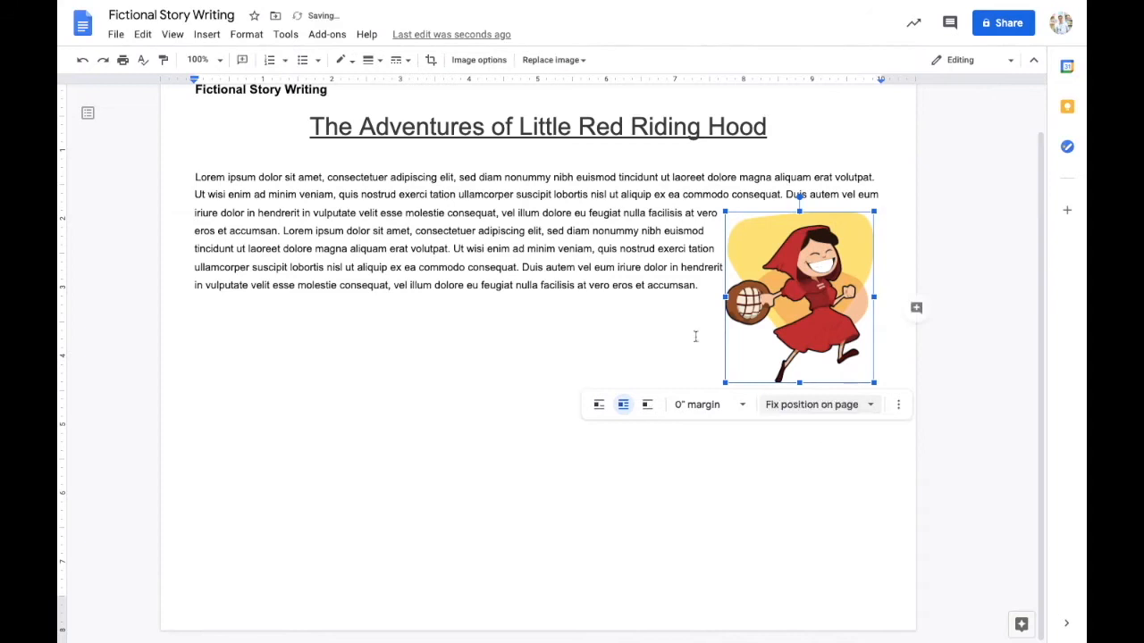
Add more Lorem ipsum paragraphs around the pinned picture and remove the blank top line
{"action": "left_click", "coordinate": [594, 308]}
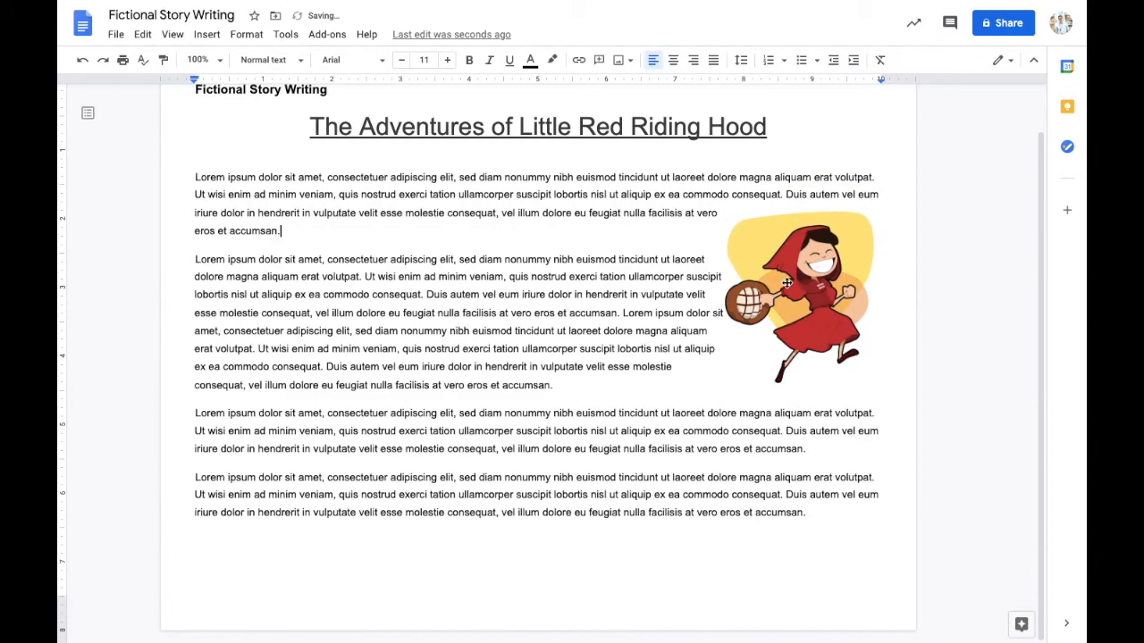
{"action": "left_click", "coordinate": [797, 295]}
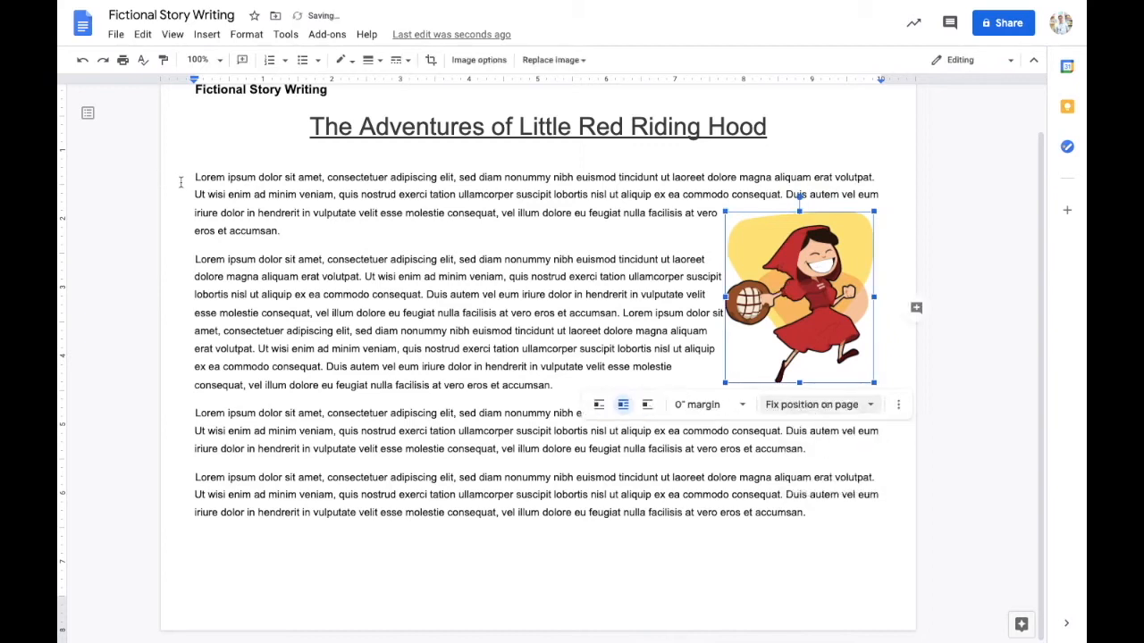
{"action": "left_click", "coordinate": [197, 177]}
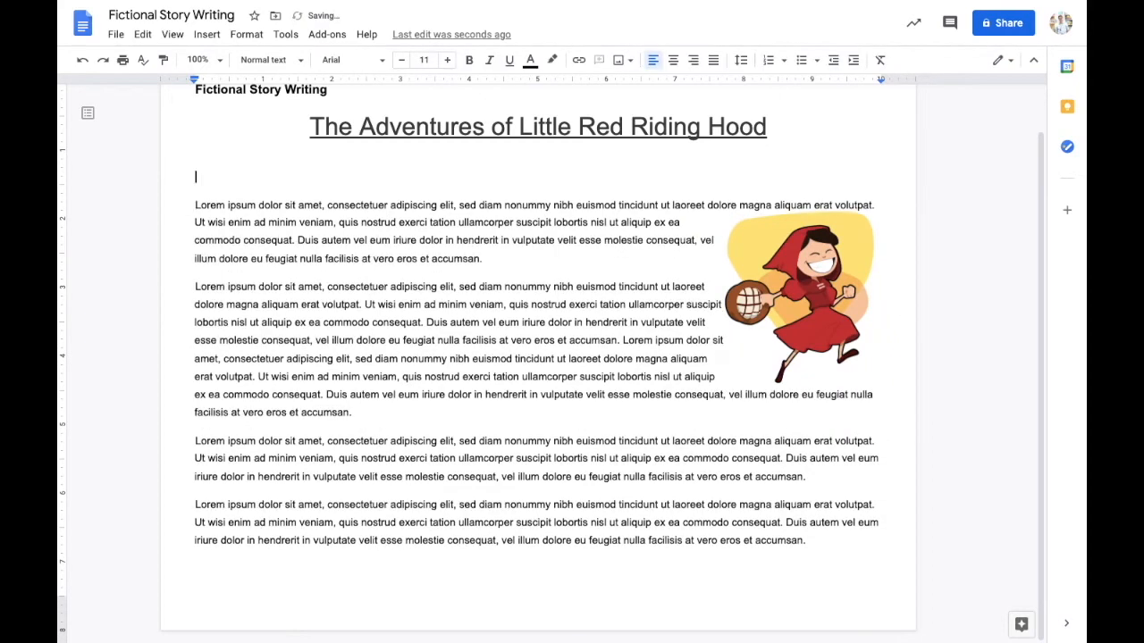
{"action": "key", "text": "Backspace"}
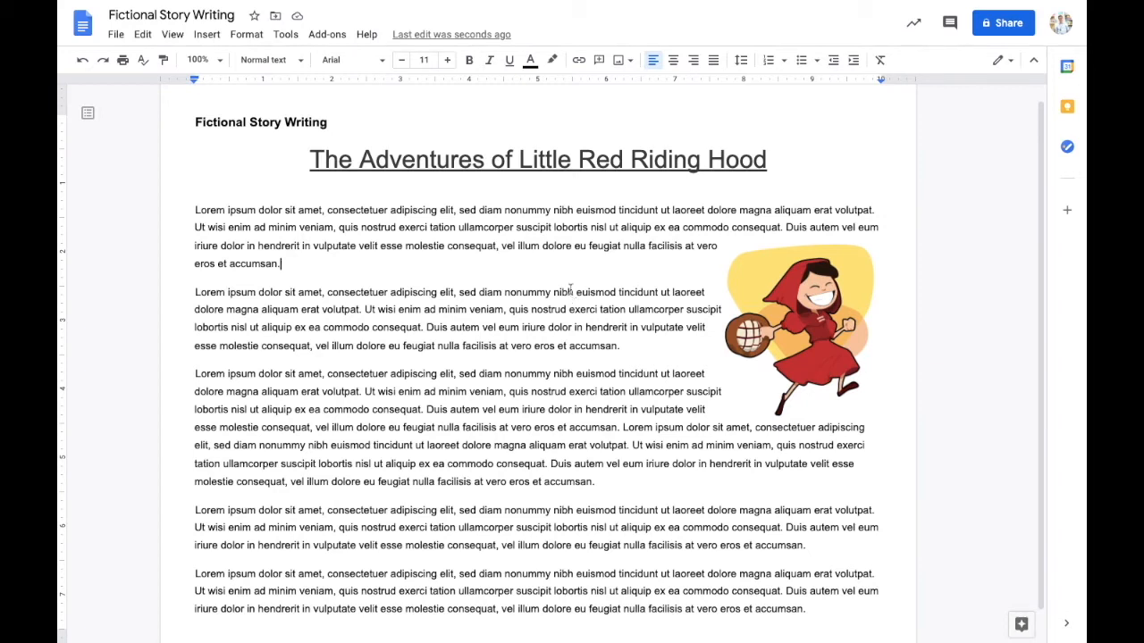
{"action": "left_click", "coordinate": [207, 34]}
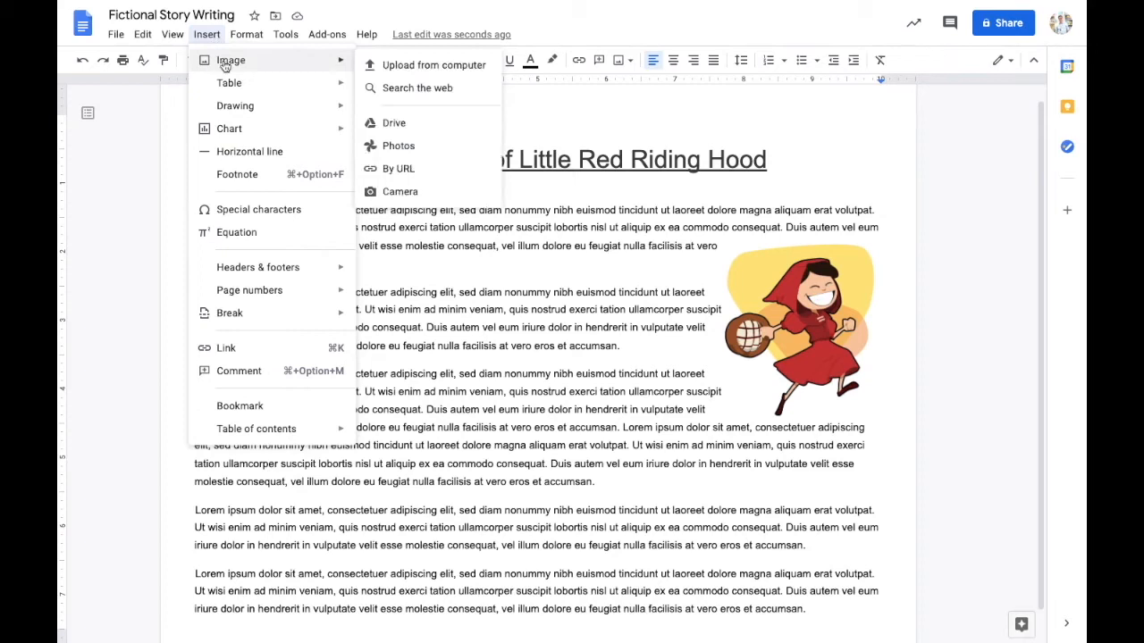
{"action": "mouse_move", "coordinate": [180, 107]}
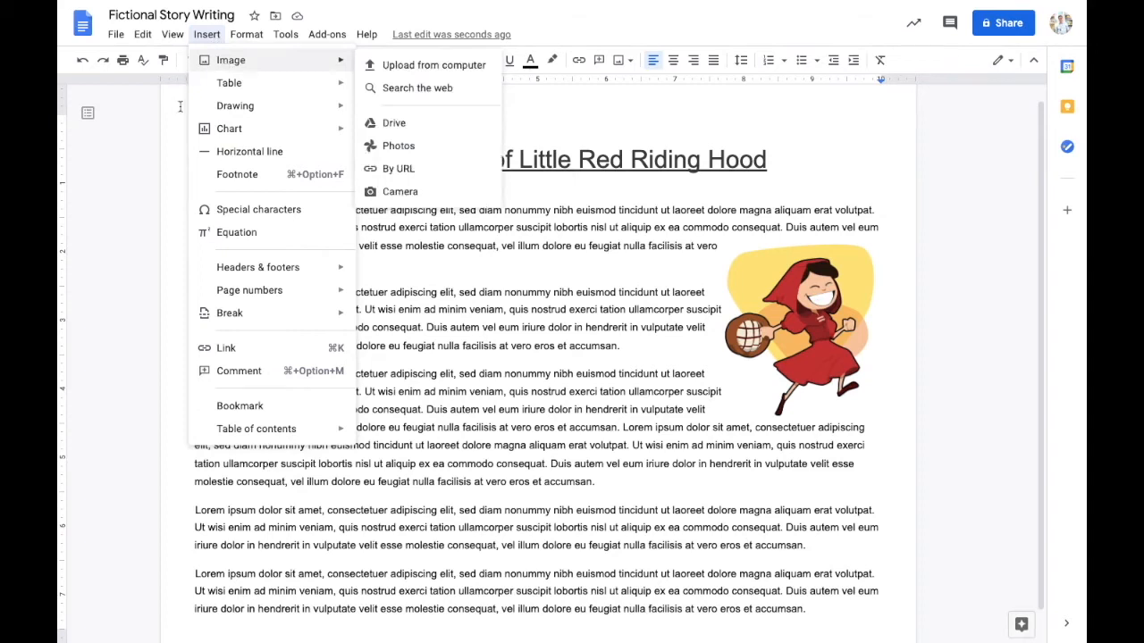
Add a footer reading 'Written by Mr Sidney' to the story page
{"action": "left_click", "coordinate": [247, 34]}
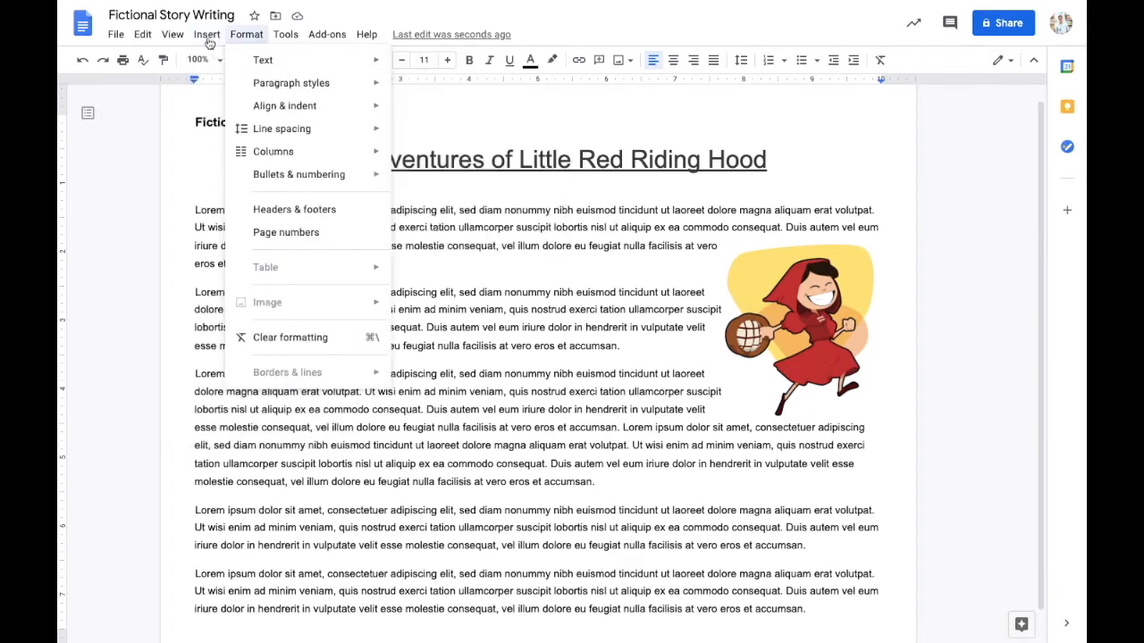
{"action": "left_click", "coordinate": [207, 33]}
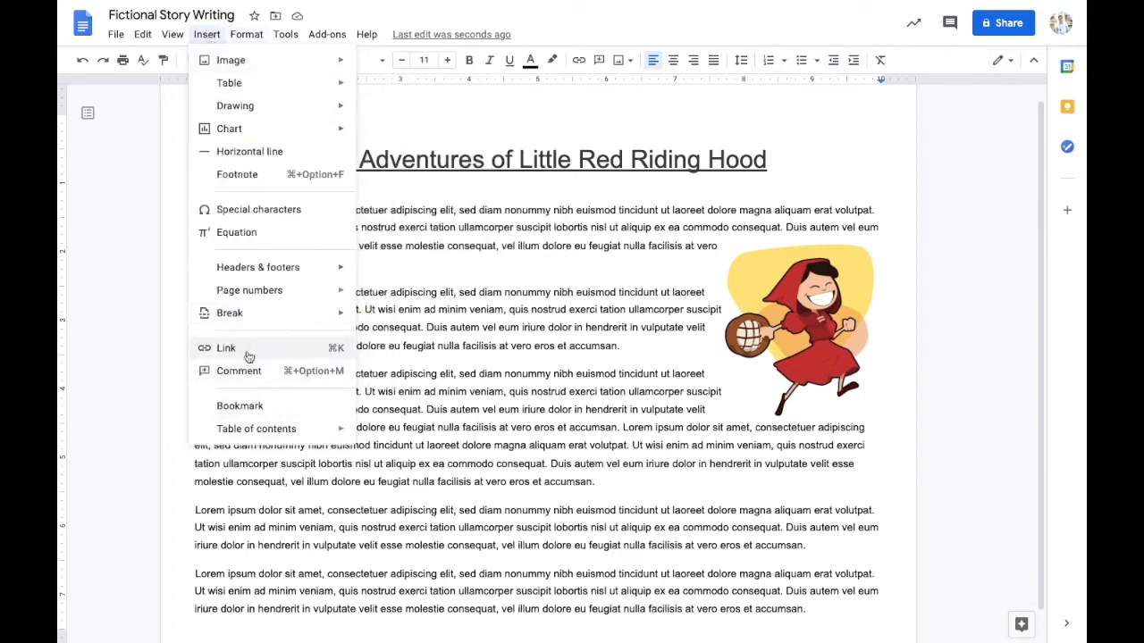
{"action": "mouse_move", "coordinate": [258, 266]}
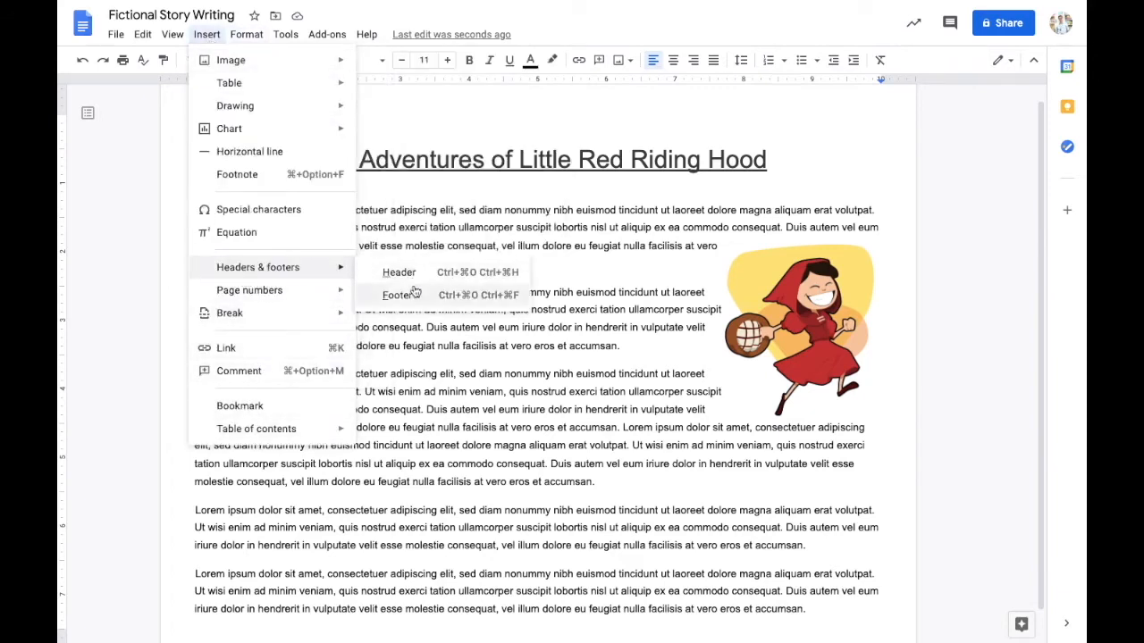
{"action": "left_click", "coordinate": [397, 295]}
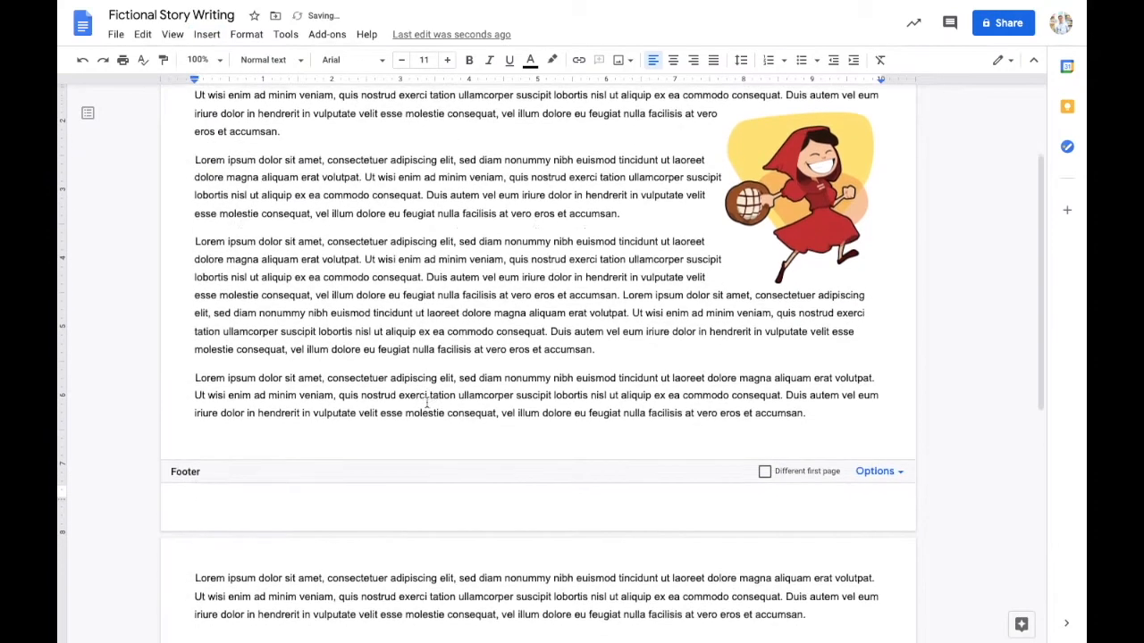
{"action": "scroll", "scroll_direction": "down", "scroll_amount": 3}
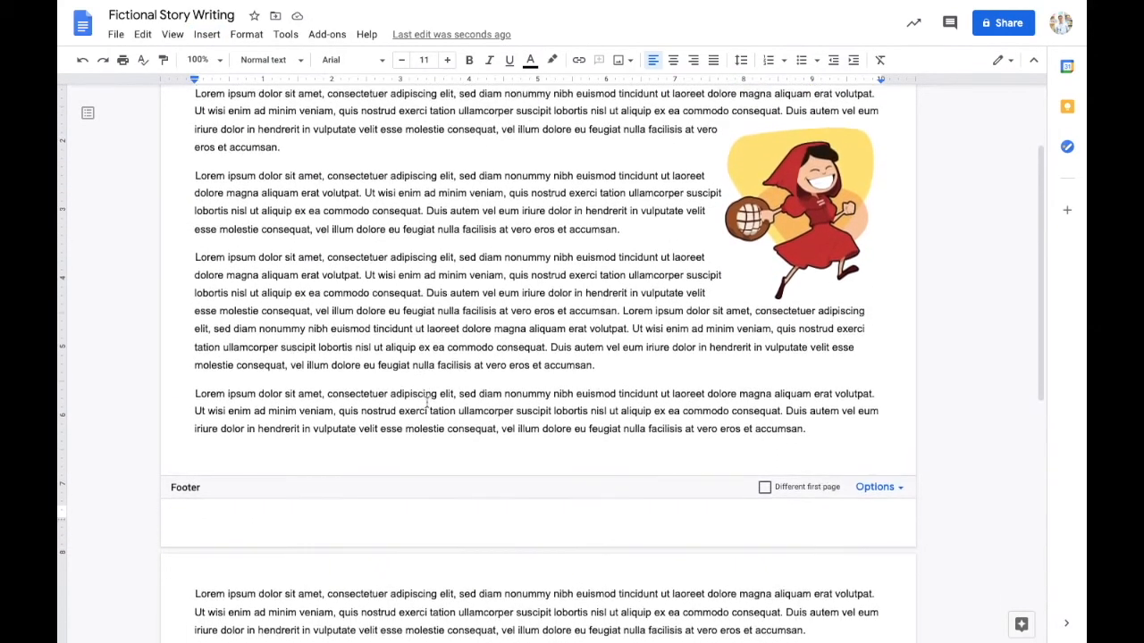
{"action": "scroll", "scroll_direction": "down", "scroll_amount": 3}
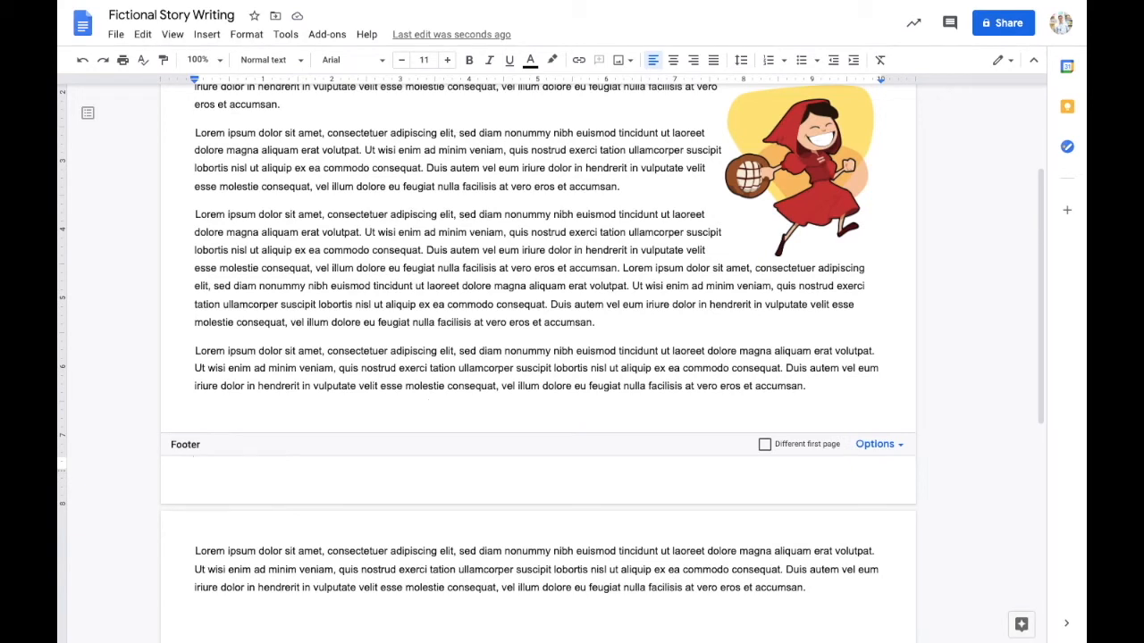
{"action": "type", "text": "Written by"}
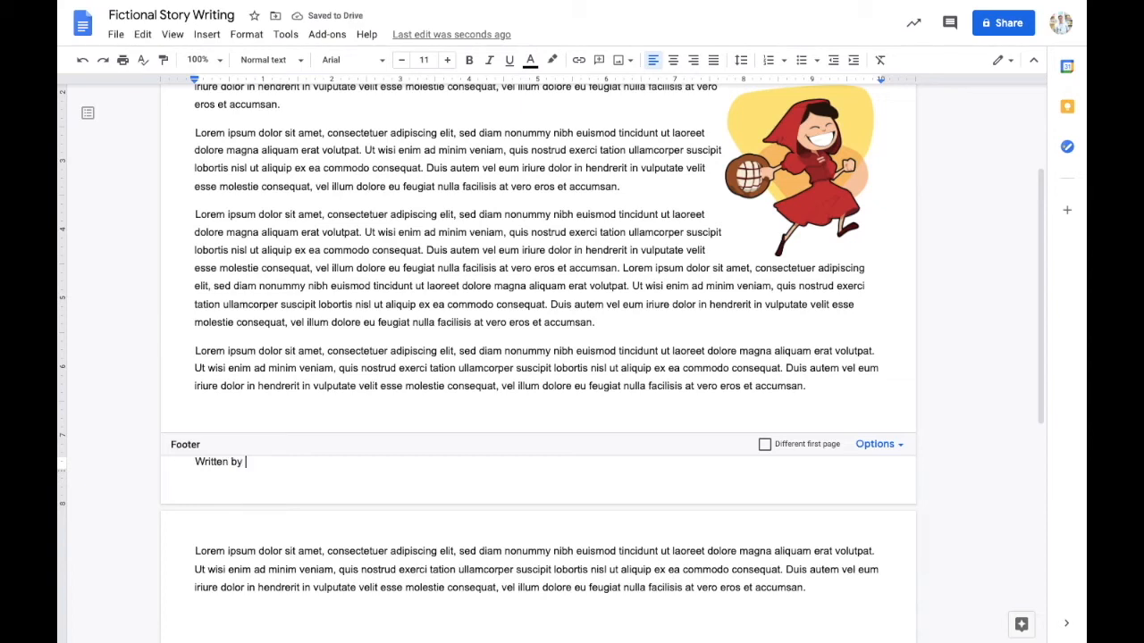
{"action": "type", "text": "Mr Sidney"}
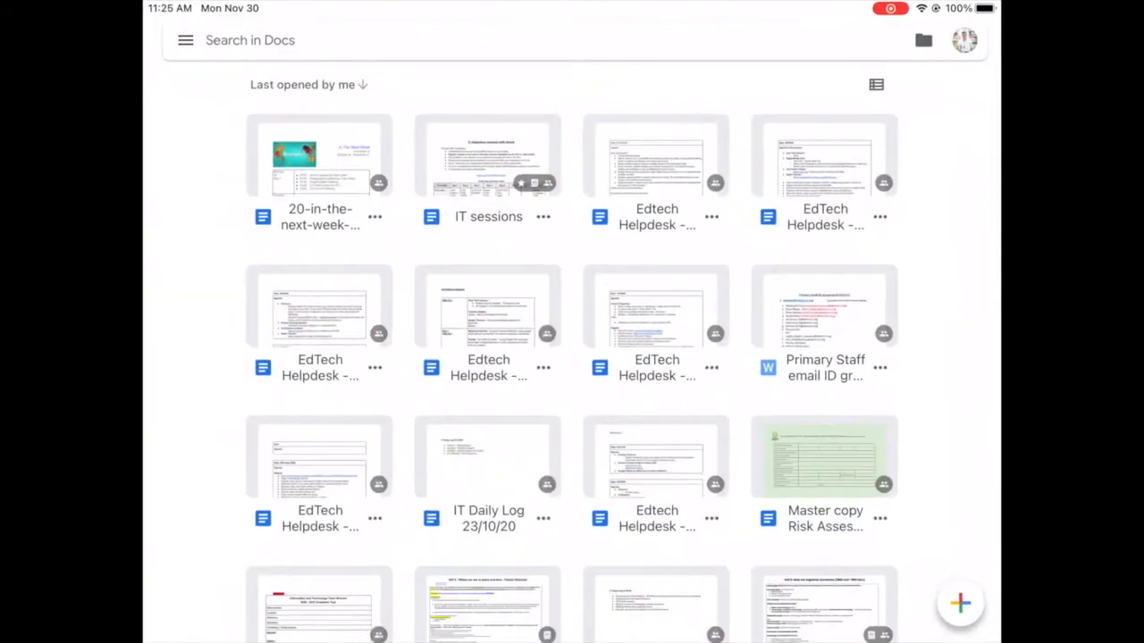
Start a new blank document and name it 'Fictional Story Writing iPad'
{"action": "scroll", "scroll_direction": "down", "scroll_amount": 3}
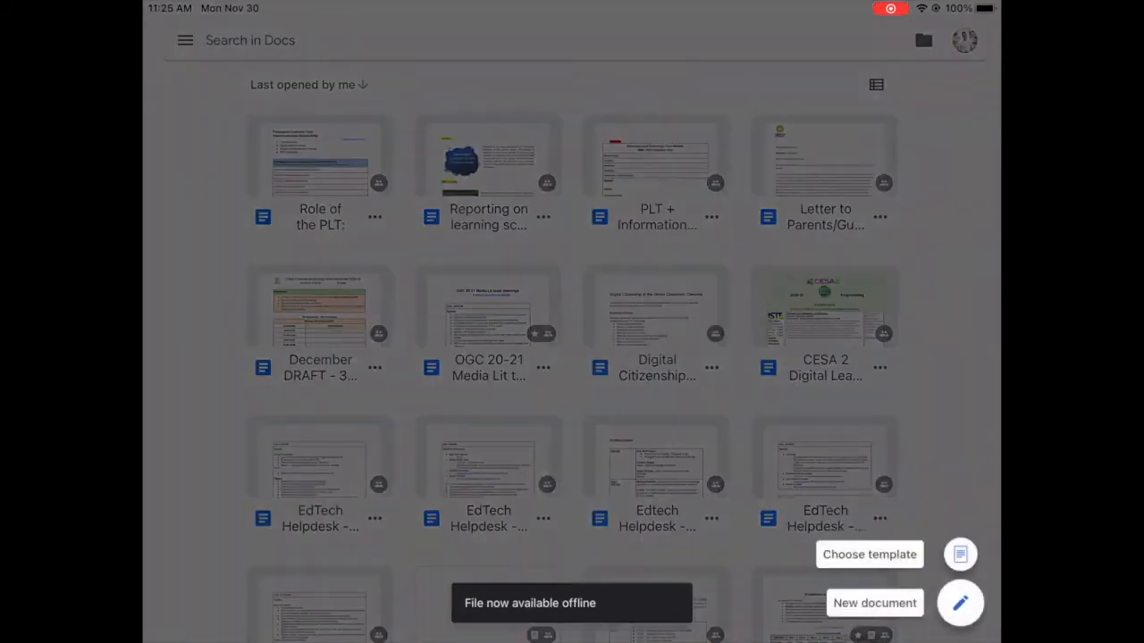
{"action": "left_click", "coordinate": [874, 602]}
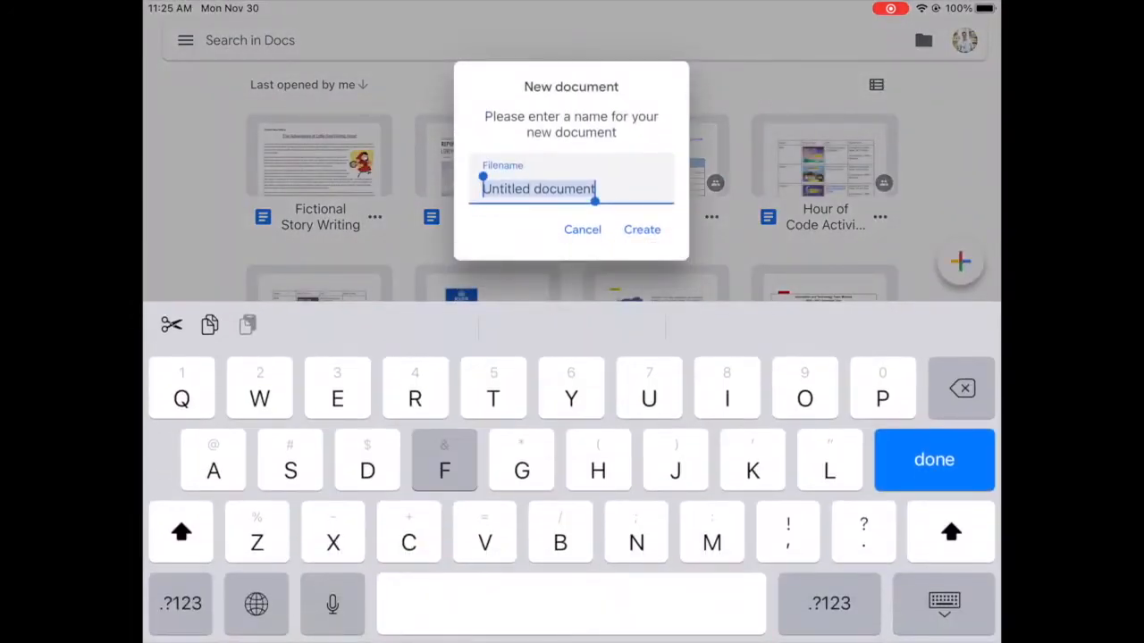
{"action": "type", "text": "Fic"}
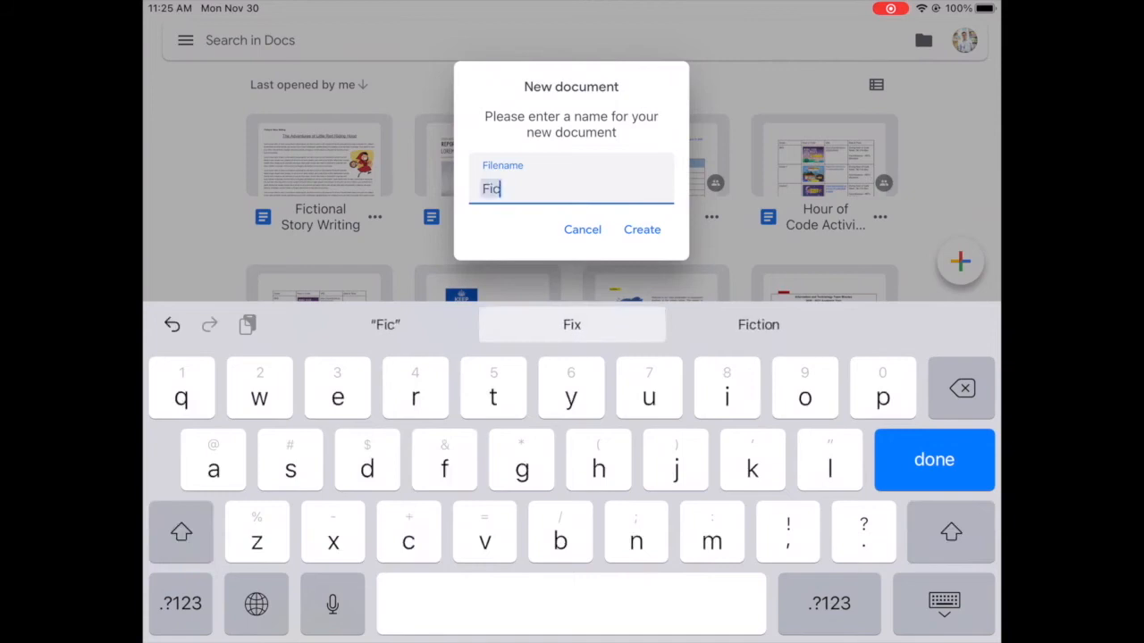
{"action": "type", "text": "tional"}
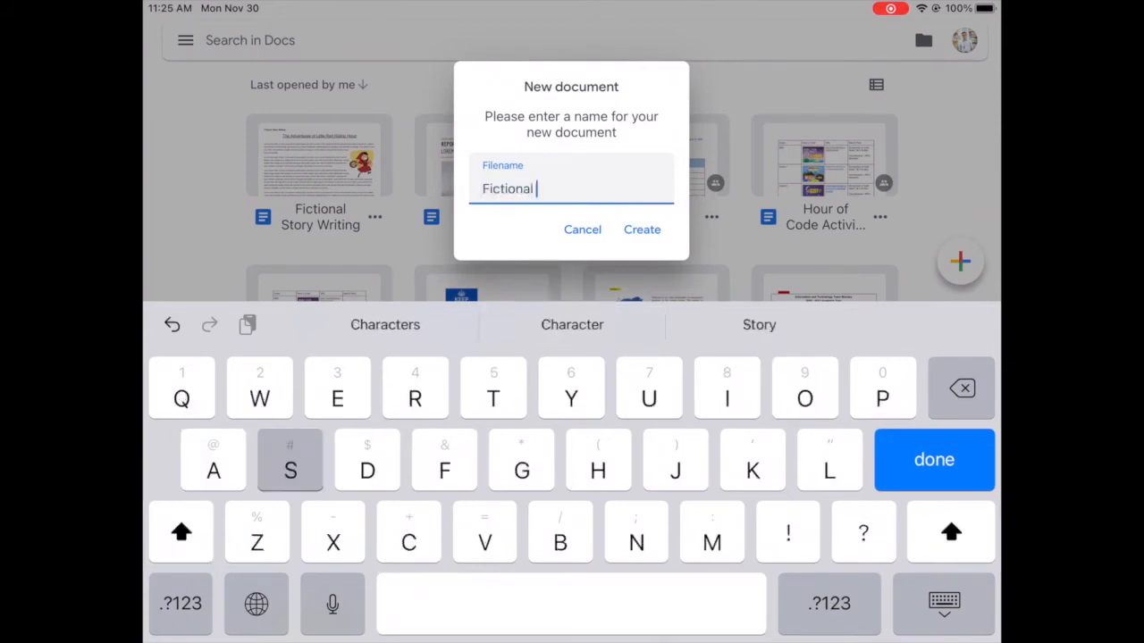
{"action": "type", "text": "Story"}
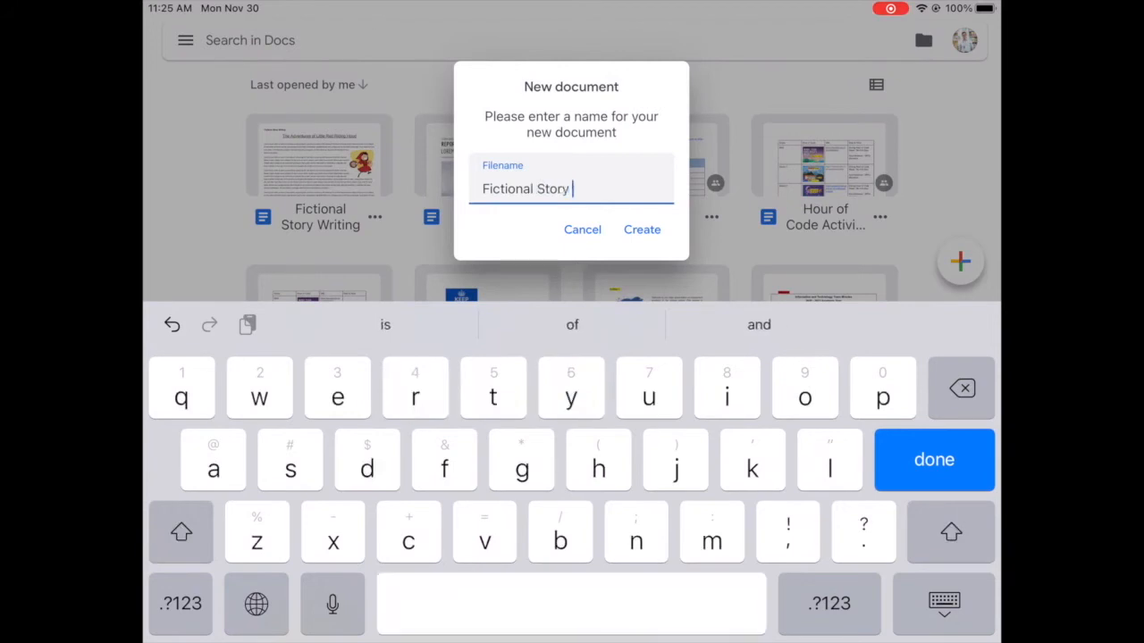
{"action": "type", "text": "Writing iPad"}
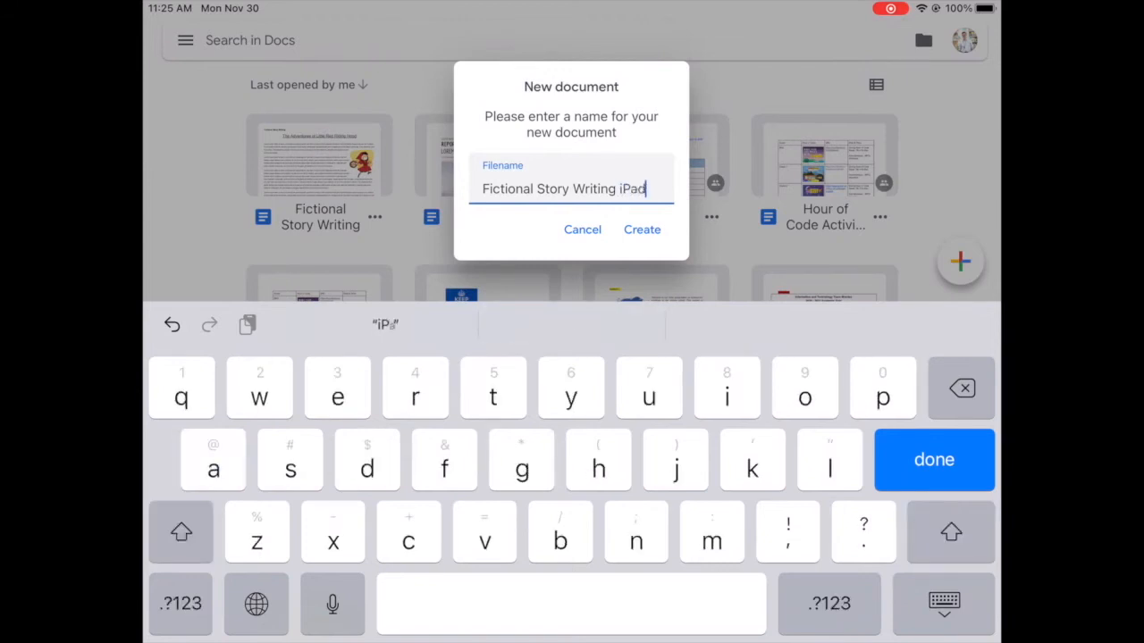
{"action": "left_click", "coordinate": [642, 229]}
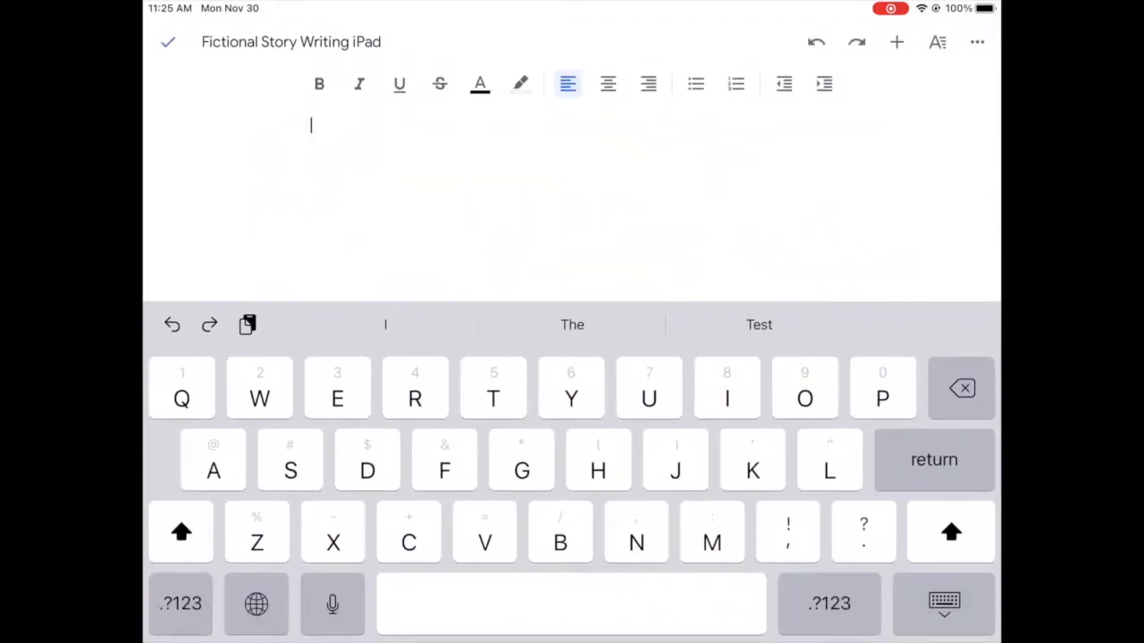
Write 'Fictional story writing' and 'The adventure story of little red riding hood', then select line one
{"action": "type", "text": "Fictional st"}
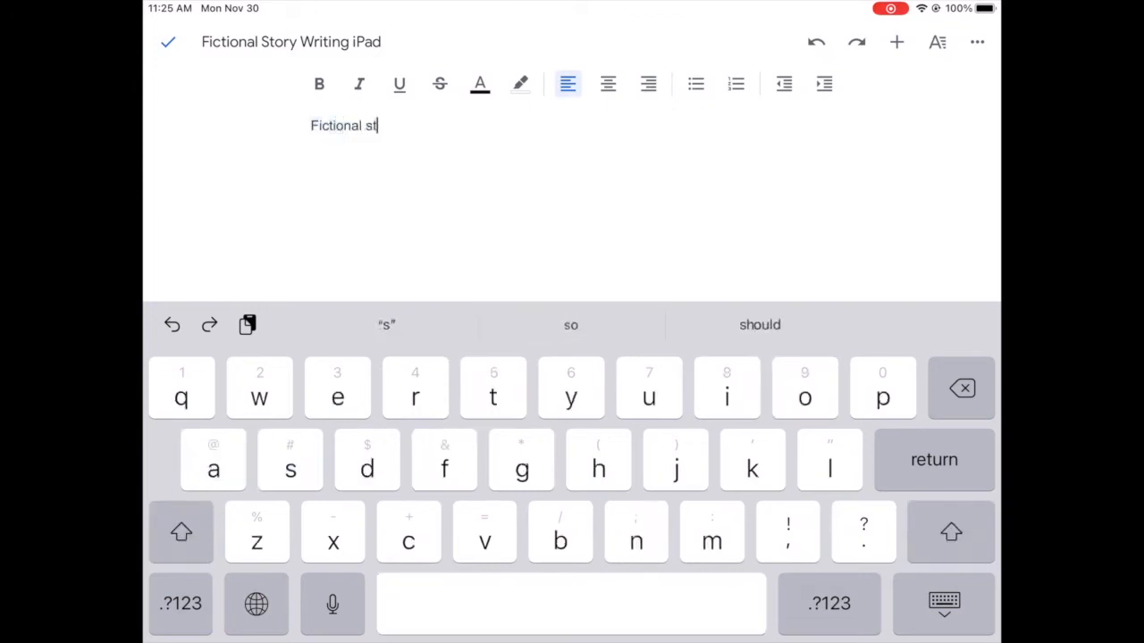
{"action": "type", "text": "ory writing"}
{"action": "type", "text": "The adv"}
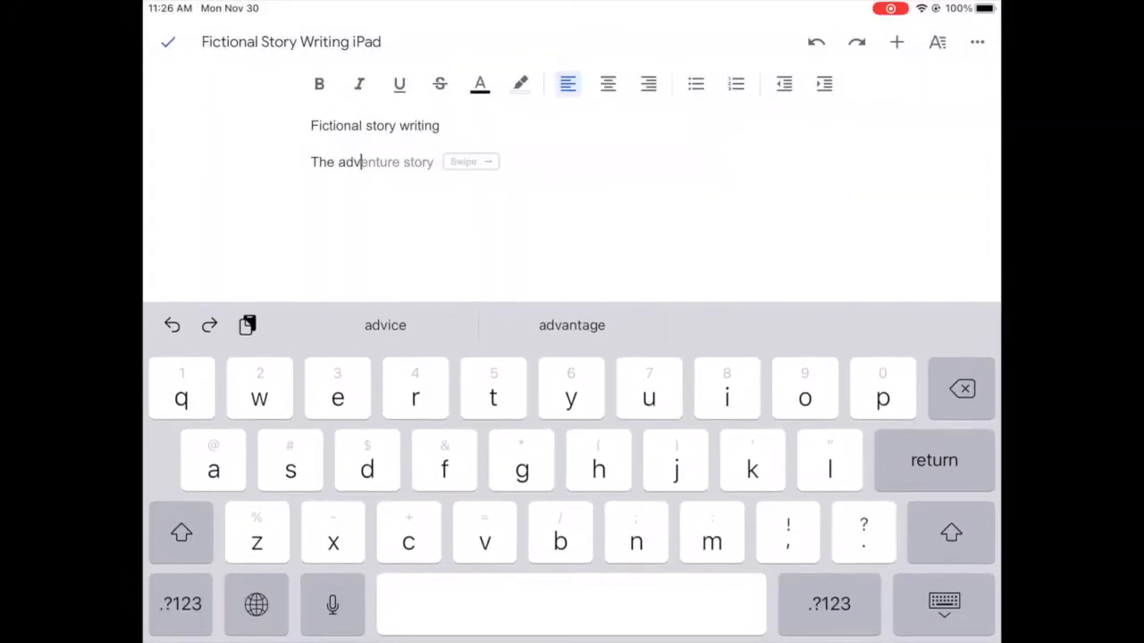
{"action": "type", "text": "of"}
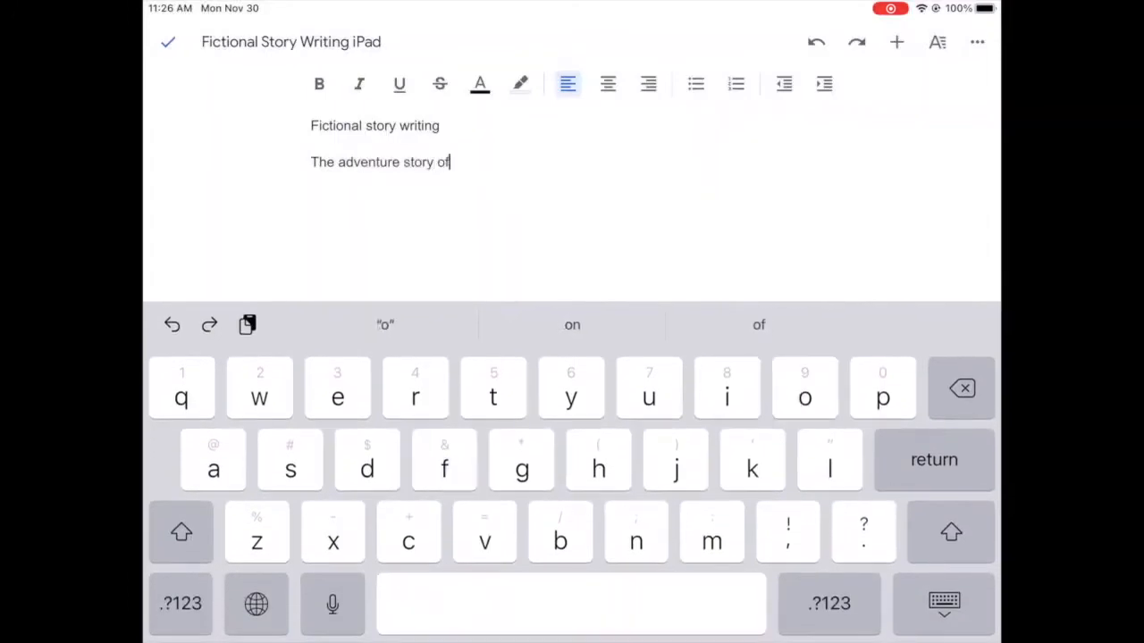
{"action": "type", "text": "little"}
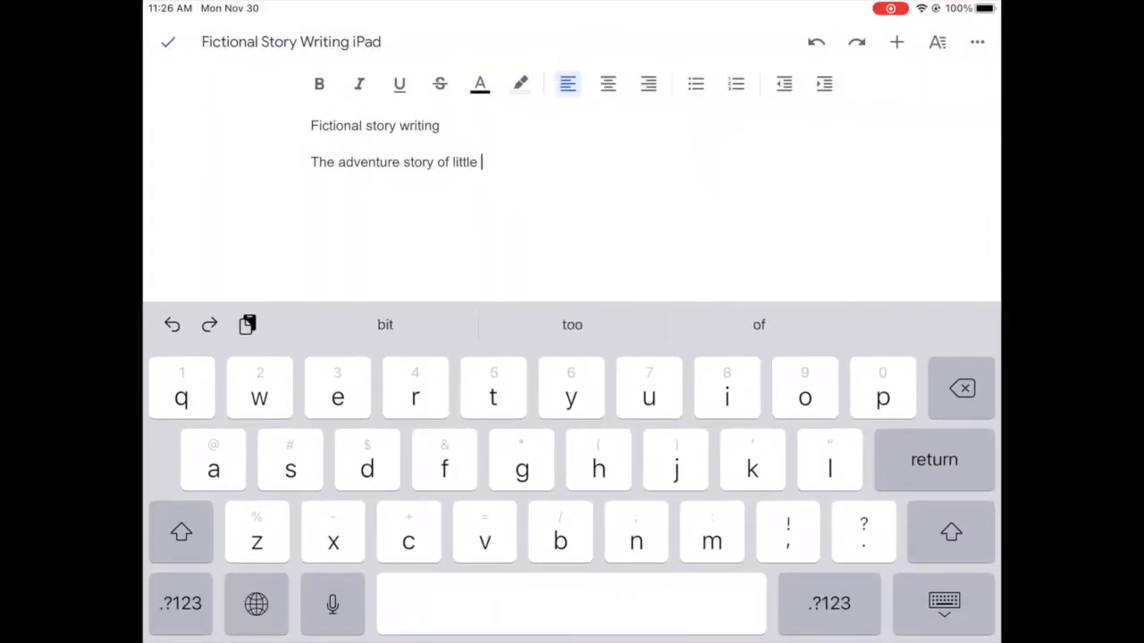
{"action": "type", "text": "red riding hood"}
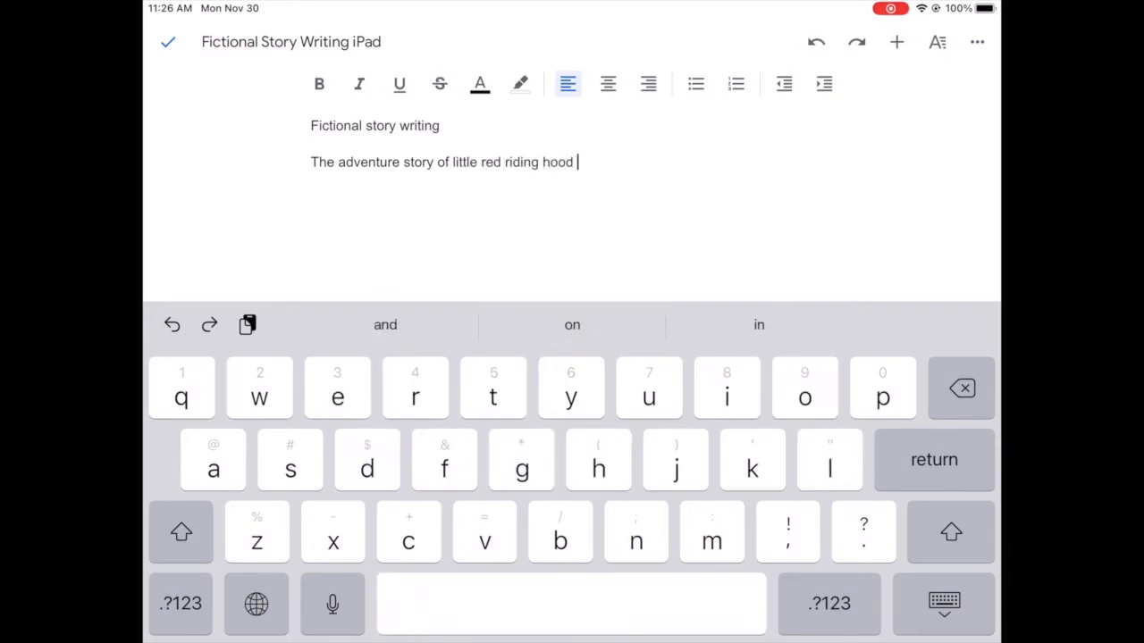
{"action": "left_click", "coordinate": [397, 125]}
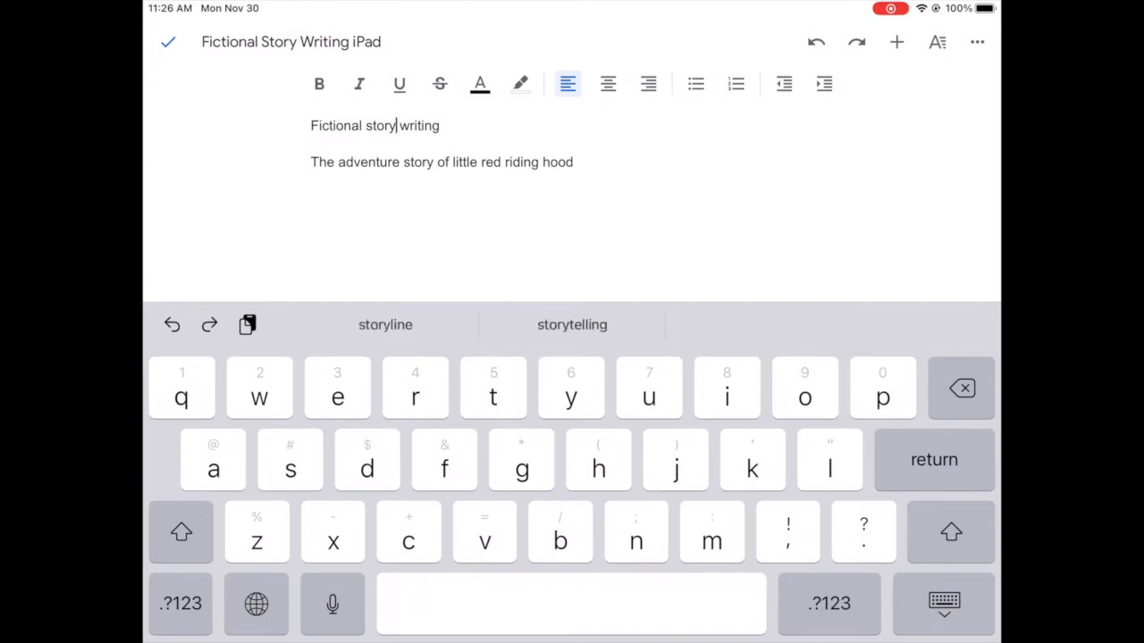
{"action": "double_click", "coordinate": [418, 125]}
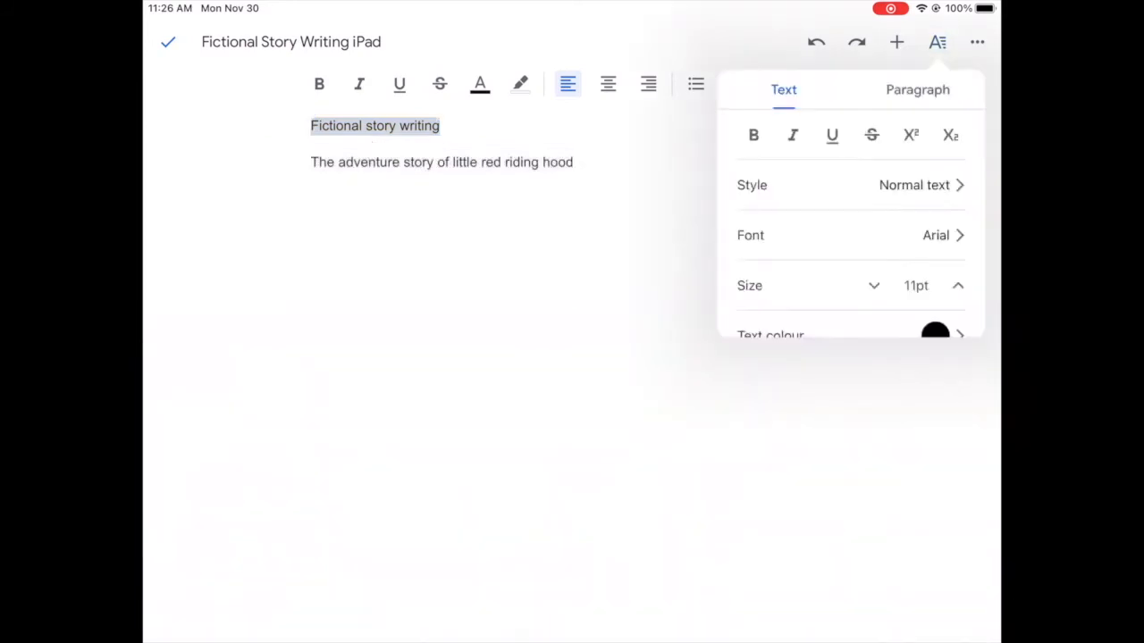
Style line one as Subtitle and line two as Title via the paragraph styles list
{"action": "left_click", "coordinate": [920, 184]}
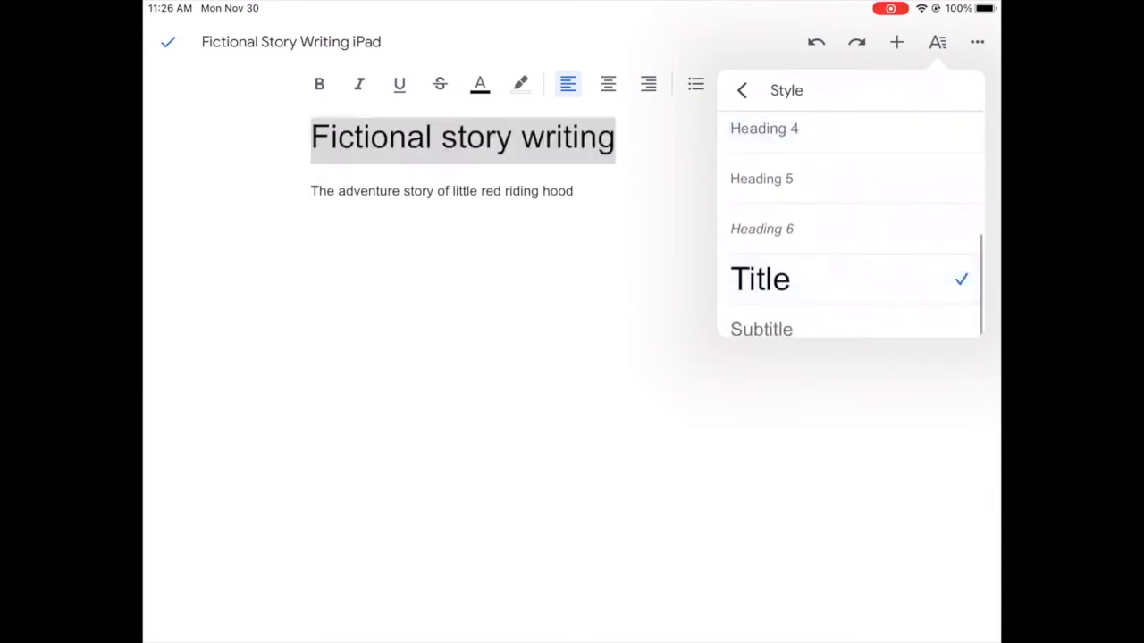
{"action": "left_click", "coordinate": [761, 329]}
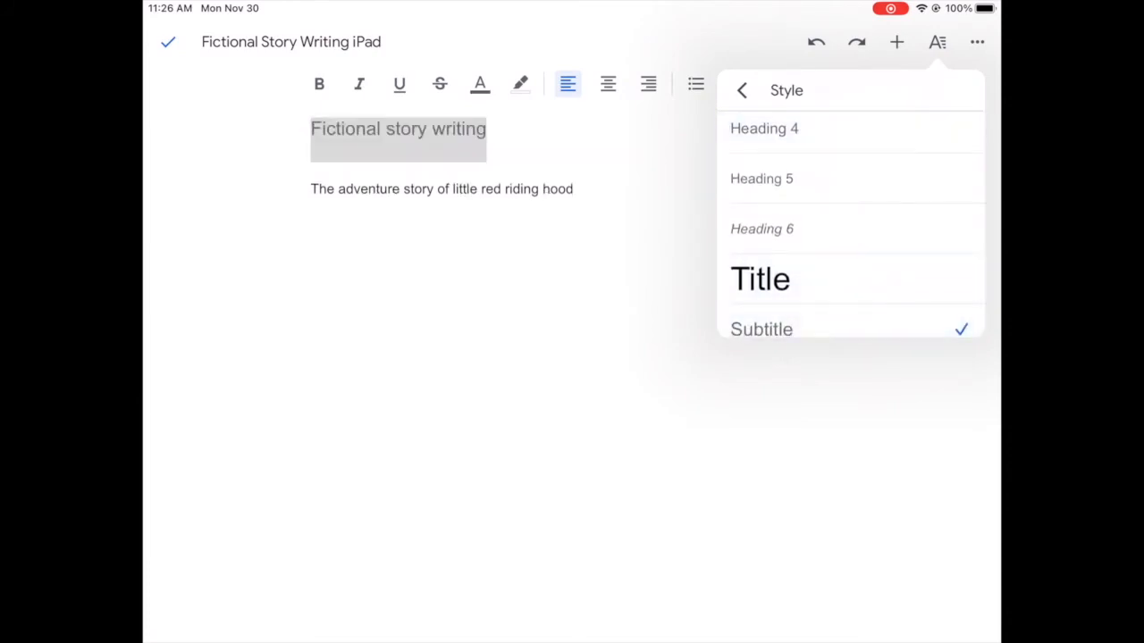
{"action": "double_click", "coordinate": [554, 190]}
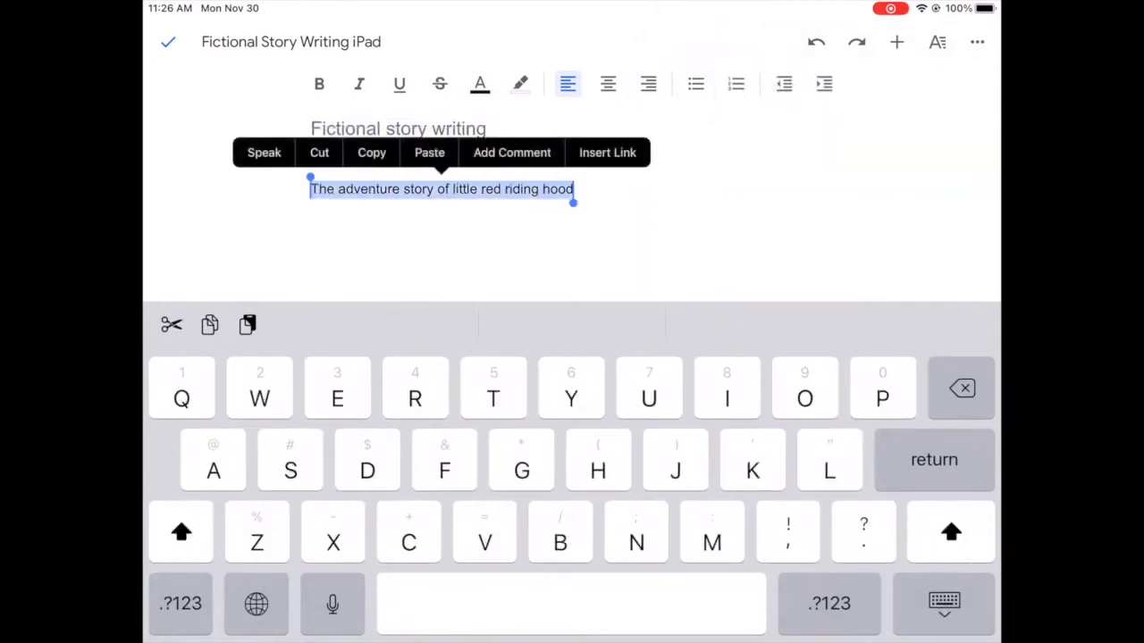
{"action": "left_click", "coordinate": [936, 43]}
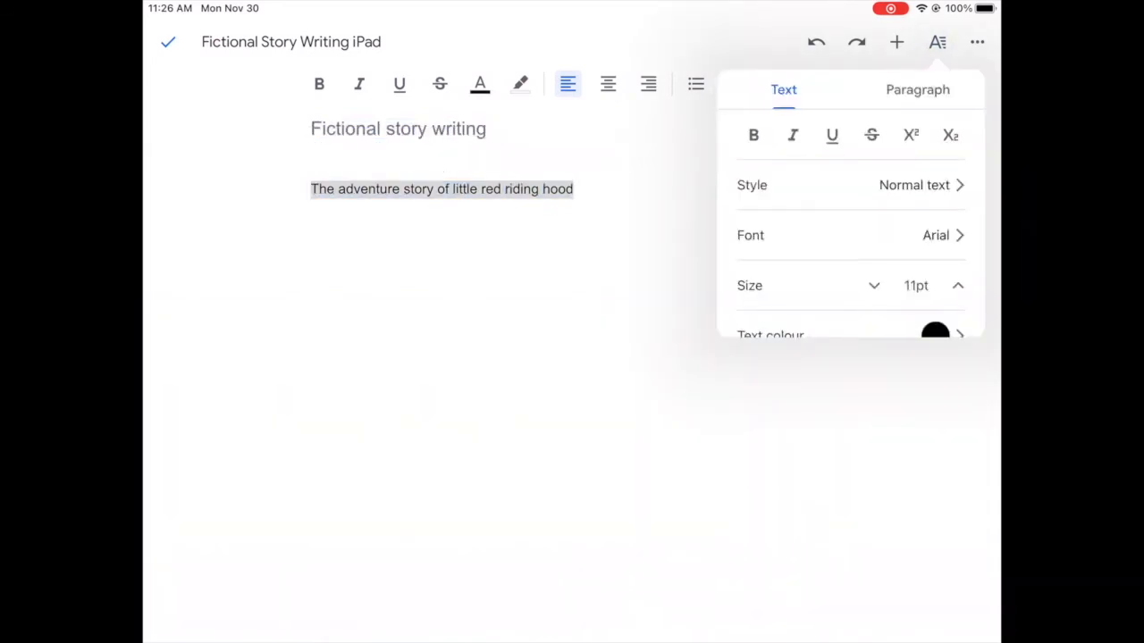
{"action": "scroll", "scroll_direction": "down", "scroll_amount": 3}
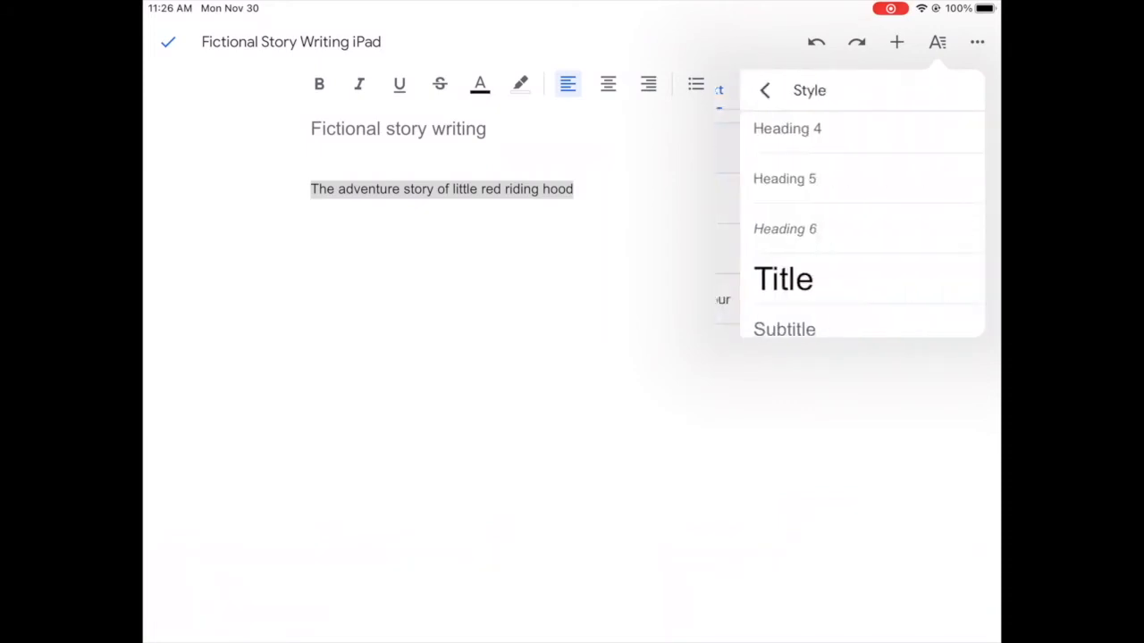
{"action": "left_click", "coordinate": [783, 279]}
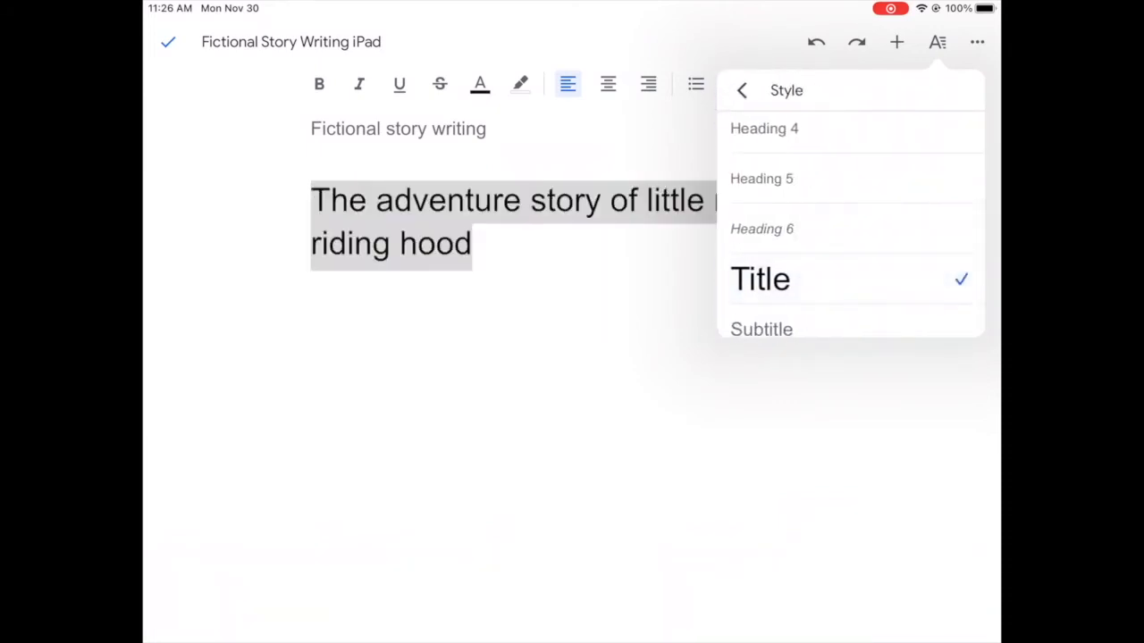
{"action": "left_click", "coordinate": [741, 89]}
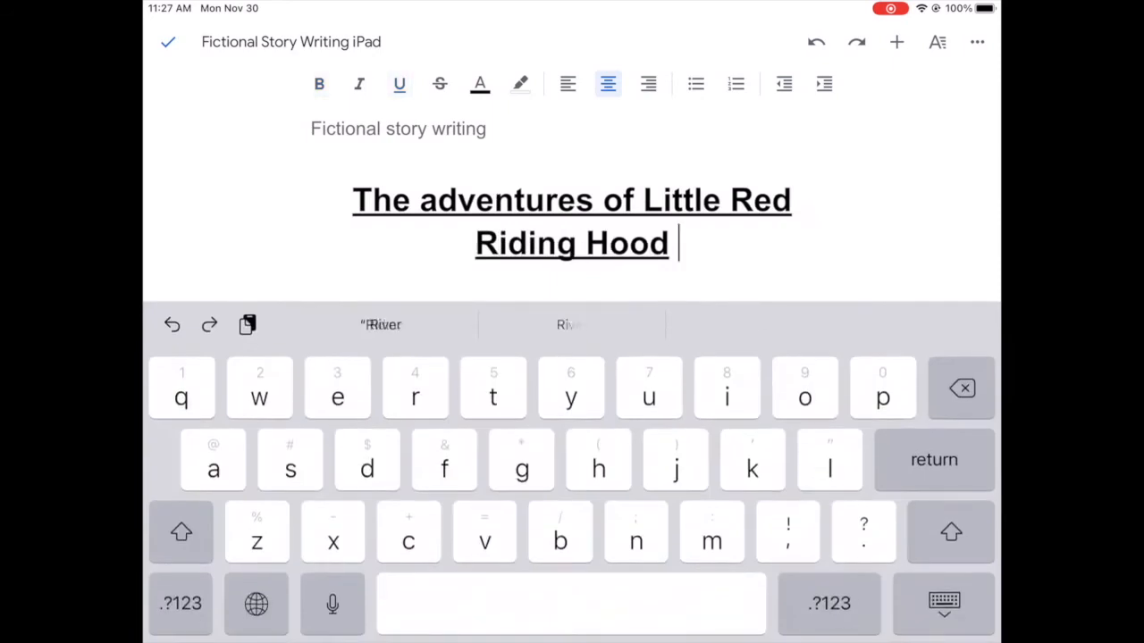
Write 'Once upon a time, there was a little girl named…' below the title, accepting the suggestion
{"action": "left_click", "coordinate": [181, 532]}
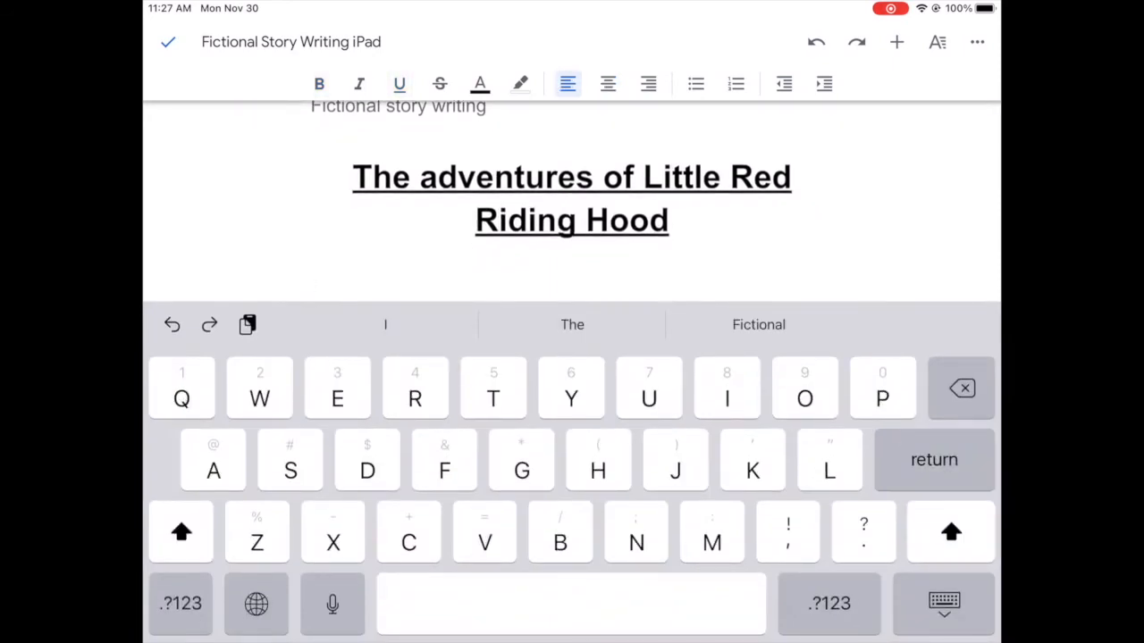
{"action": "type", "text": "on"}
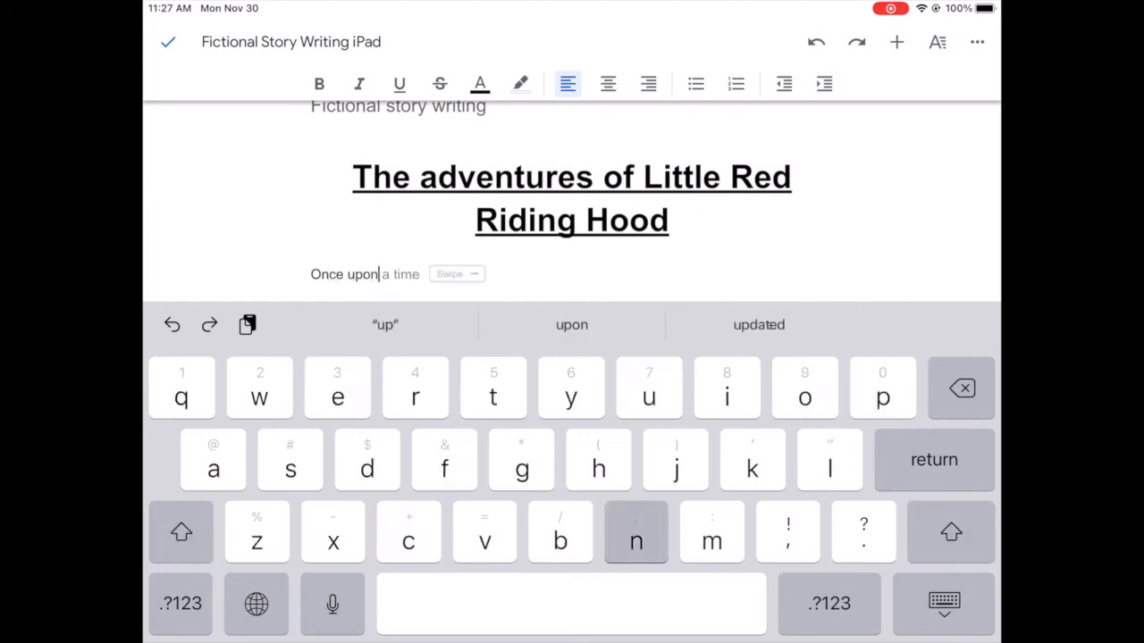
{"action": "left_click", "coordinate": [636, 533]}
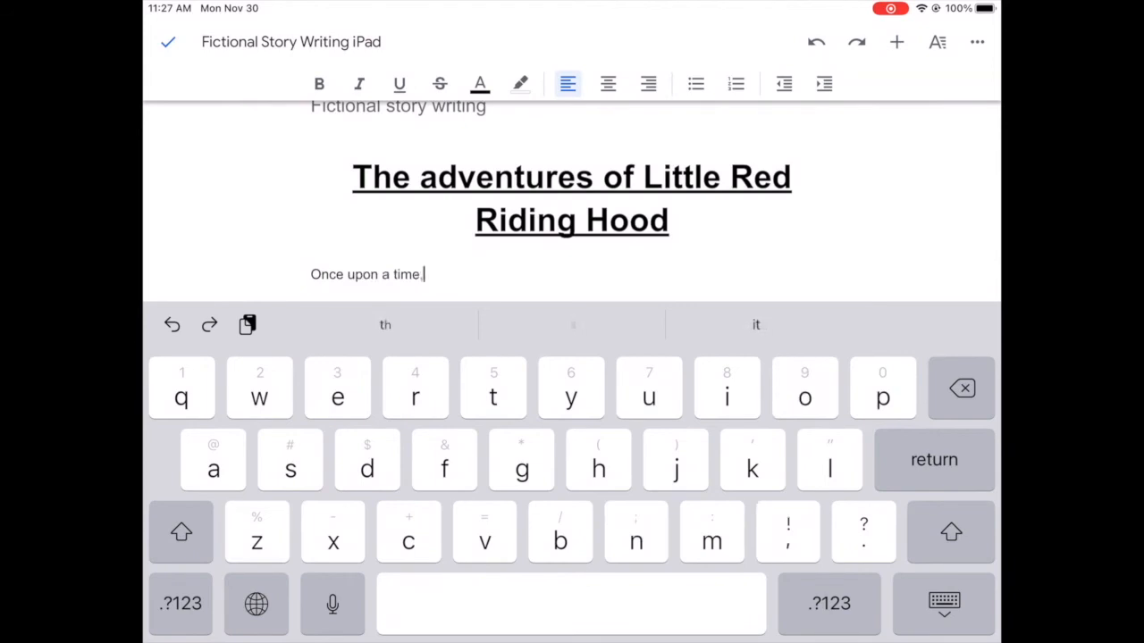
{"action": "type", "text": "there was a little girl named"}
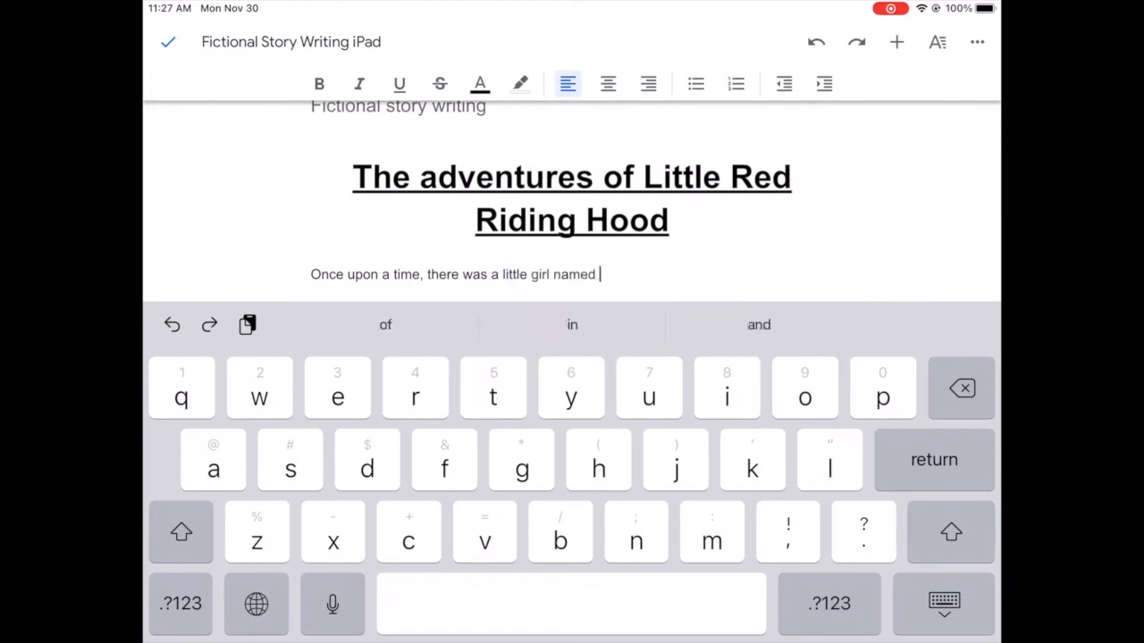
{"action": "type", "text": ".."}
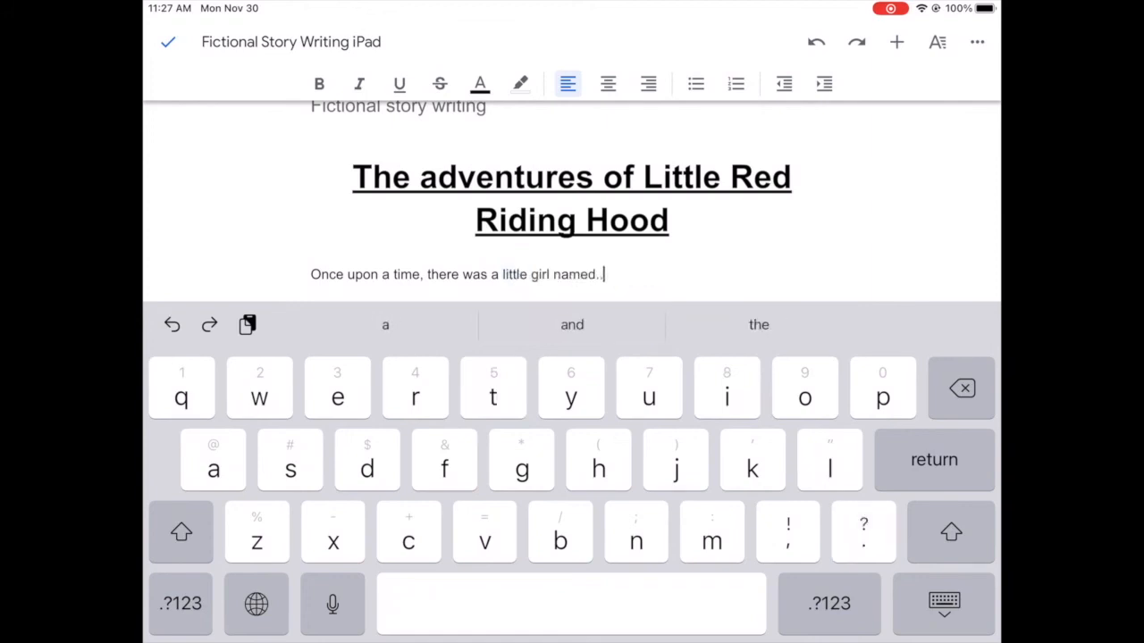
{"action": "left_click", "coordinate": [943, 604]}
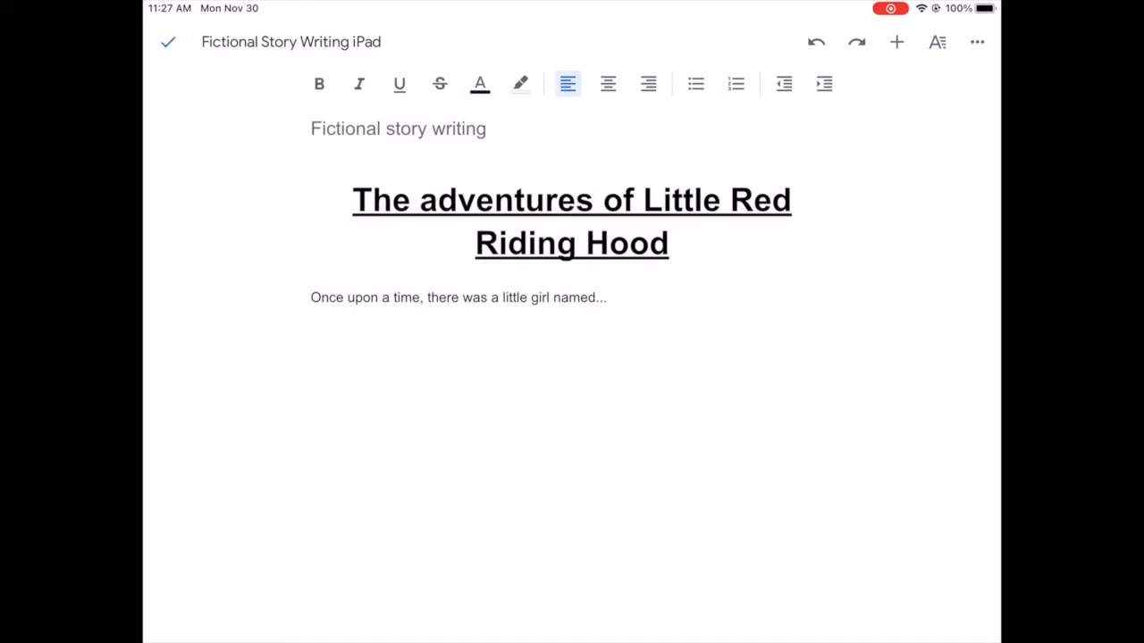
Select the opening line and adjust its text settings toward 12pt Arial in the Format panel
{"action": "double_click", "coordinate": [576, 297]}
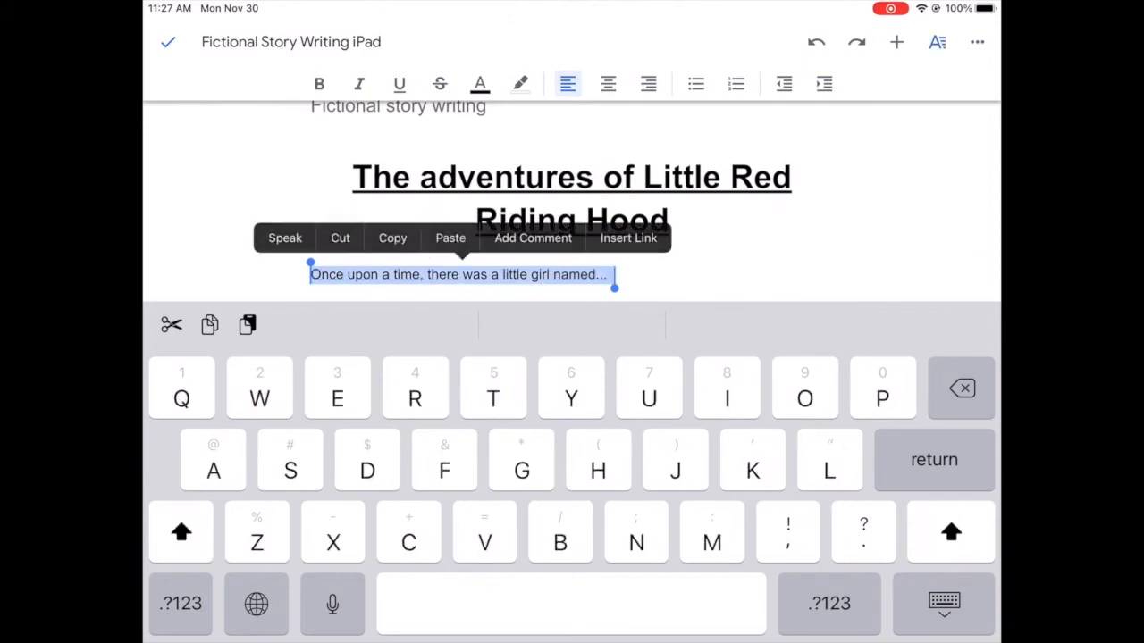
{"action": "left_click", "coordinate": [937, 43]}
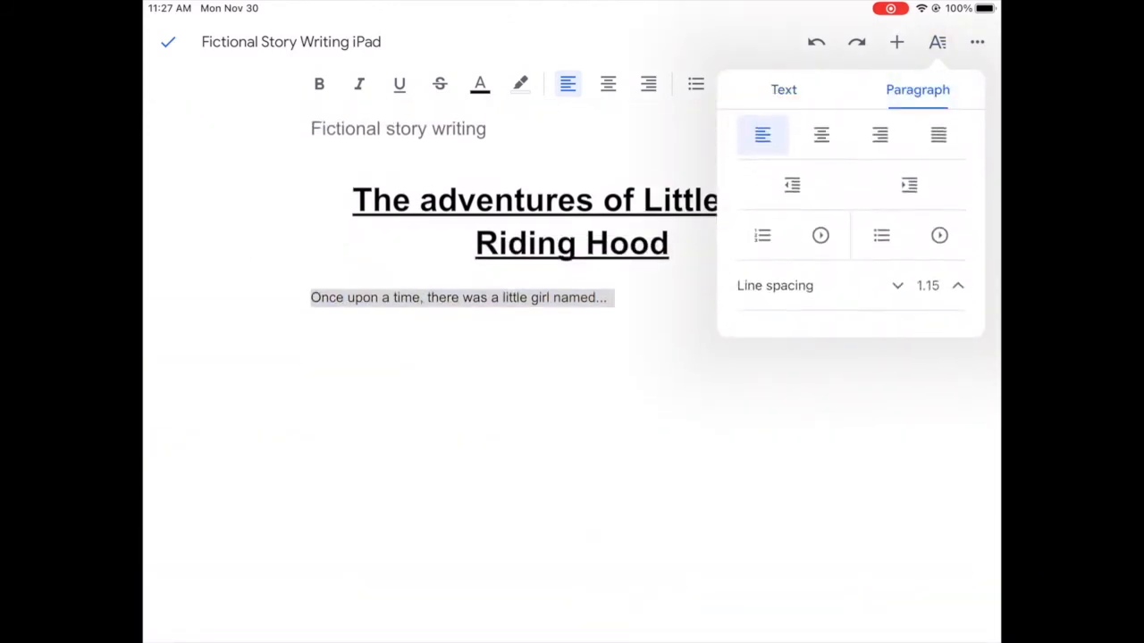
{"action": "left_click", "coordinate": [783, 90]}
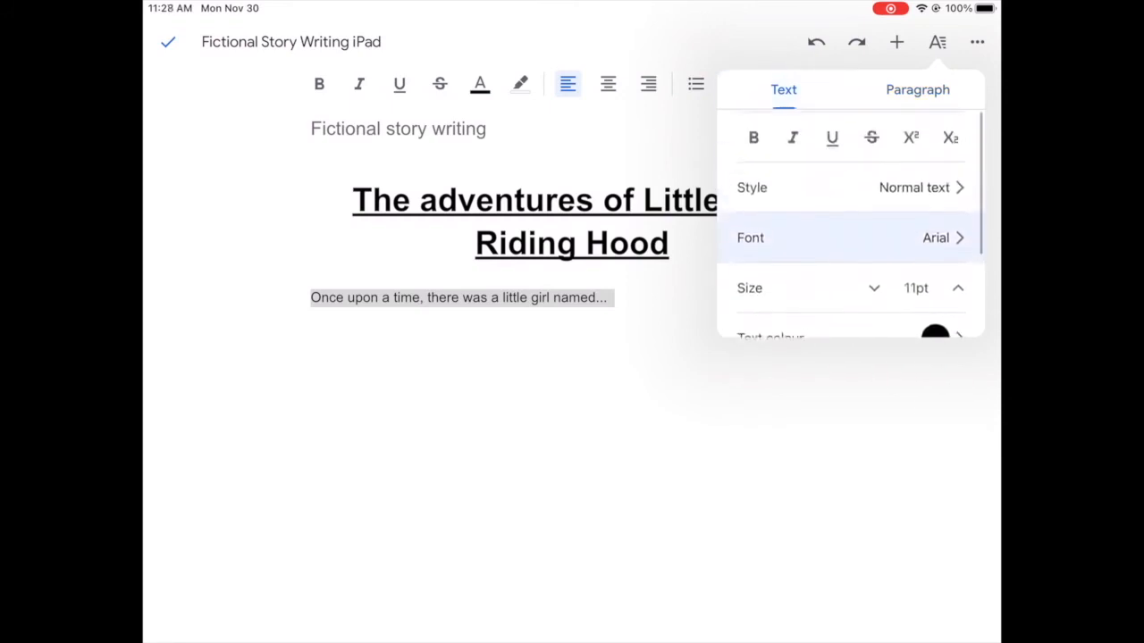
{"action": "left_click", "coordinate": [957, 287]}
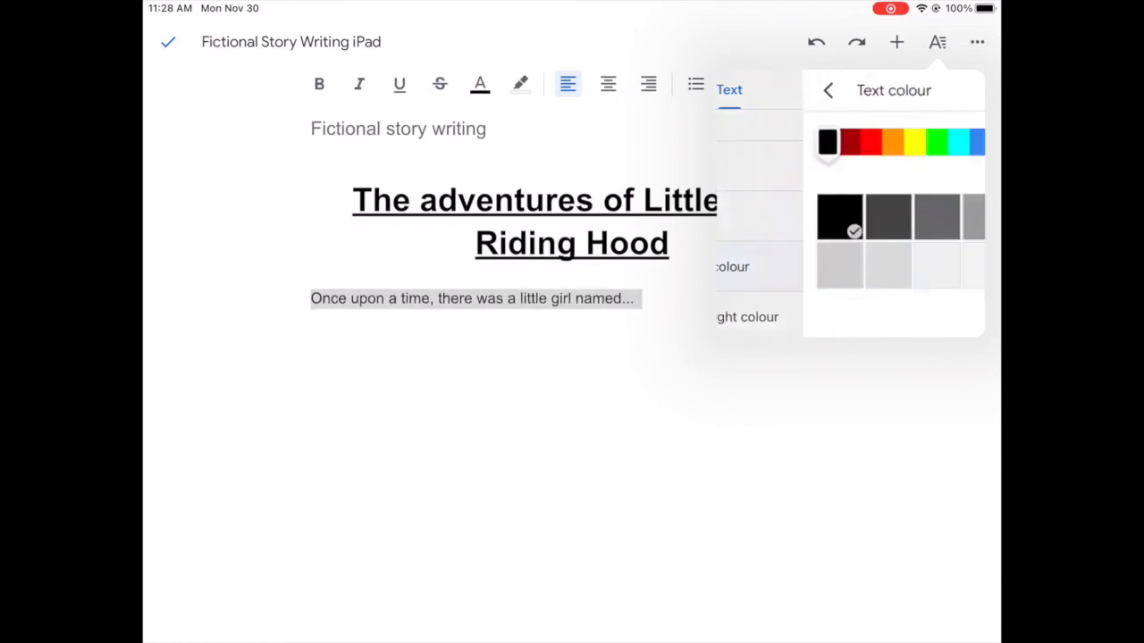
{"action": "left_click", "coordinate": [826, 90]}
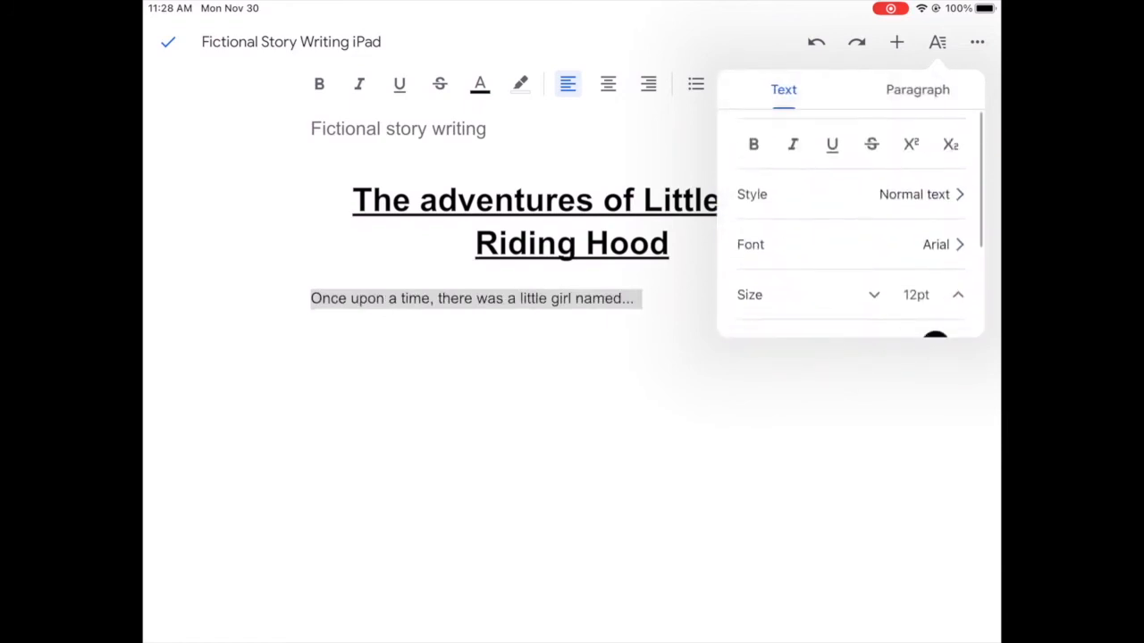
{"action": "left_click", "coordinate": [849, 243]}
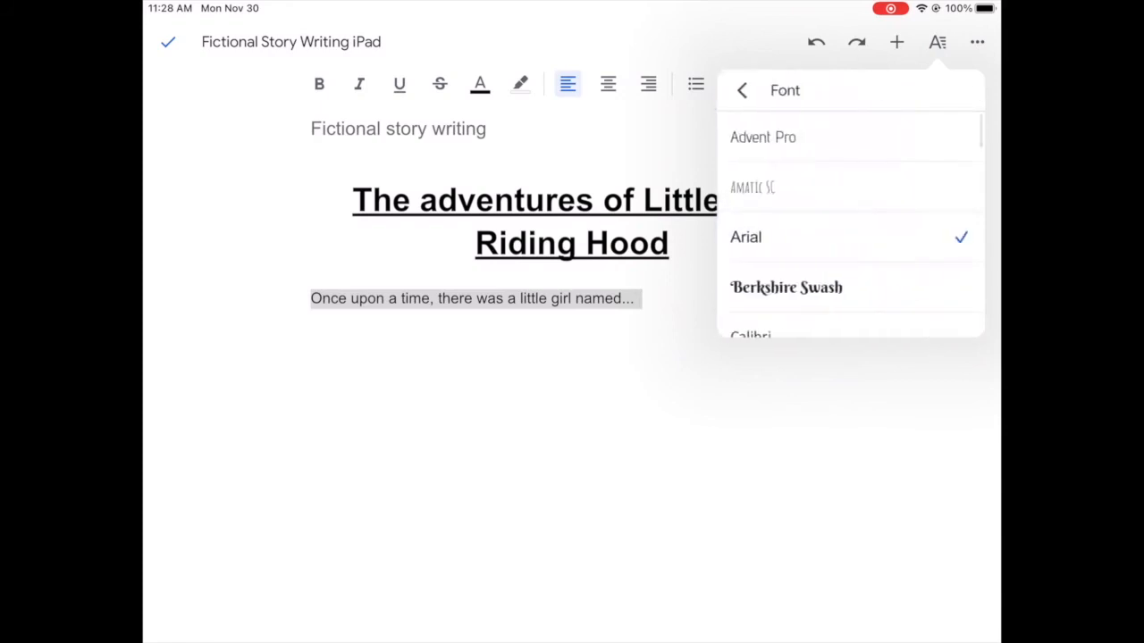
{"action": "scroll", "scroll_direction": "down", "scroll_amount": 3}
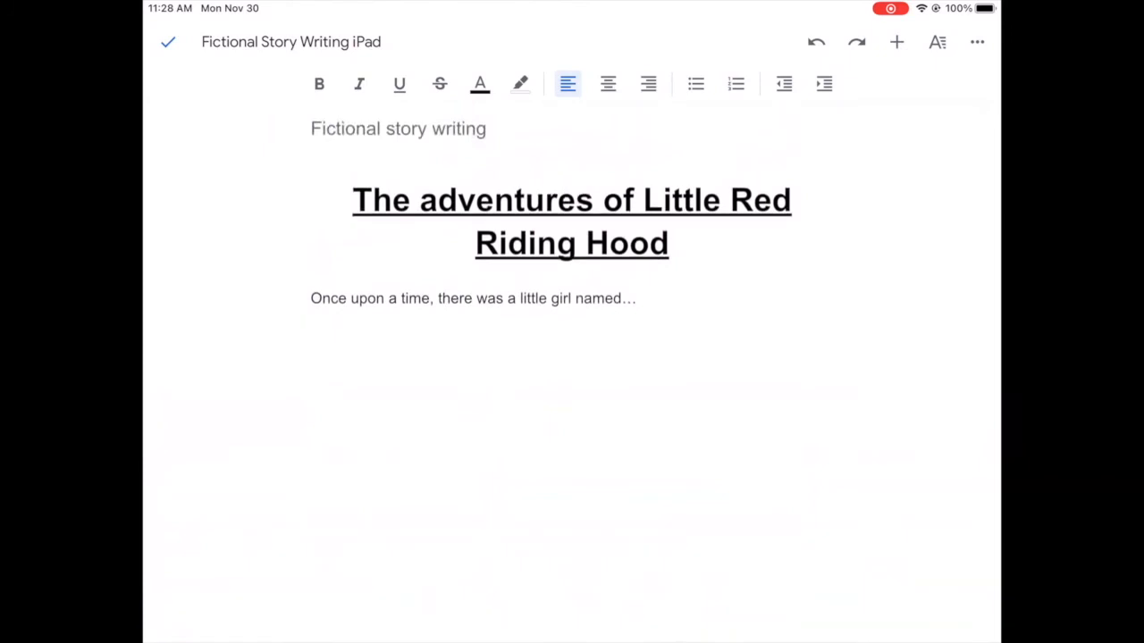
Insert the cat picture from the photo library below the opening line
{"action": "left_click", "coordinate": [897, 43]}
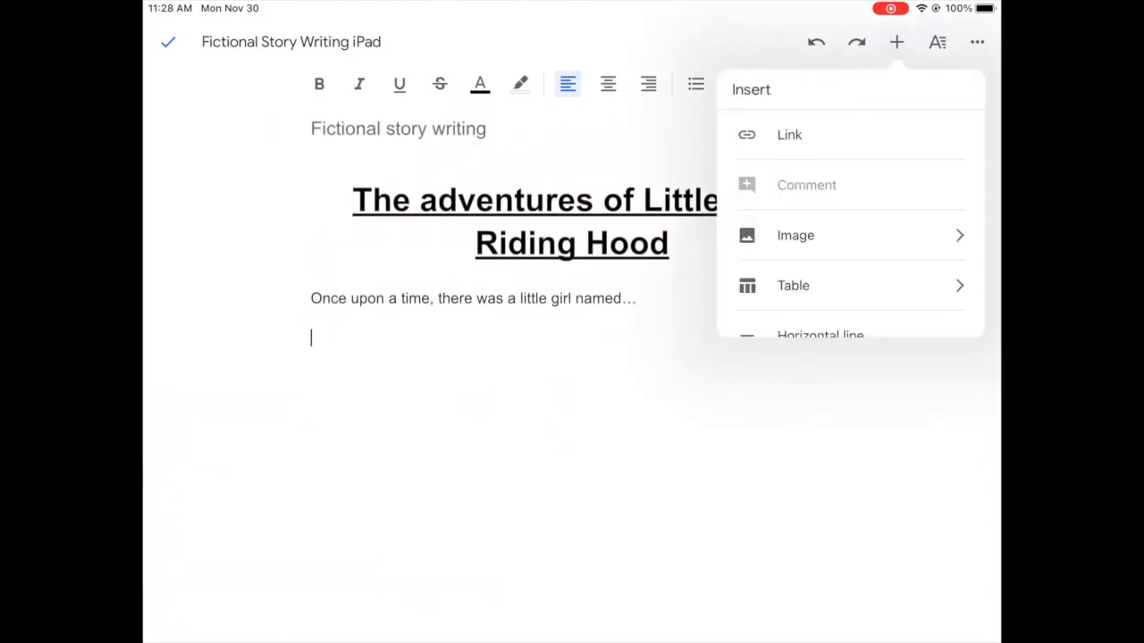
{"action": "scroll", "scroll_direction": "down", "scroll_amount": 3}
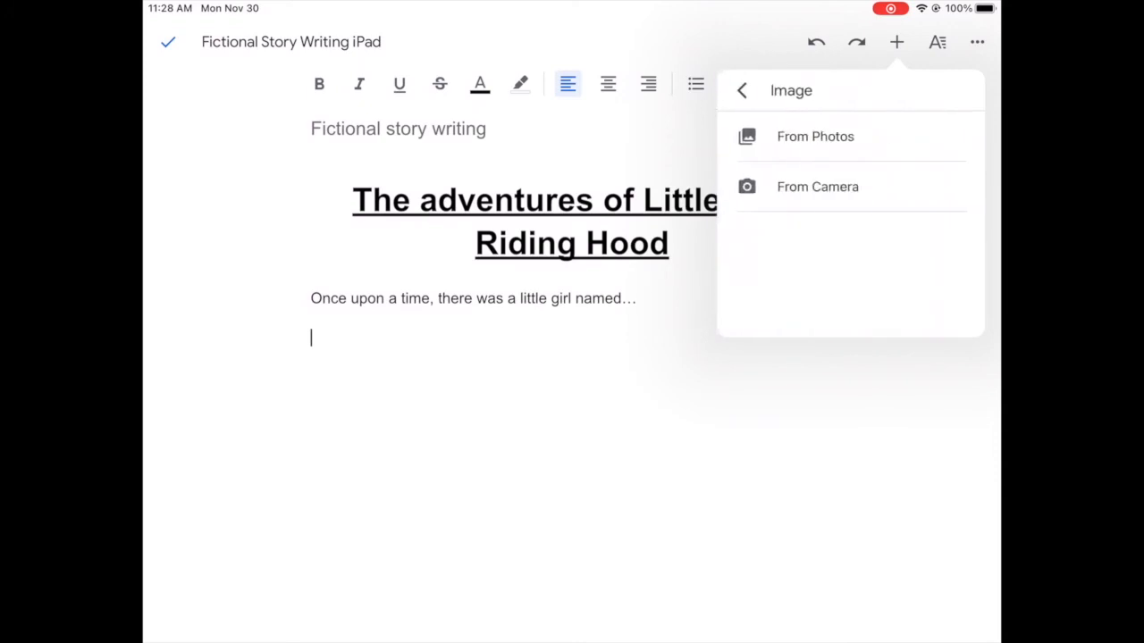
{"action": "left_click", "coordinate": [815, 136]}
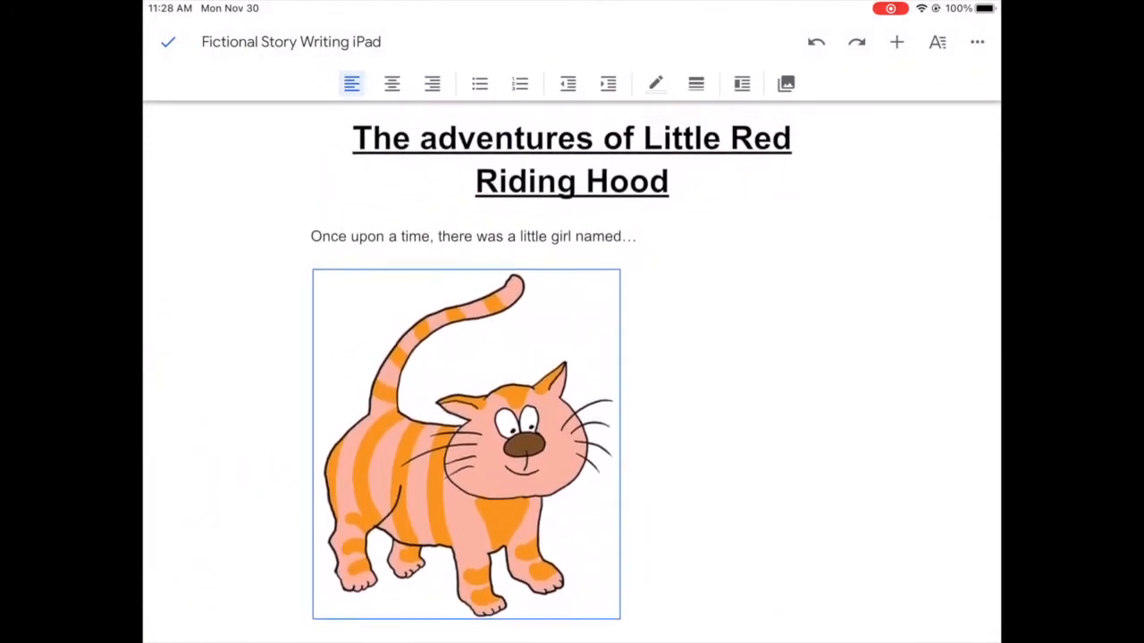
Set the cat picture to Wrap text, shrink it, and drag it to the right of the page
{"action": "left_click", "coordinate": [936, 43]}
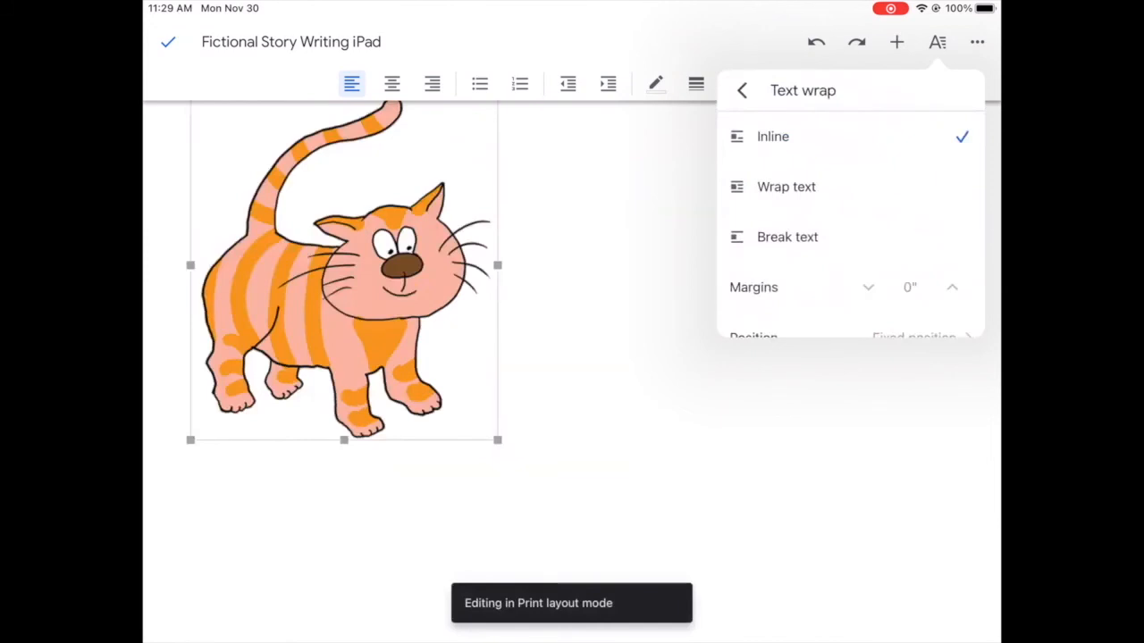
{"action": "left_click", "coordinate": [787, 188]}
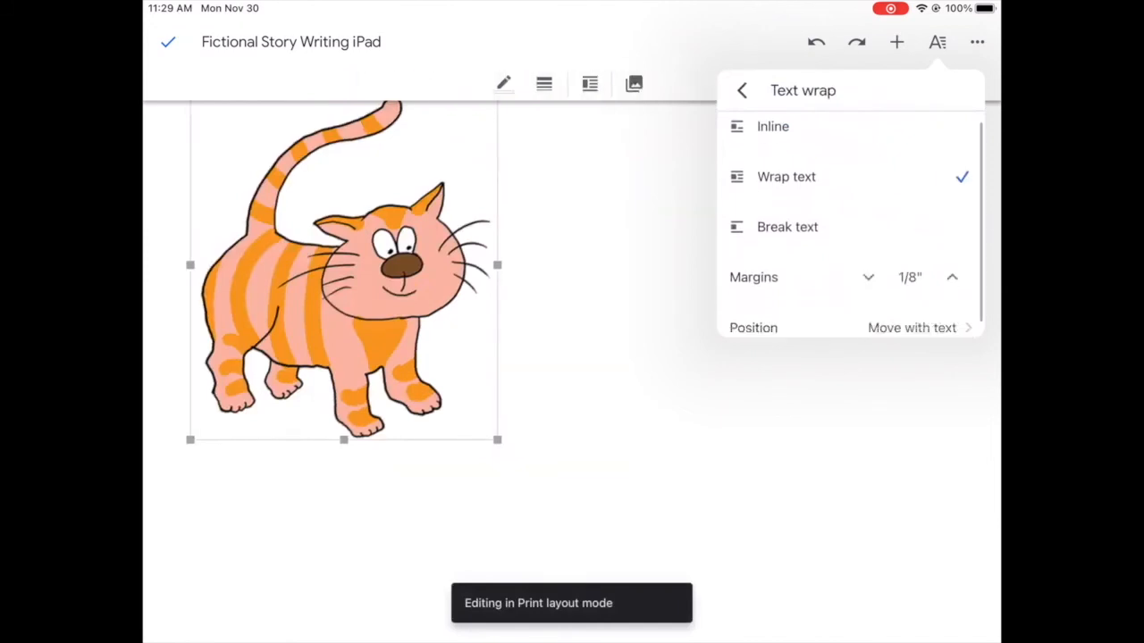
{"action": "left_click", "coordinate": [868, 277]}
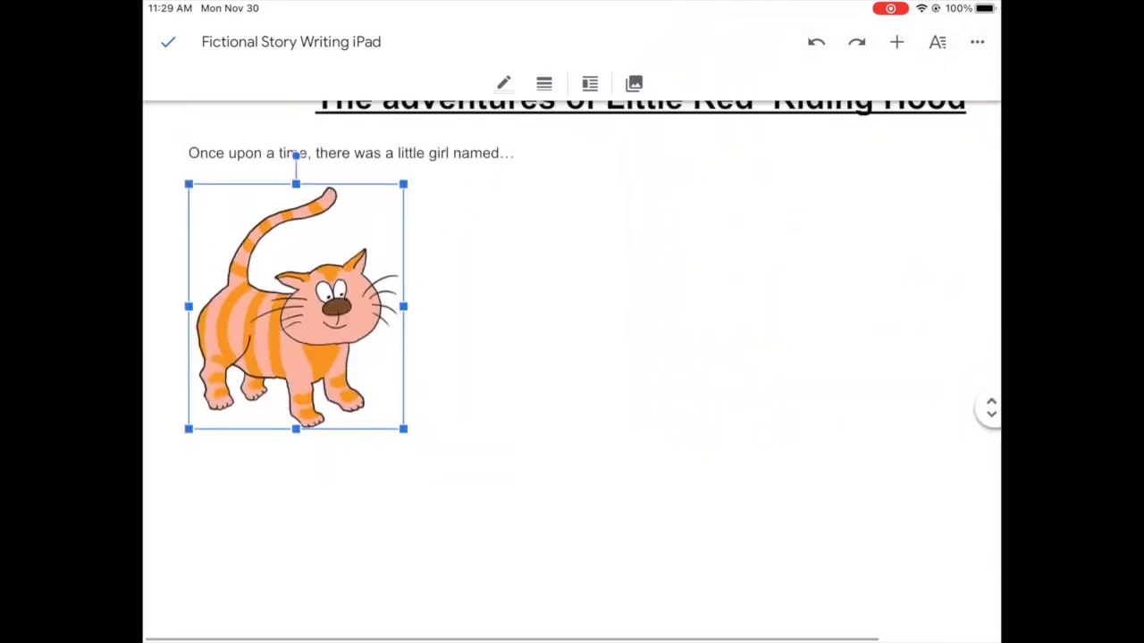
{"action": "left_click_drag", "start_coordinate": [404, 429], "coordinate": [346, 363]}
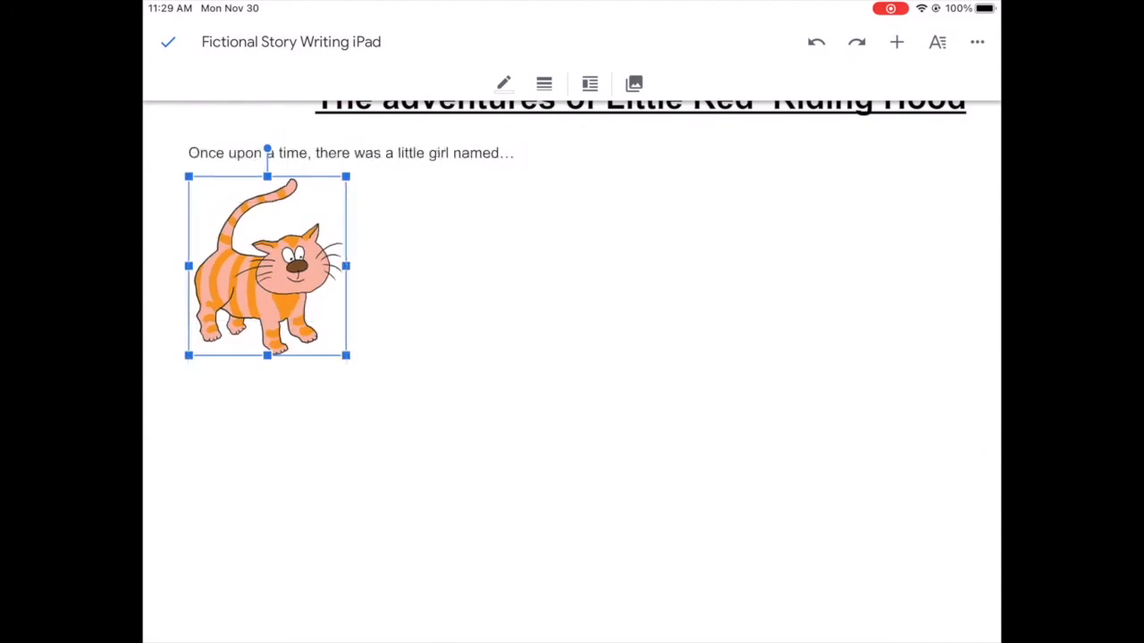
{"action": "left_click_drag", "start_coordinate": [266, 265], "coordinate": [879, 236]}
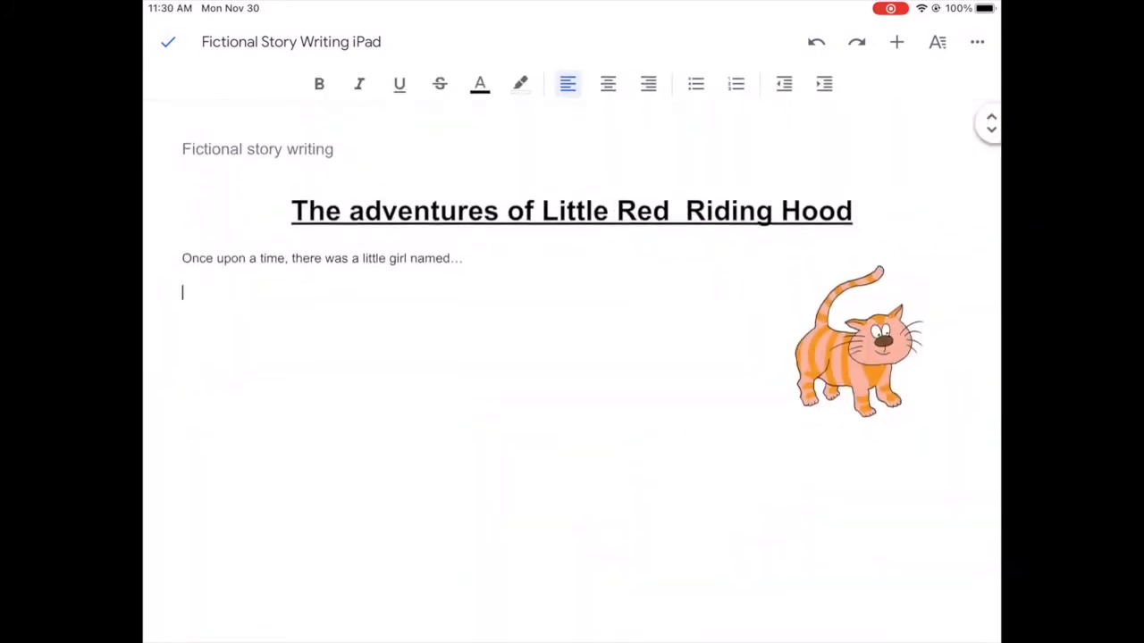
Hide the keyboard and bring up the document's More options menu
{"action": "left_click", "coordinate": [976, 43]}
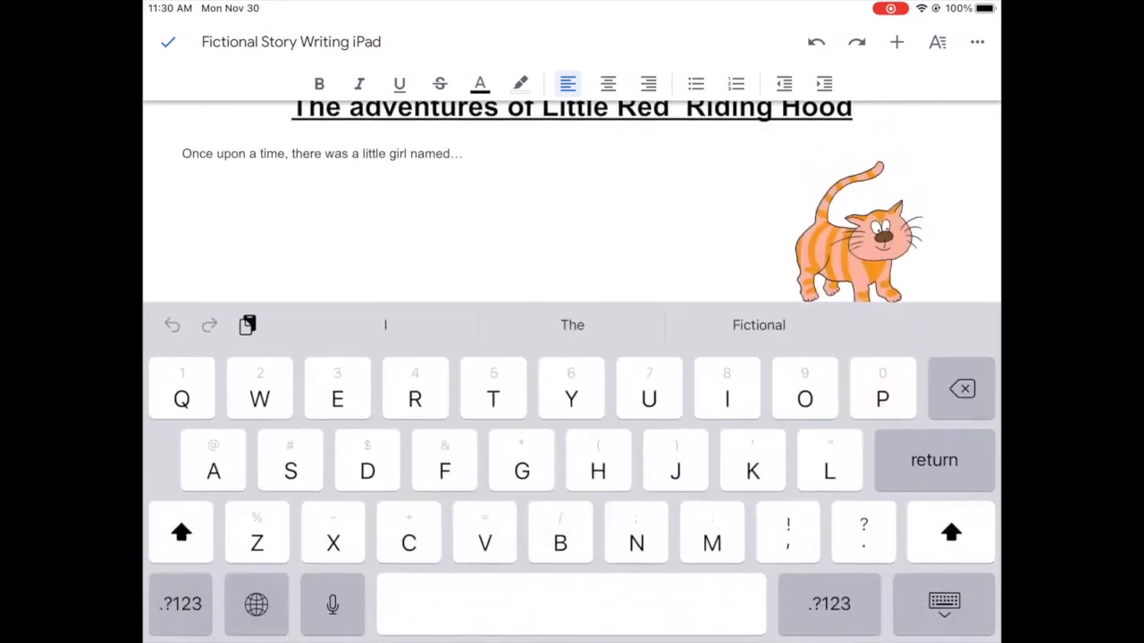
{"action": "left_click", "coordinate": [943, 604]}
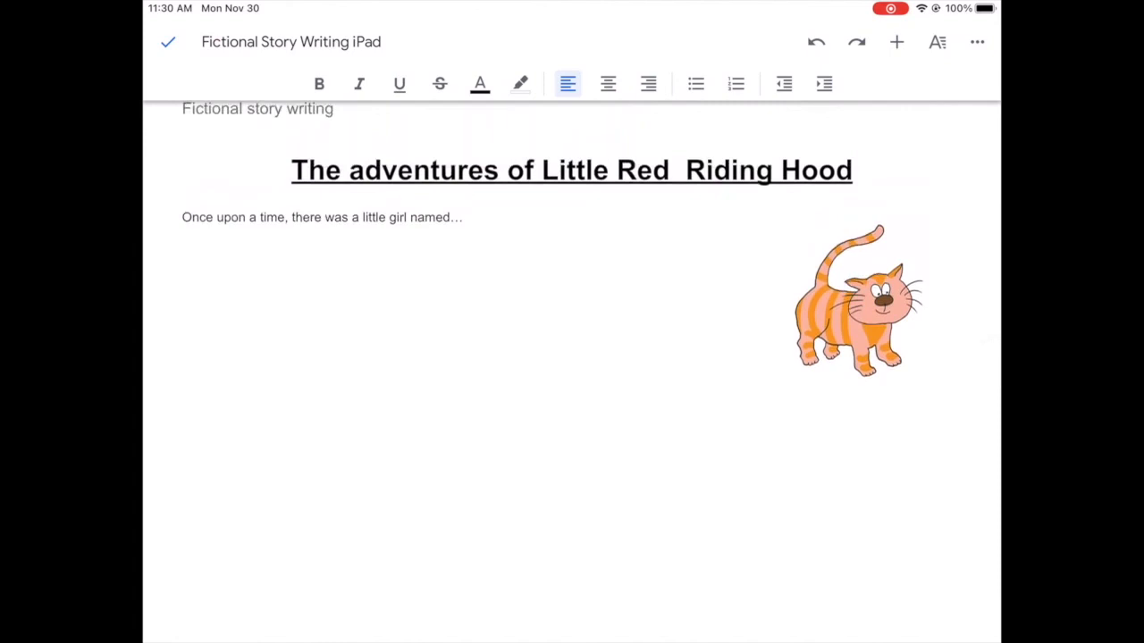
{"action": "left_click", "coordinate": [976, 43]}
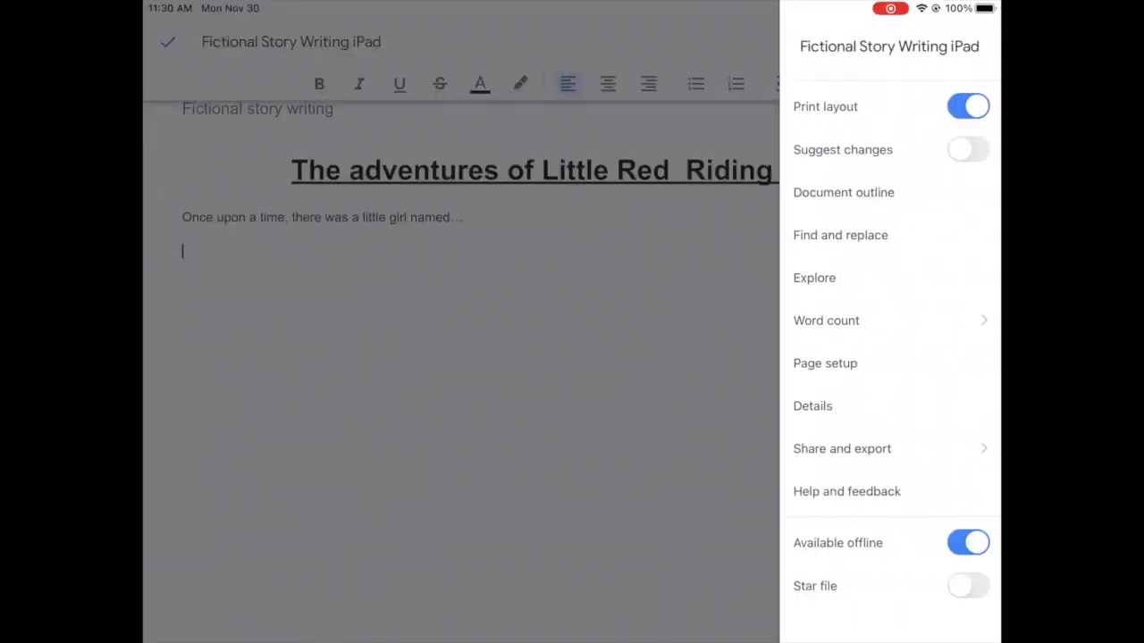
Copy the document link via Share and export, then clear the share field and close the dialog
{"action": "left_click", "coordinate": [842, 448]}
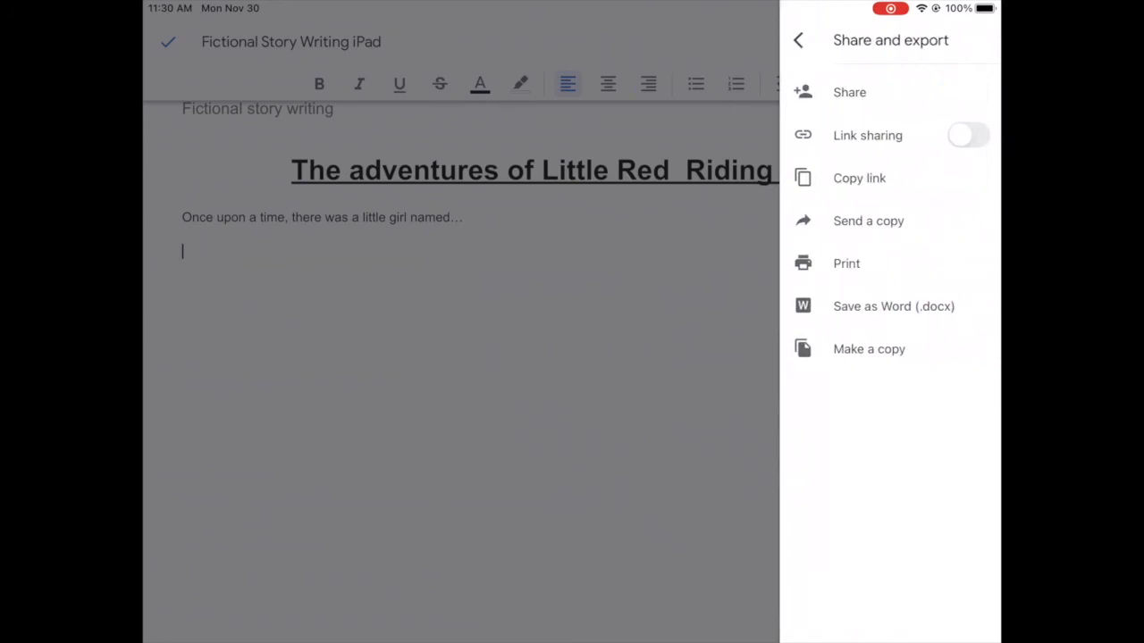
{"action": "left_click", "coordinate": [858, 179]}
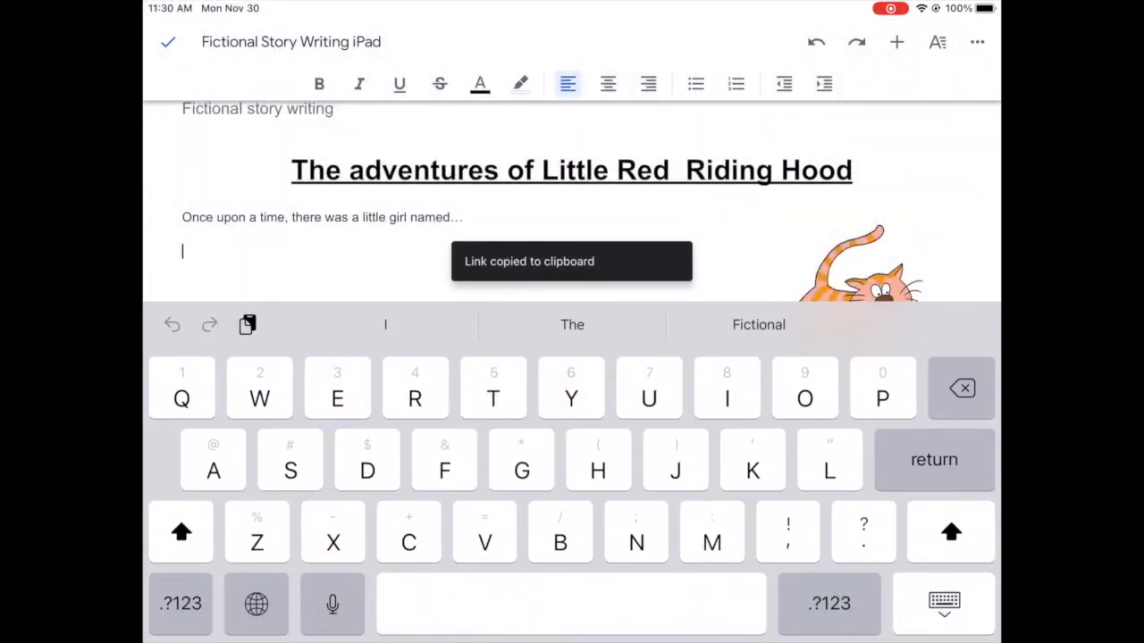
{"action": "left_click", "coordinate": [976, 43]}
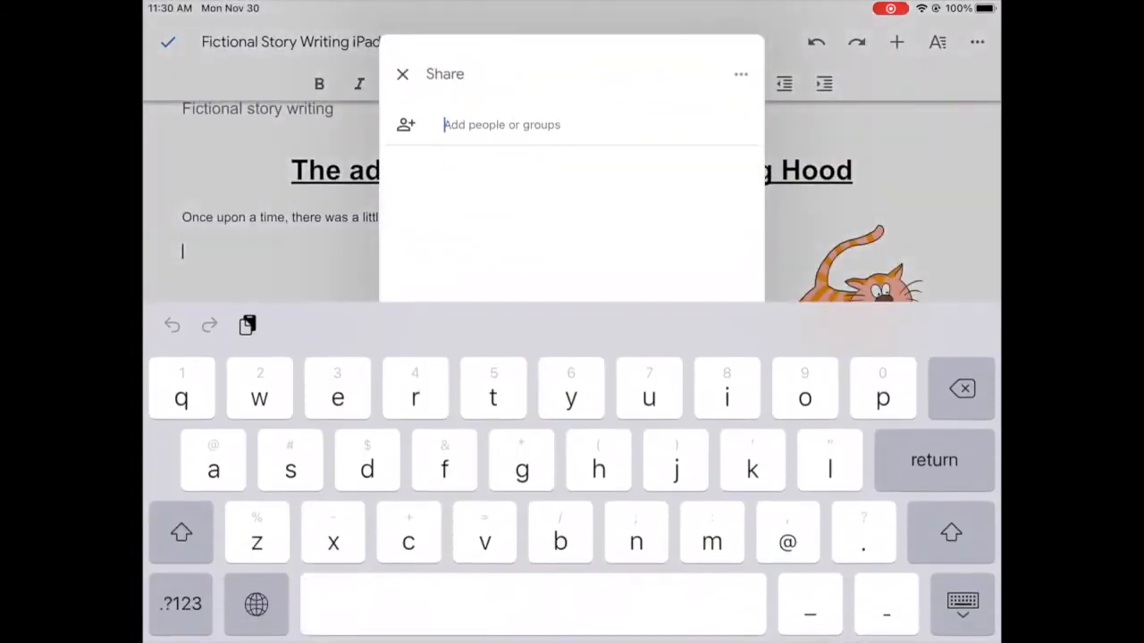
{"action": "type", "text": "he"}
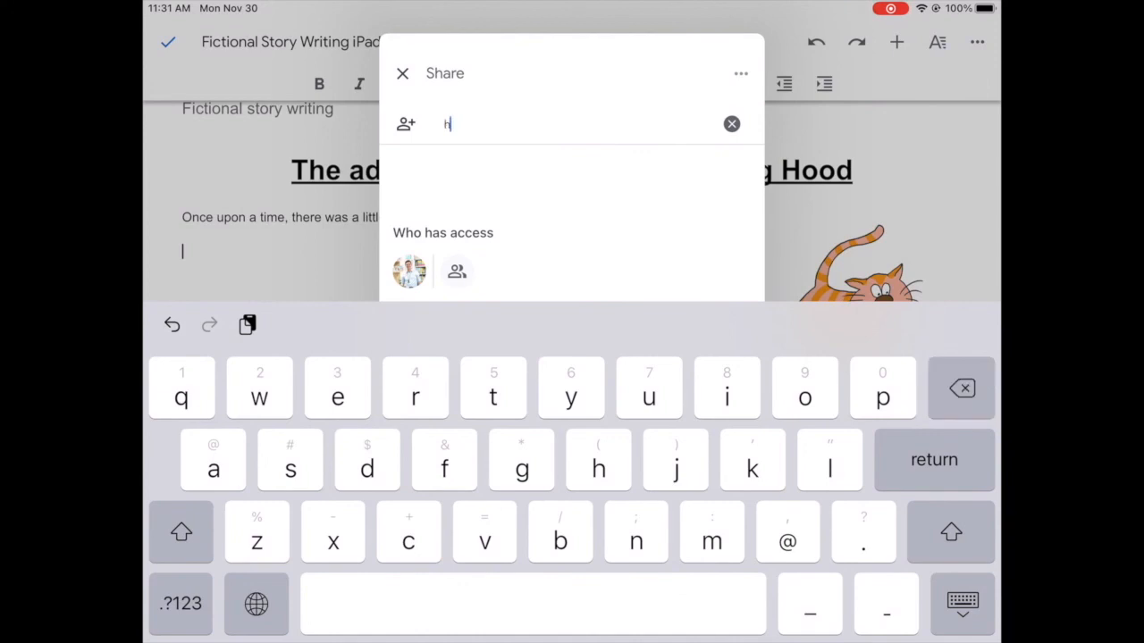
{"action": "left_click", "coordinate": [731, 124]}
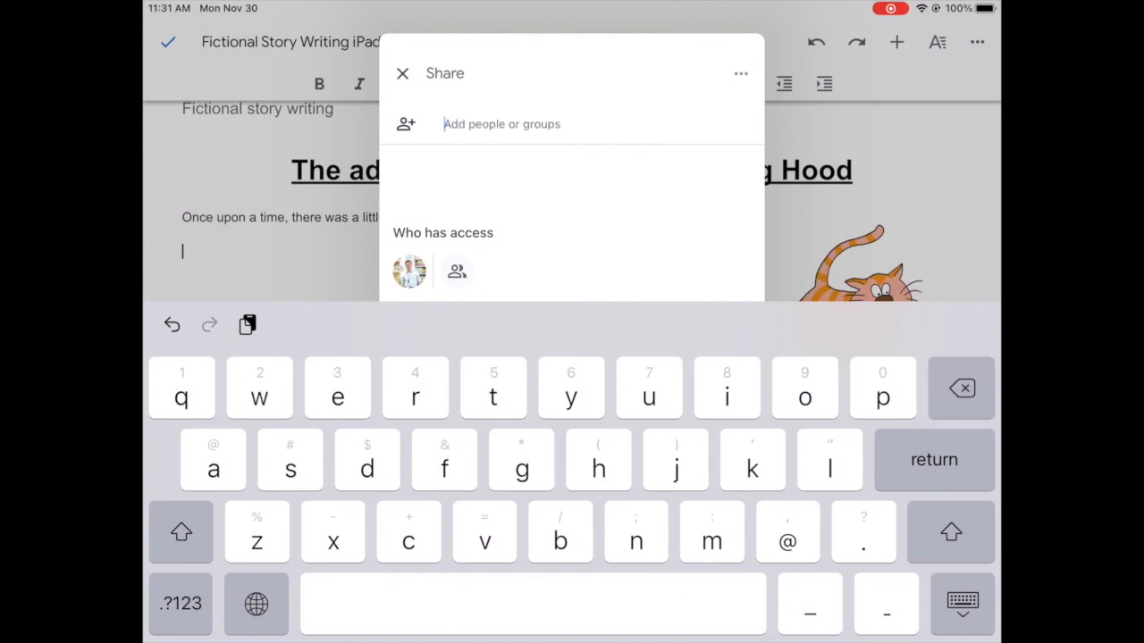
{"action": "left_click", "coordinate": [402, 73]}
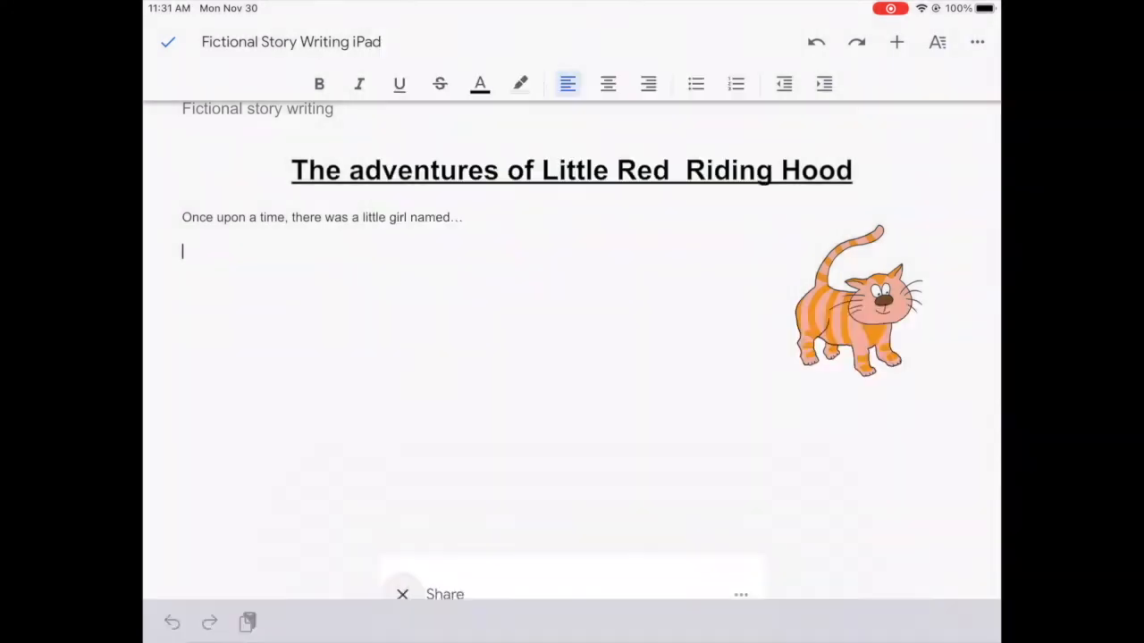
{"action": "left_click", "coordinate": [402, 593]}
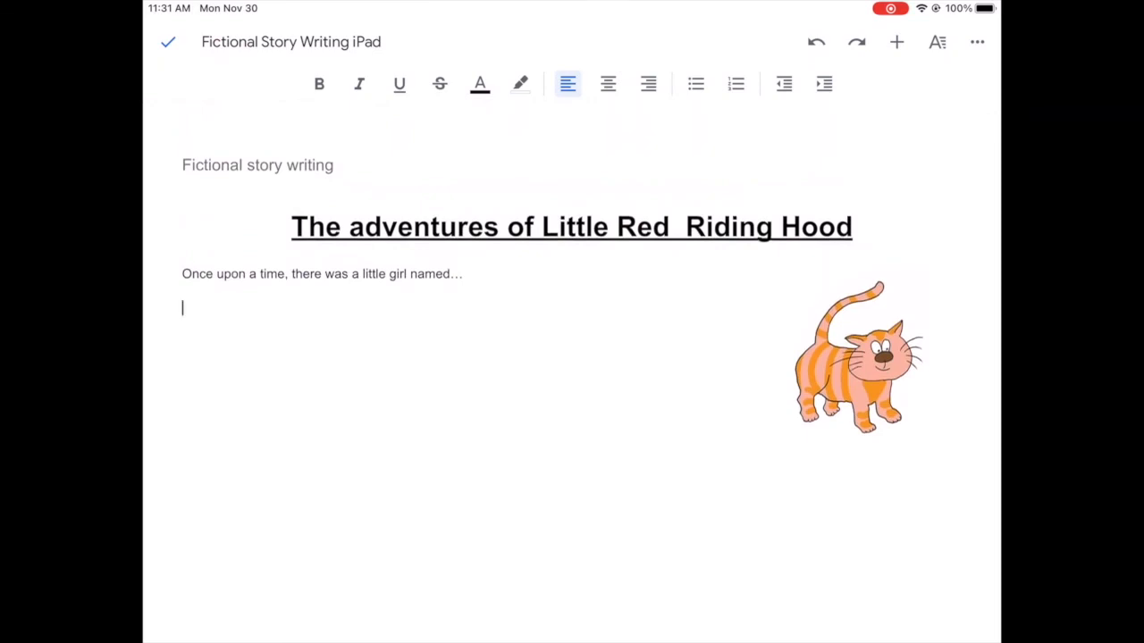
{"action": "left_click", "coordinate": [182, 307]}
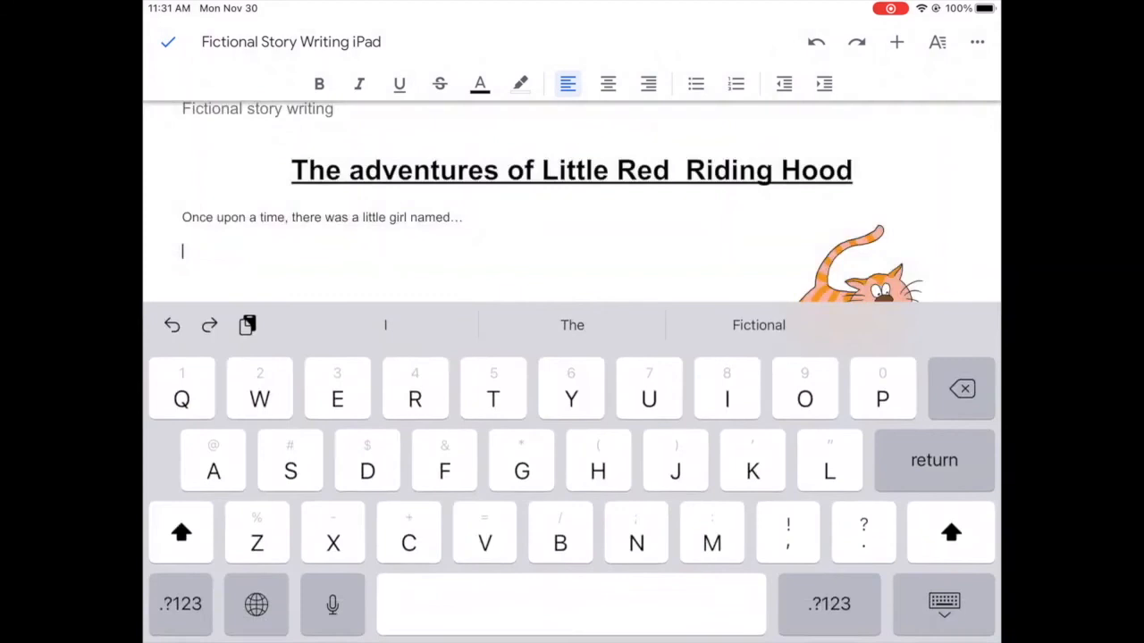
{"action": "left_click", "coordinate": [943, 604]}
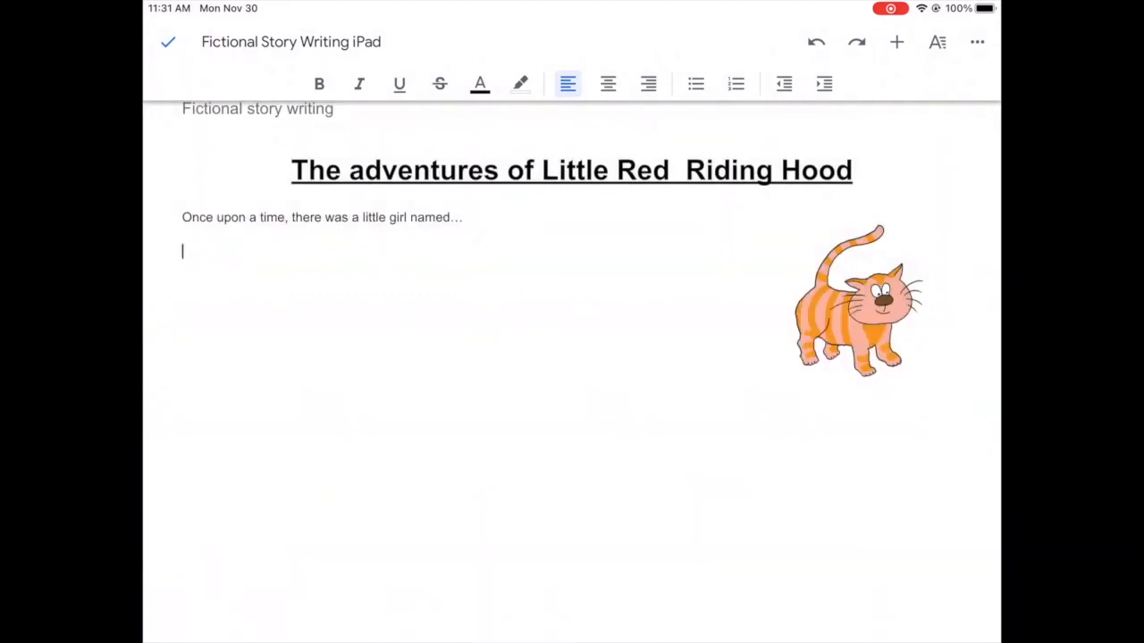